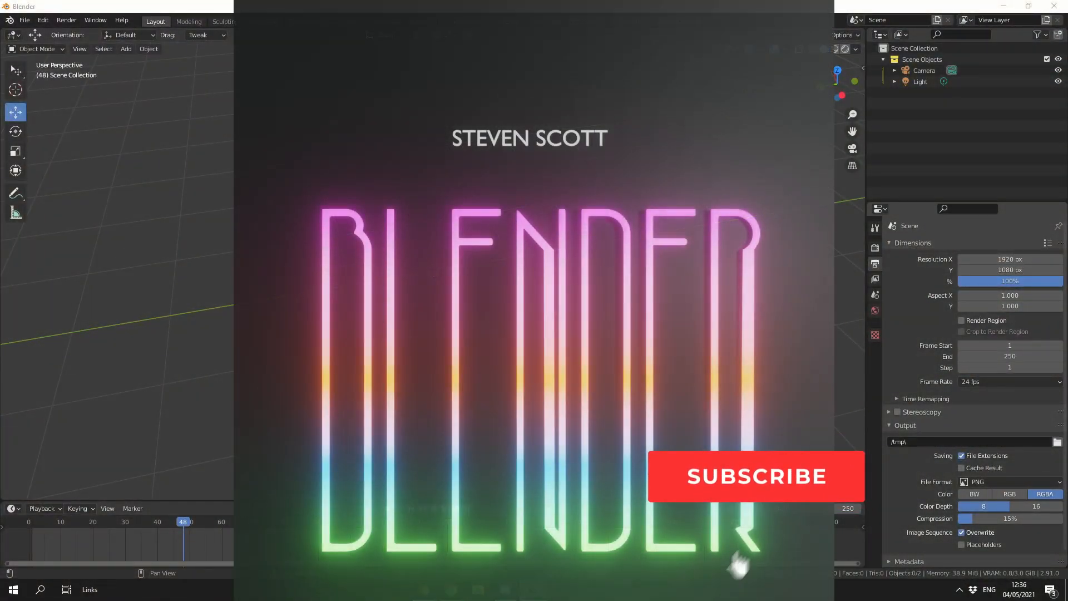
Add a text object and edit its content to read BLENDER.
click(755, 475)
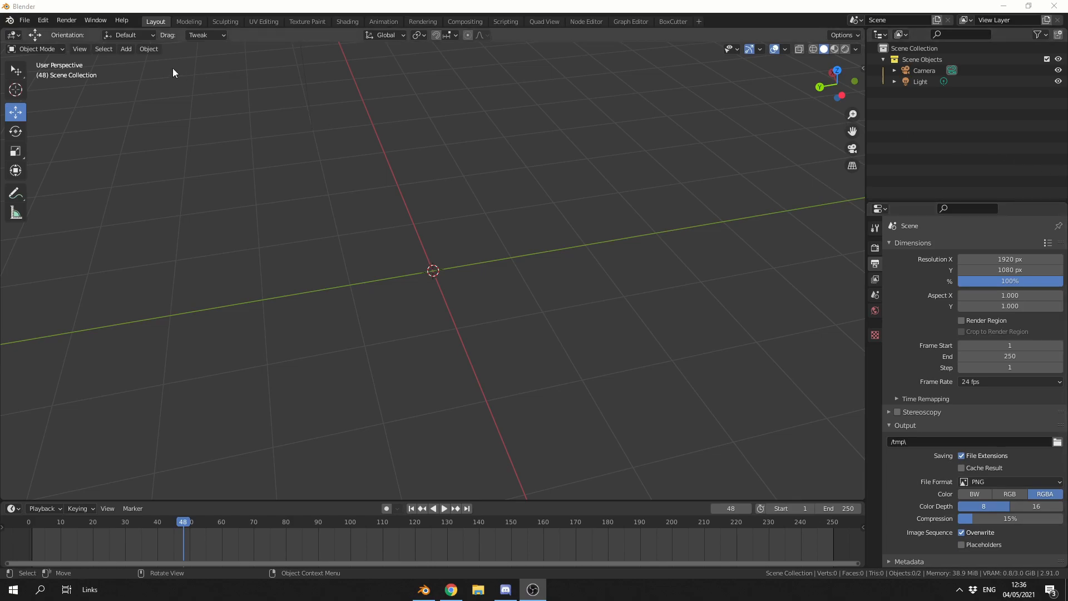
mouse_move(126, 48)
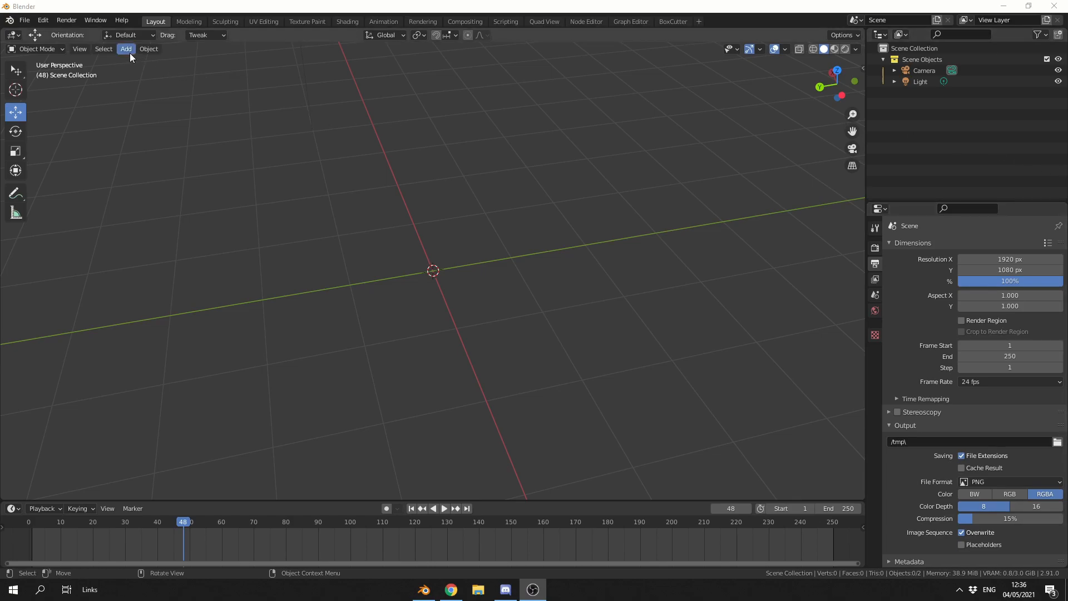
click(126, 48)
text(B)
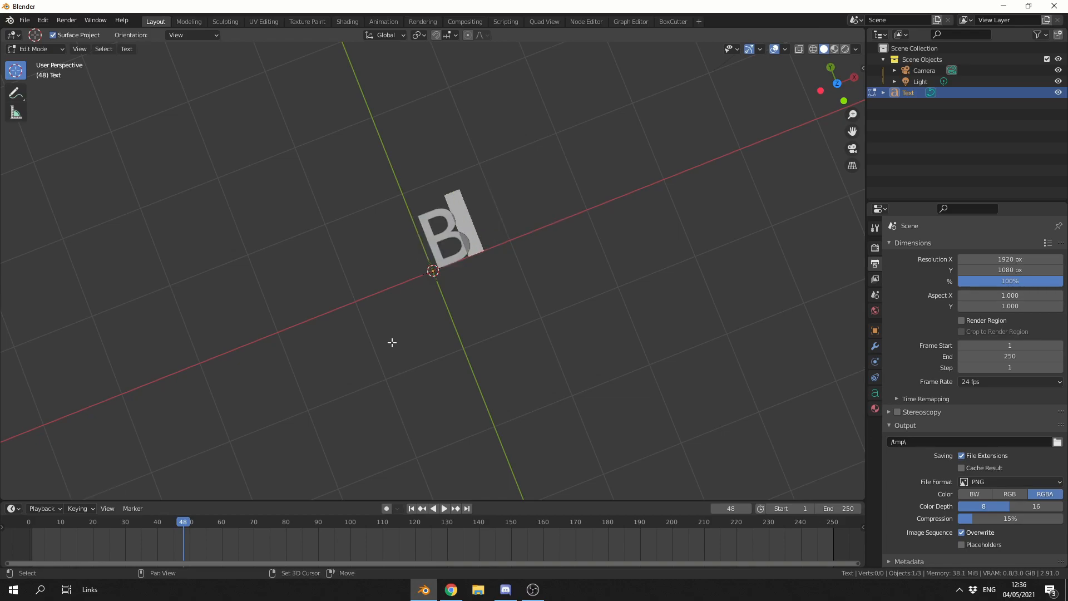
text(LENDER)
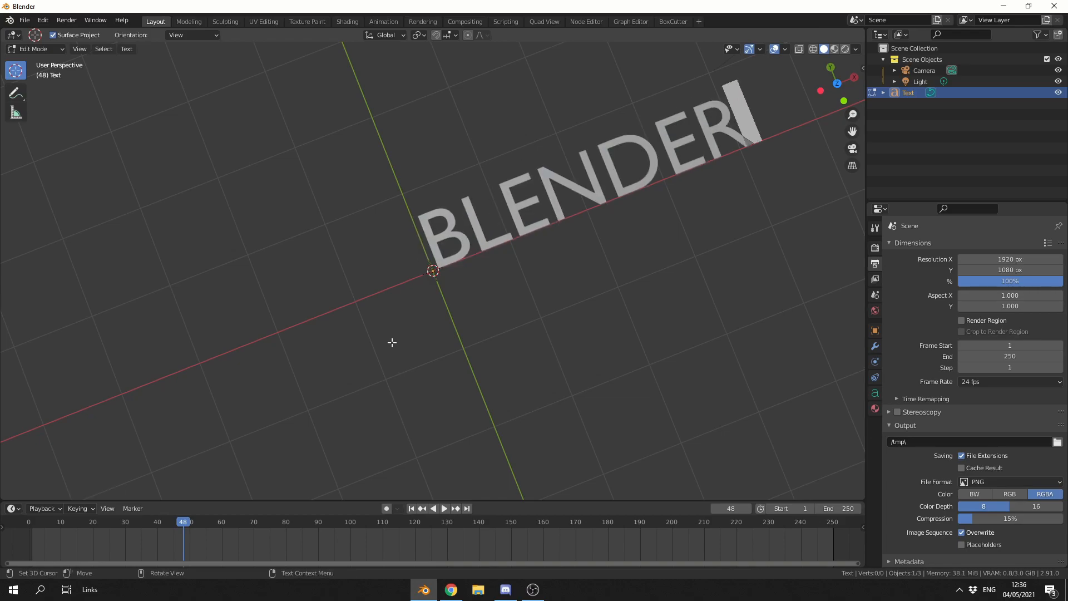
key(Tab)
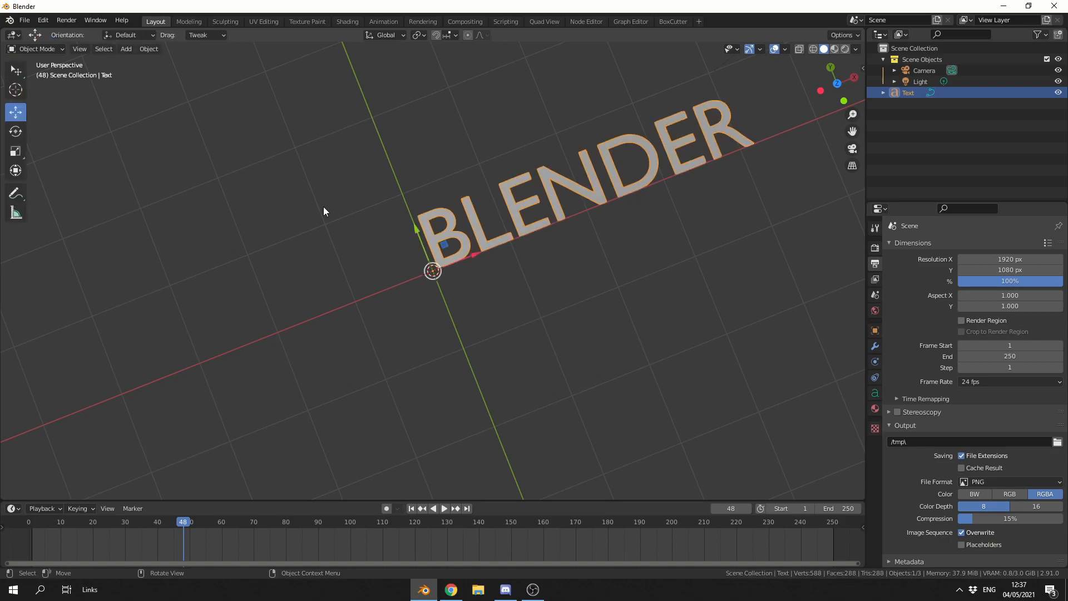
mouse_move(173, 55)
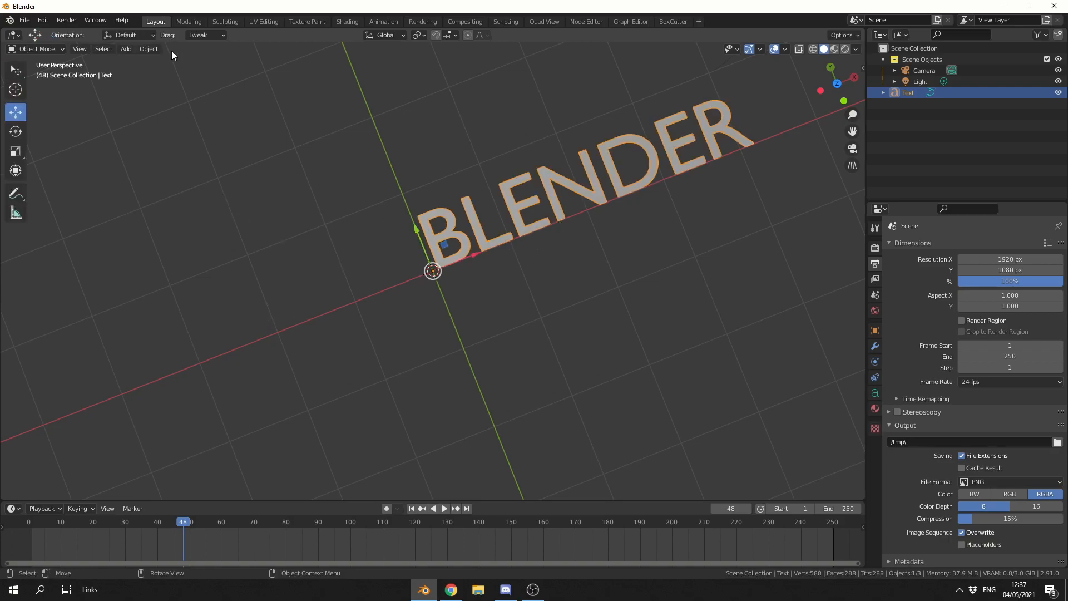
Move the BLENDER text's geometry to the world origin via Set Origin.
click(148, 48)
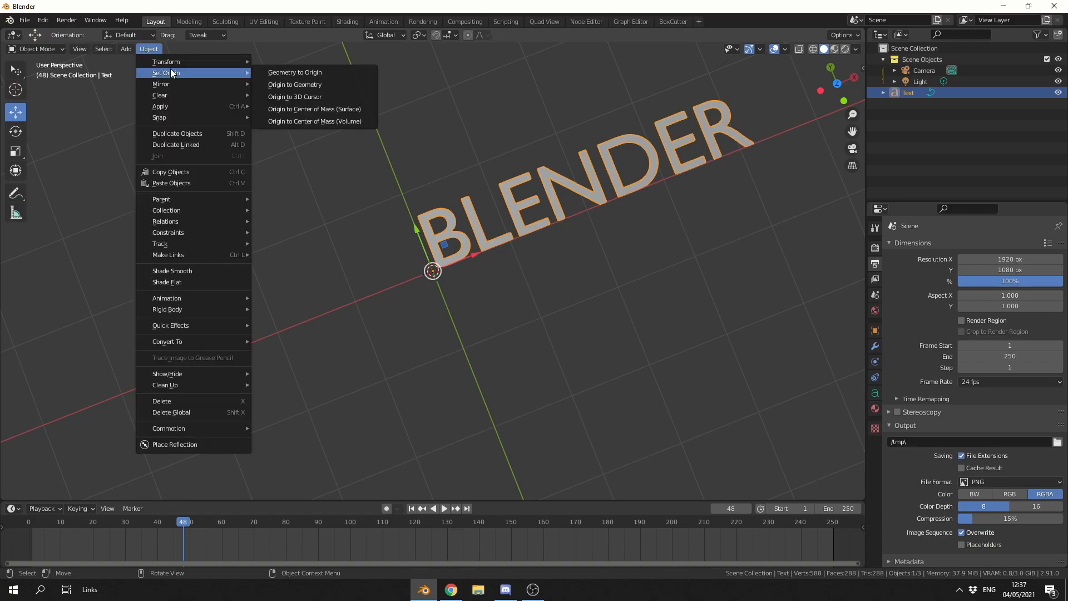
mouse_move(294, 72)
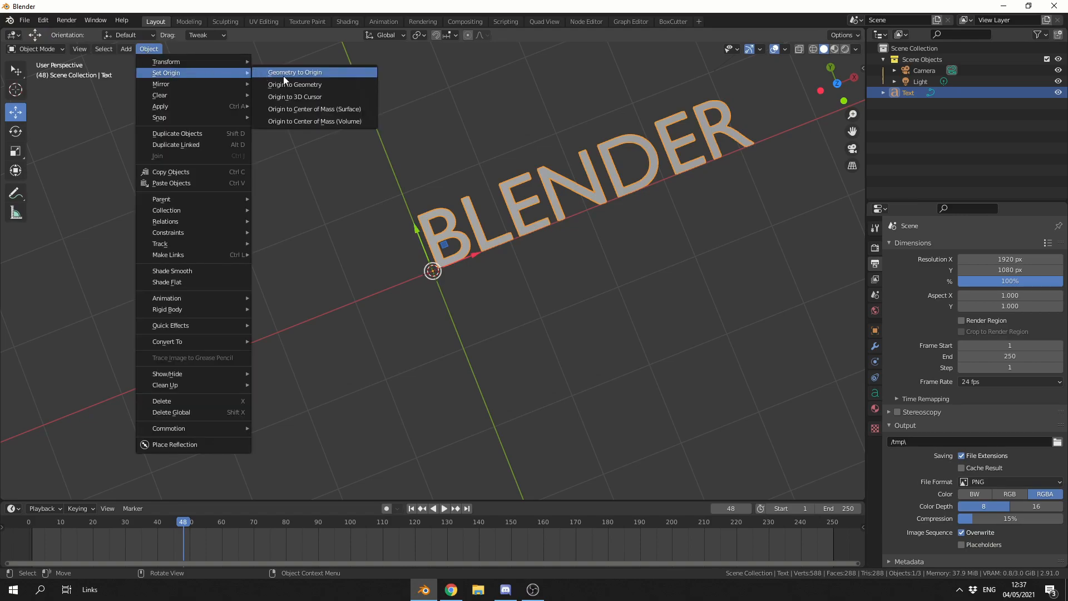
click(293, 72)
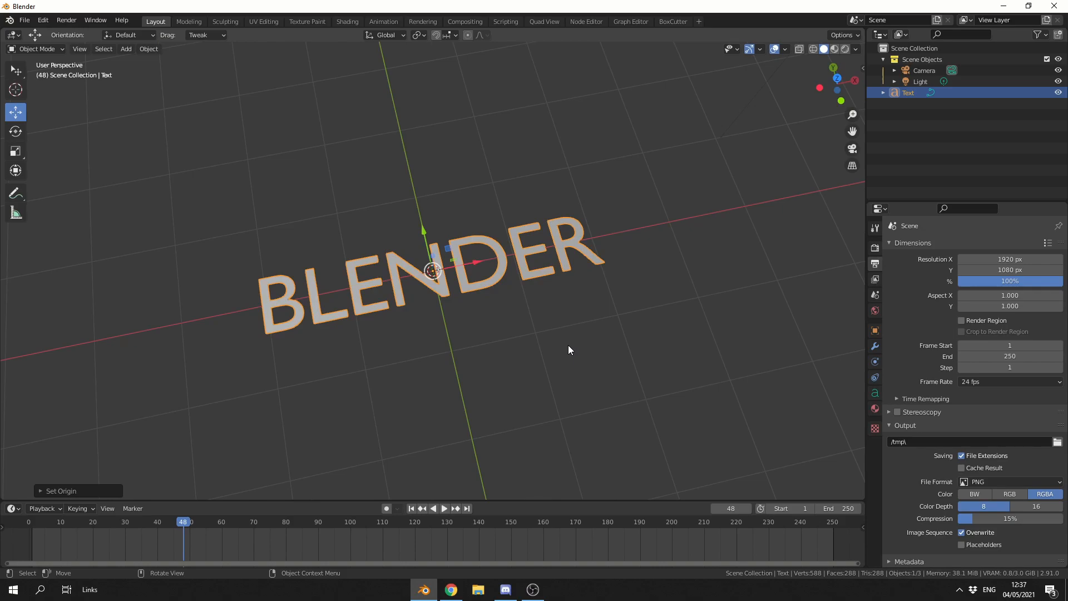
mouse_move(579, 338)
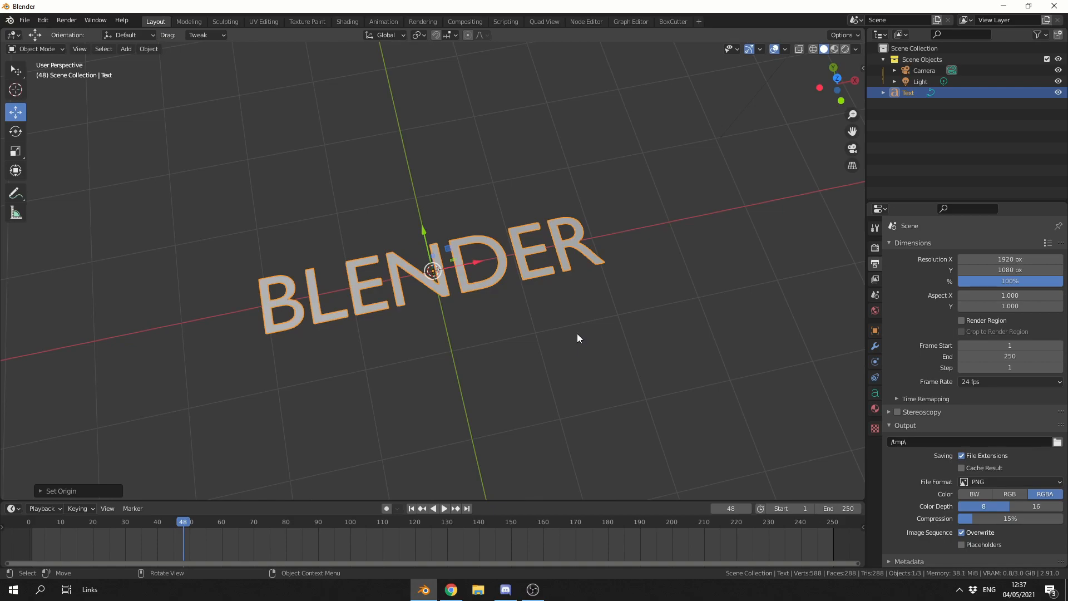
Load lottepaperfang.ttf from the Desktop as the text's Regular font.
click(875, 392)
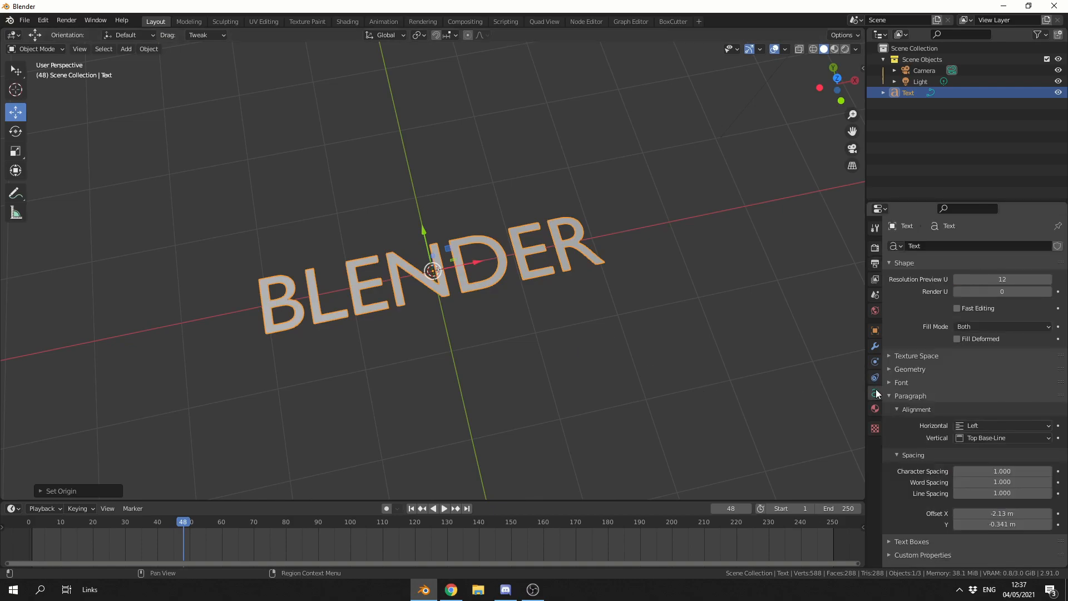
click(901, 381)
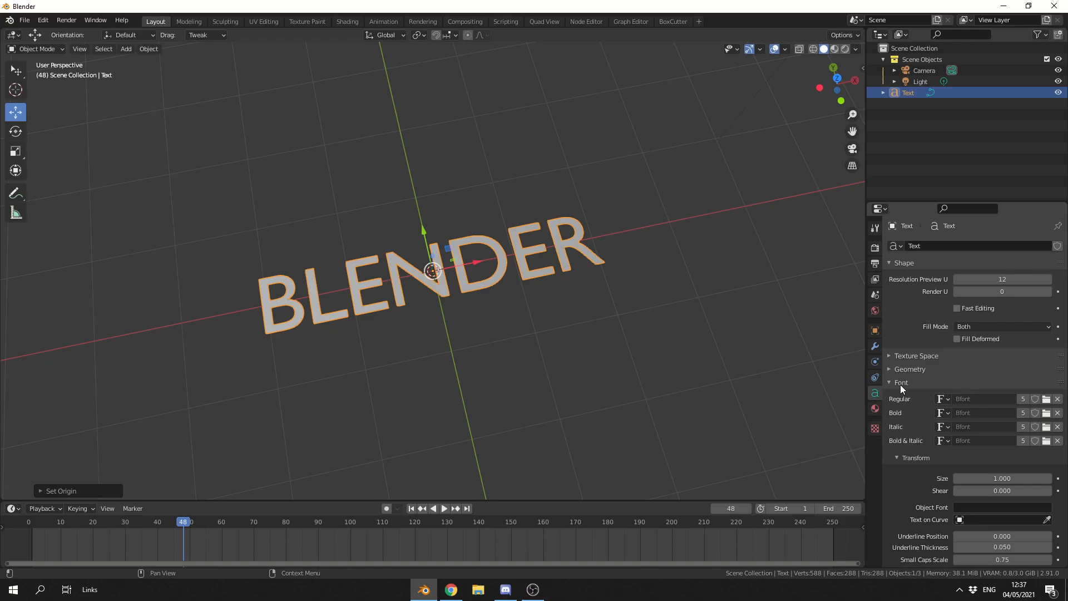
click(1047, 398)
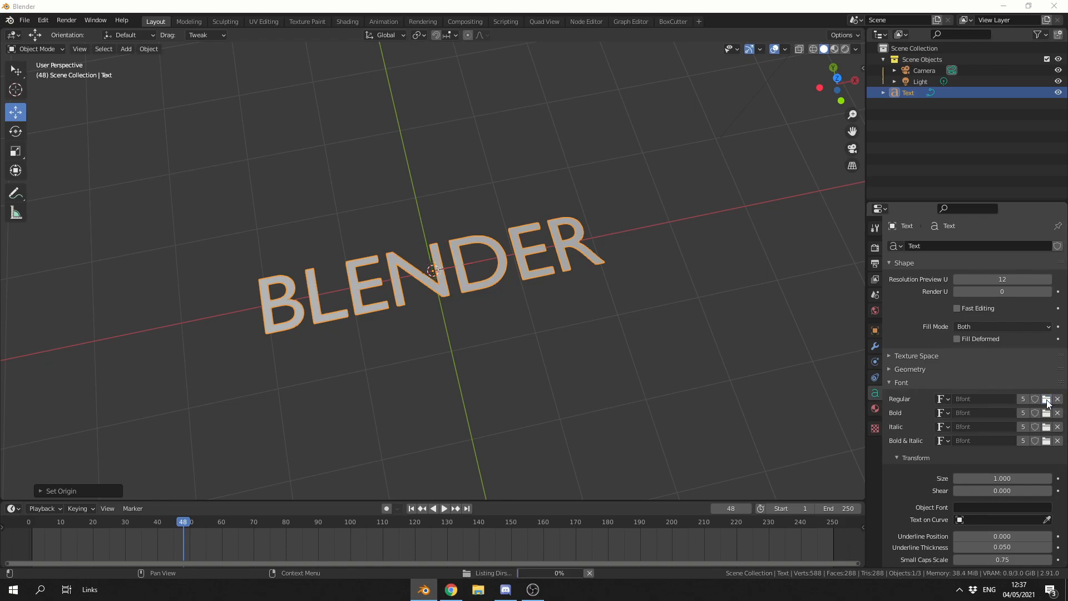
click(1047, 398)
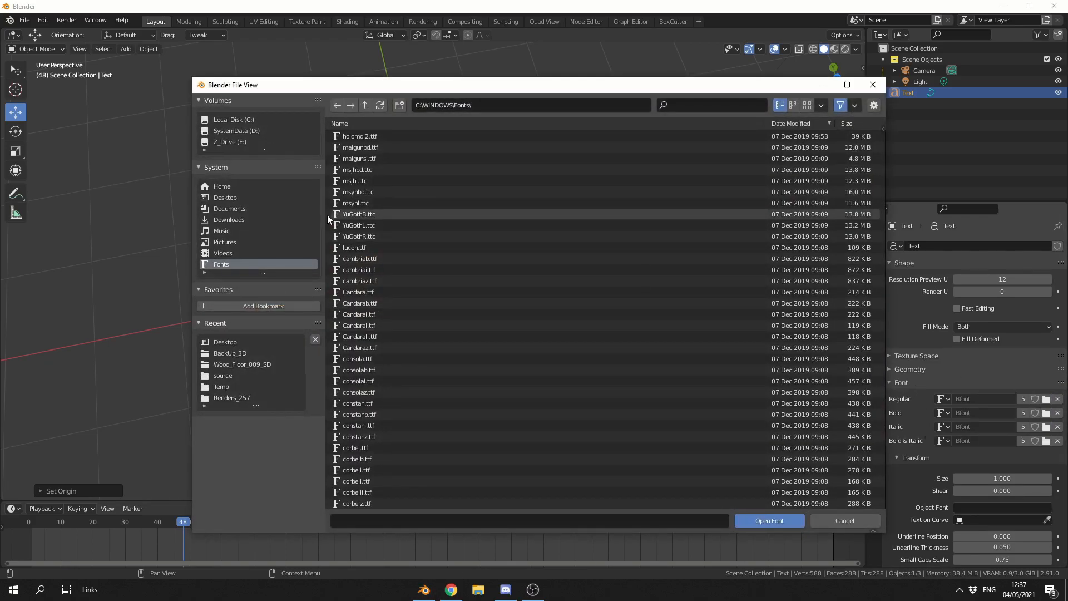
click(225, 197)
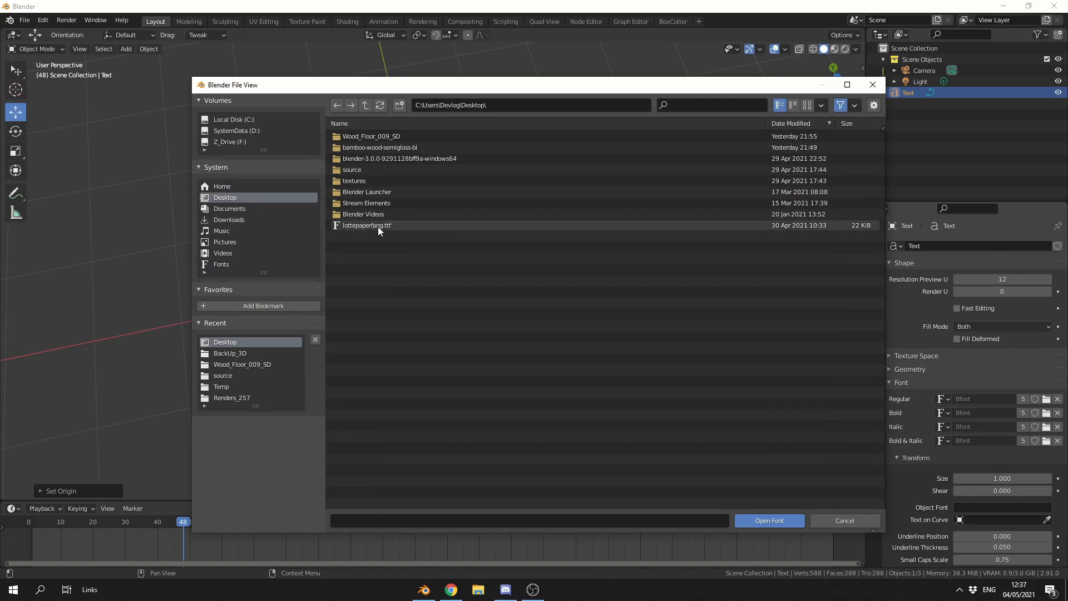
click(768, 520)
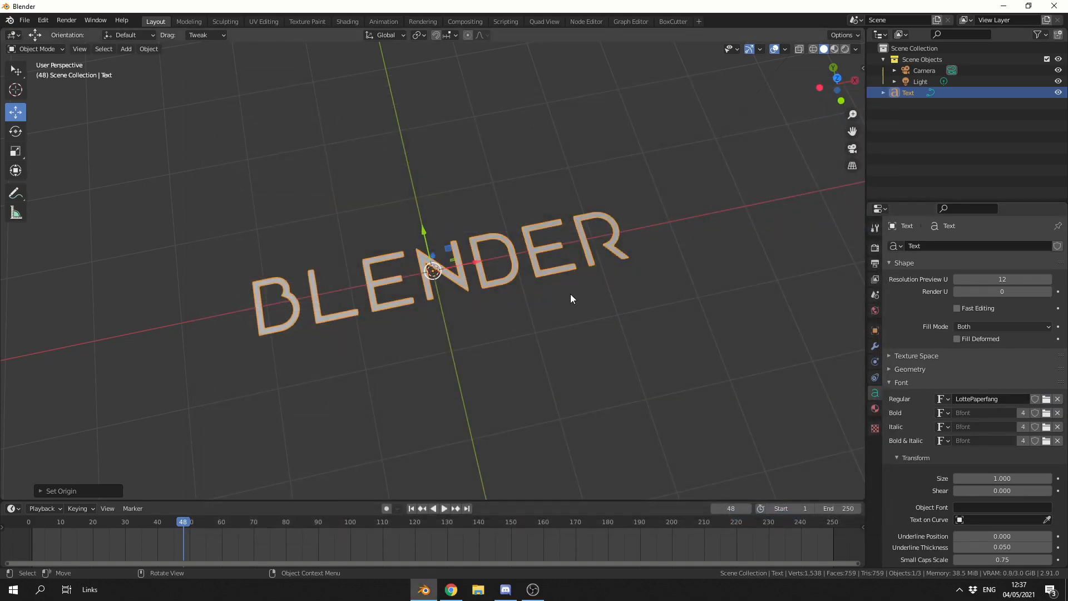
mouse_move(539, 330)
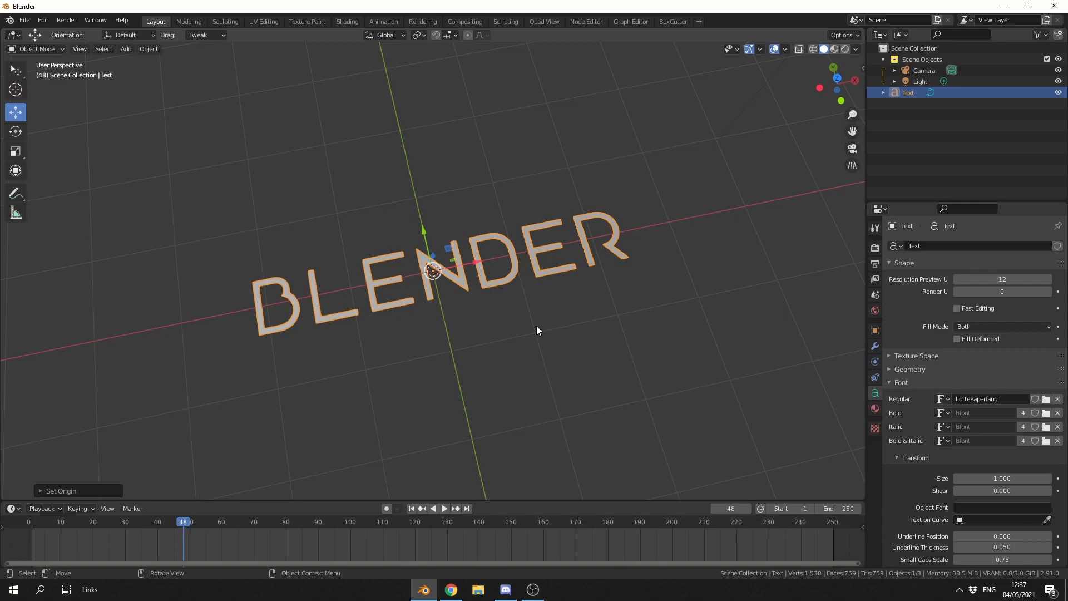
mouse_move(164, 44)
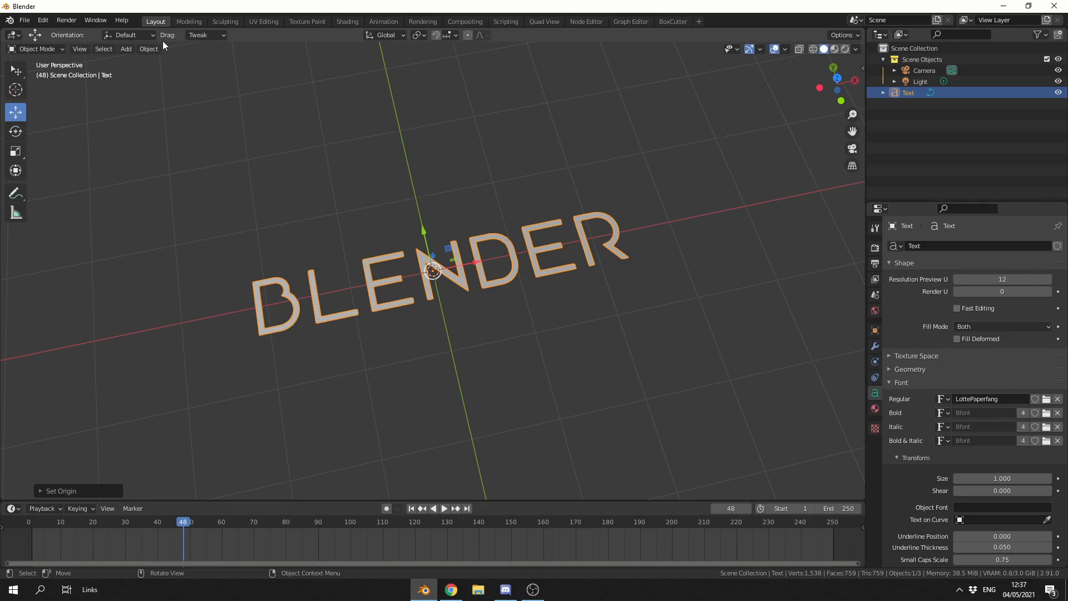
Convert the BLENDER text to a mesh and extrude all letter faces for thickness.
click(148, 47)
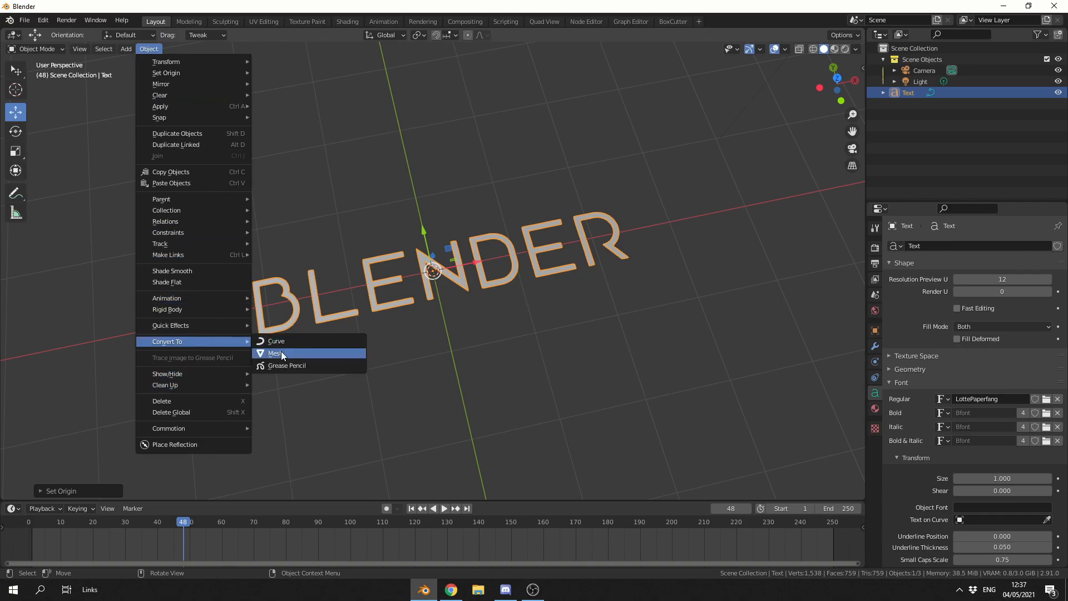
click(274, 353)
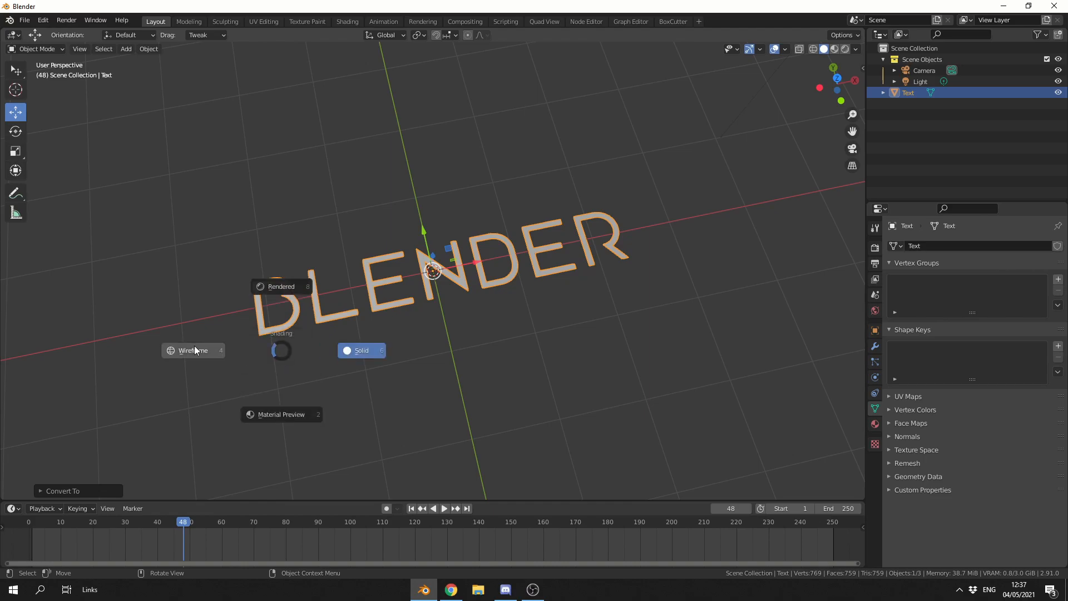
click(192, 350)
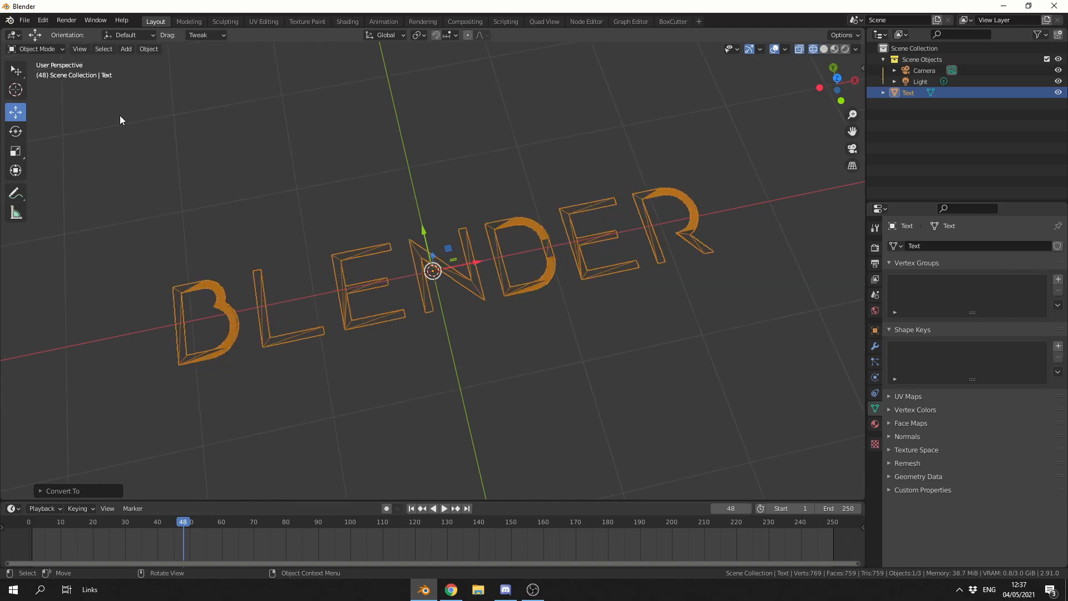
key(Tab)
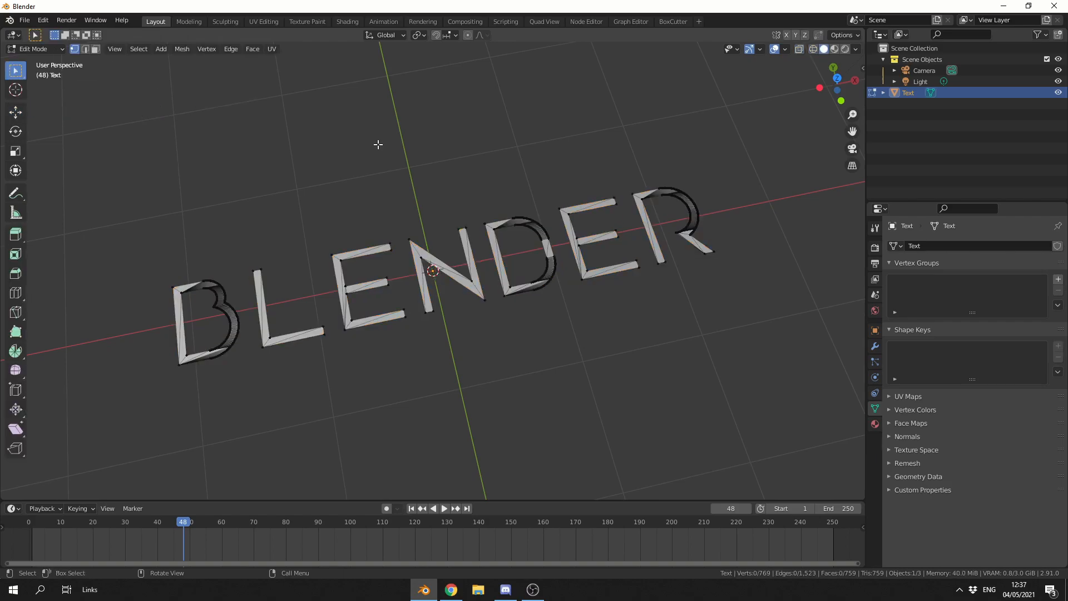
key(a)
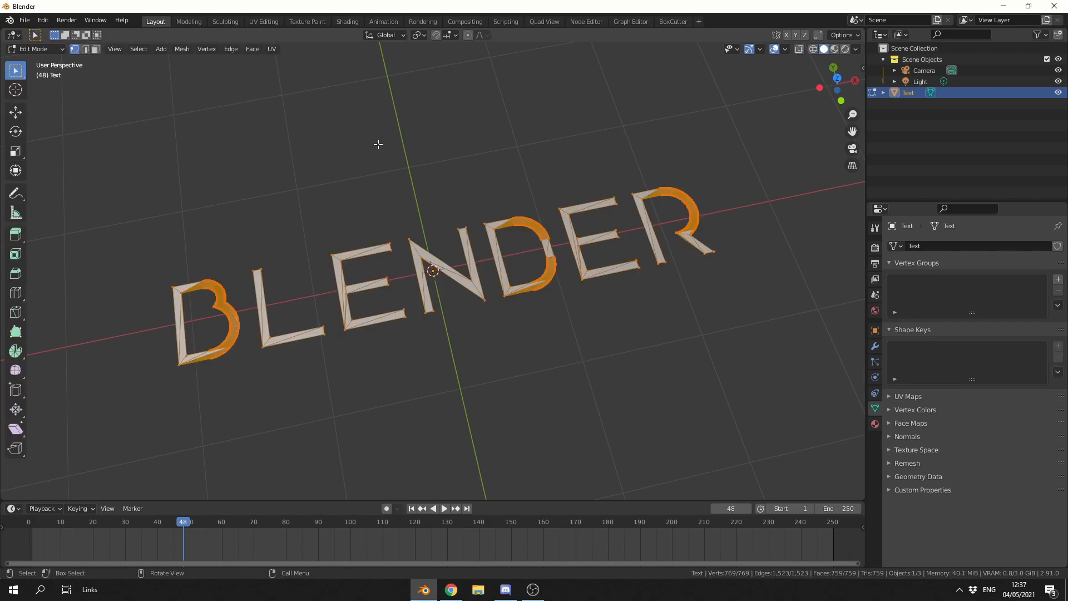
mouse_move(301, 227)
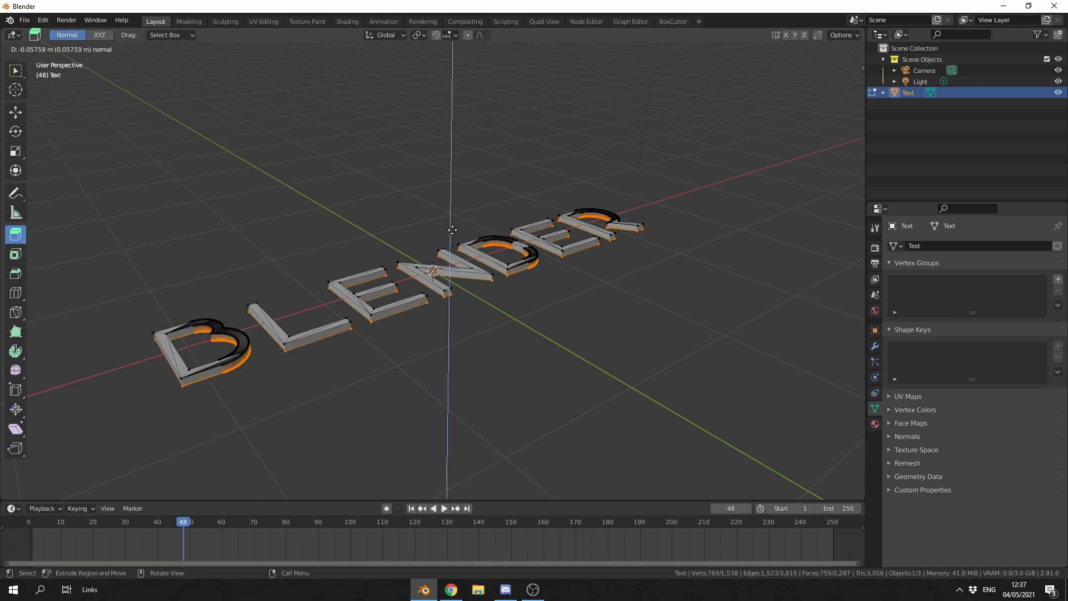
click(33, 48)
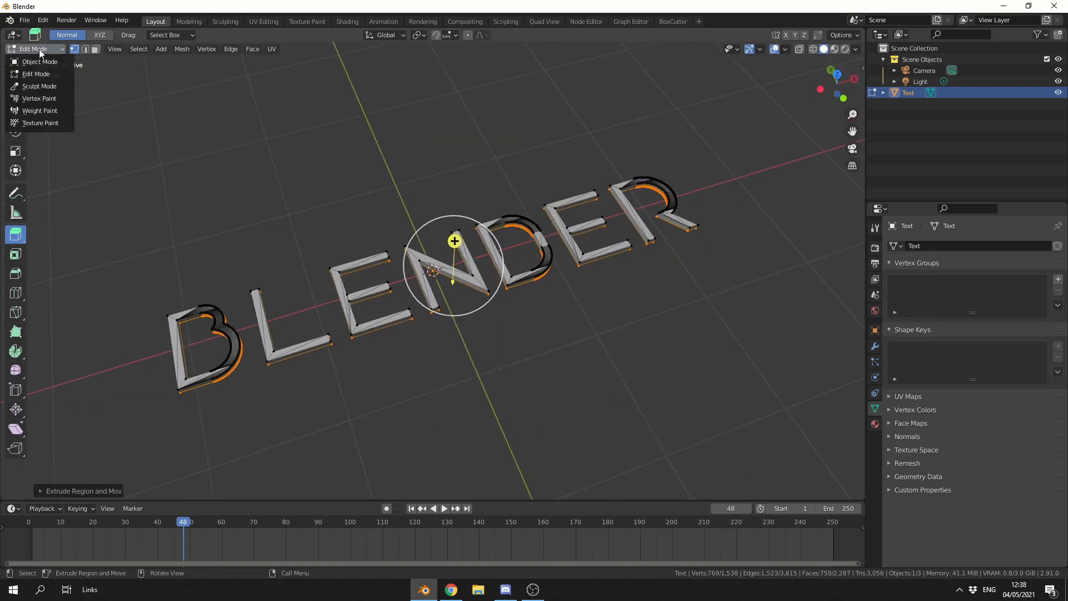
Add a Smooth Remesh modifier at octree depth 8 with Remove Disconnected off.
click(40, 61)
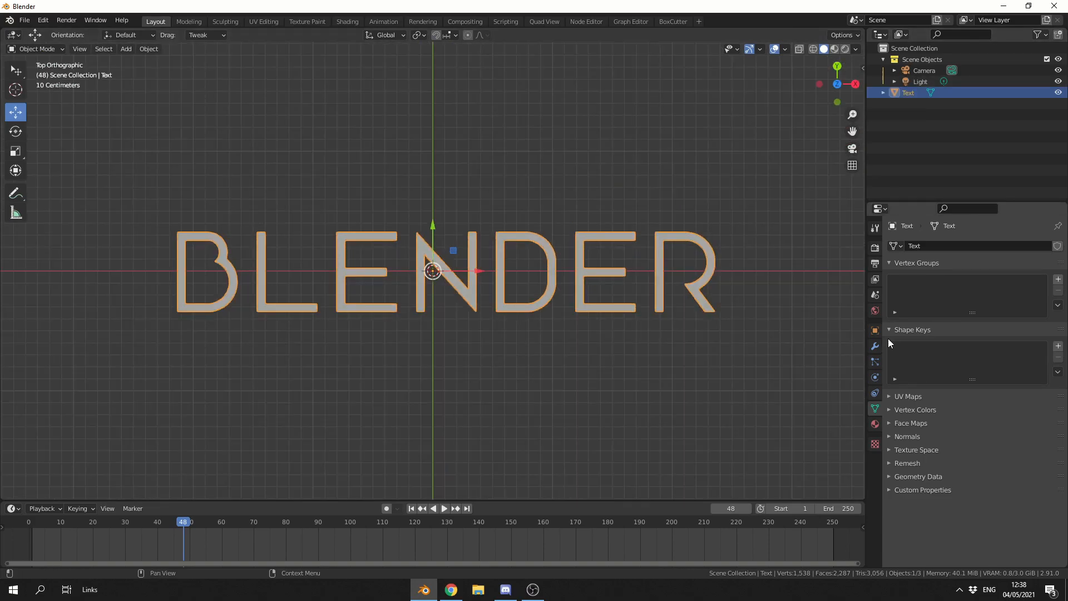
click(874, 345)
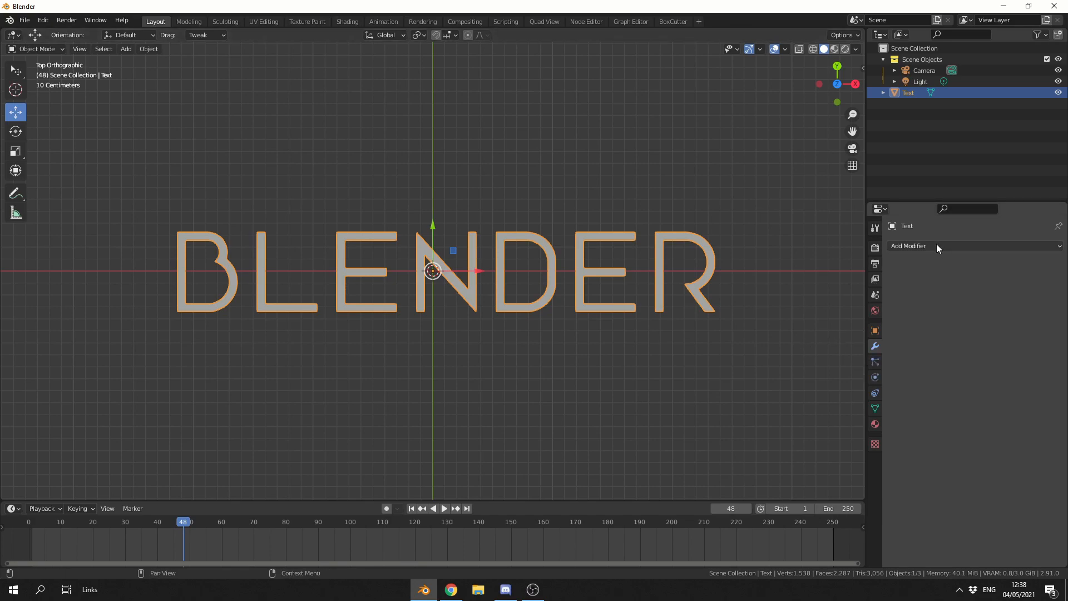
click(909, 246)
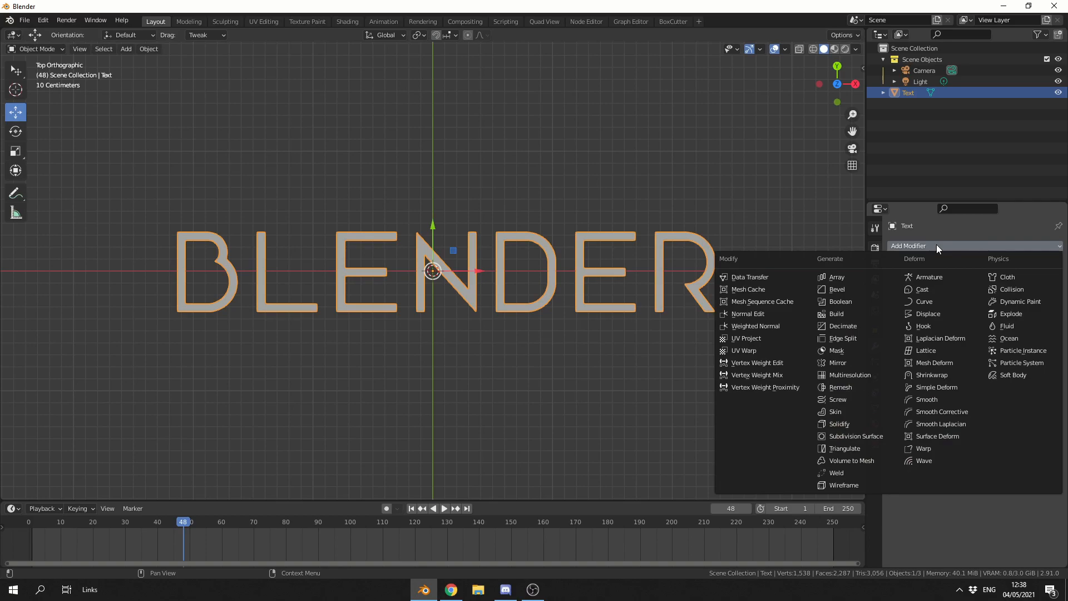
mouse_move(836, 351)
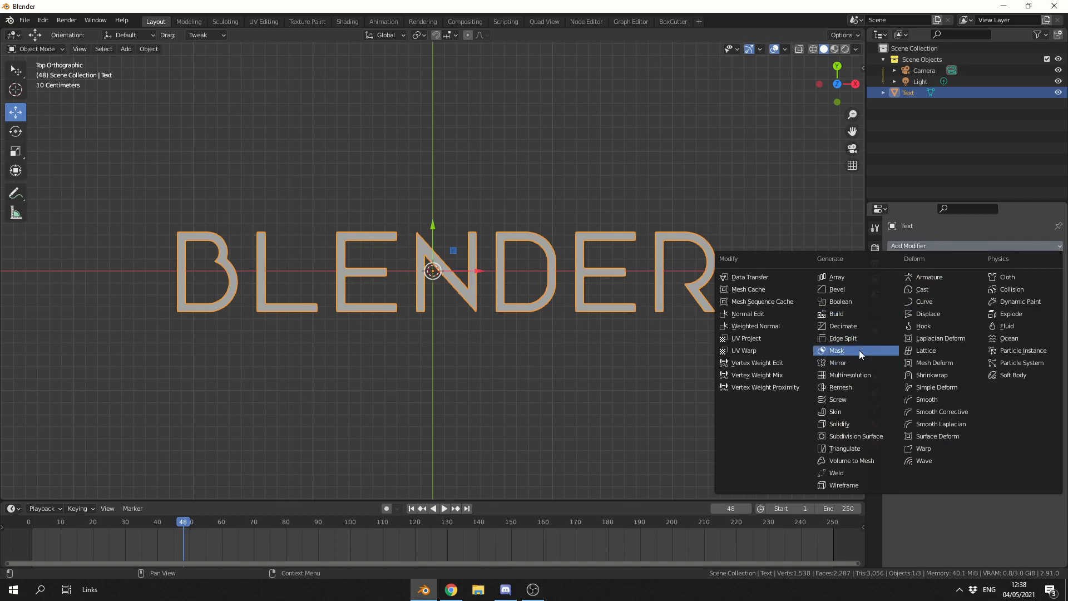
mouse_move(840, 387)
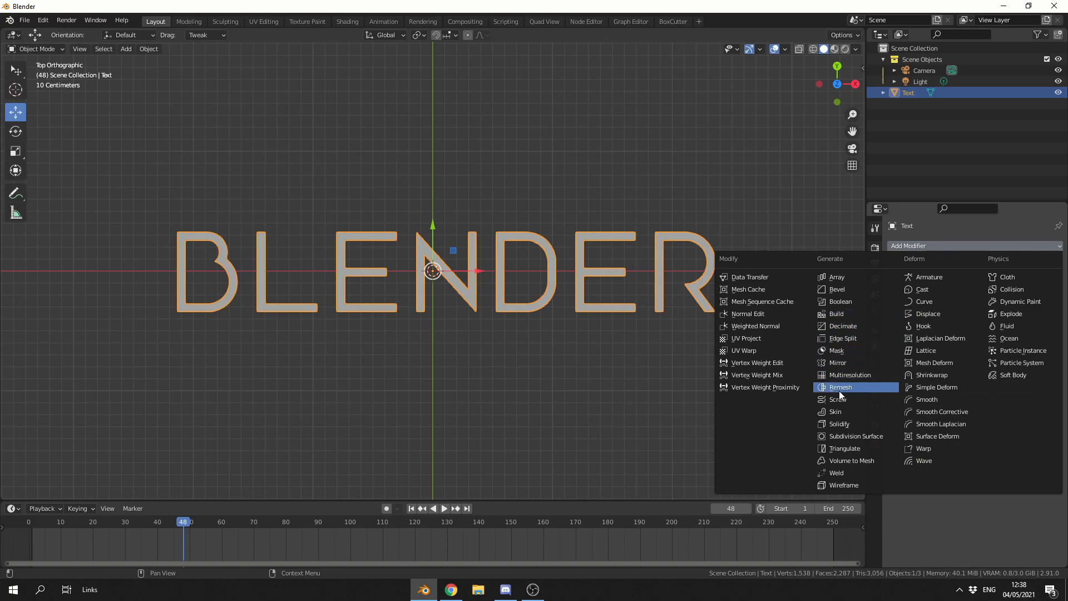
click(839, 387)
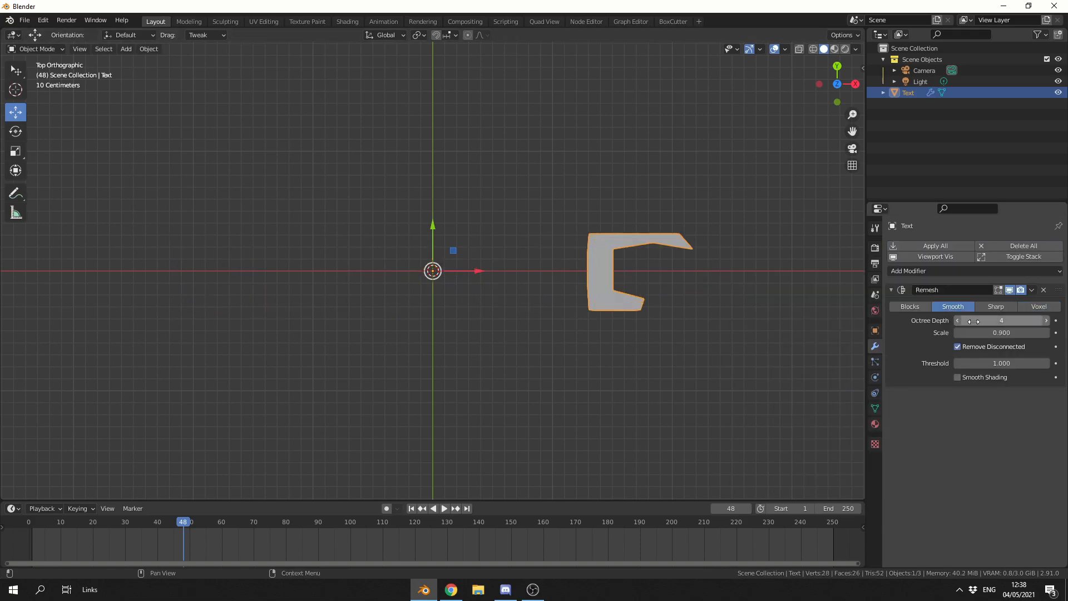
click(1001, 320)
text(8)
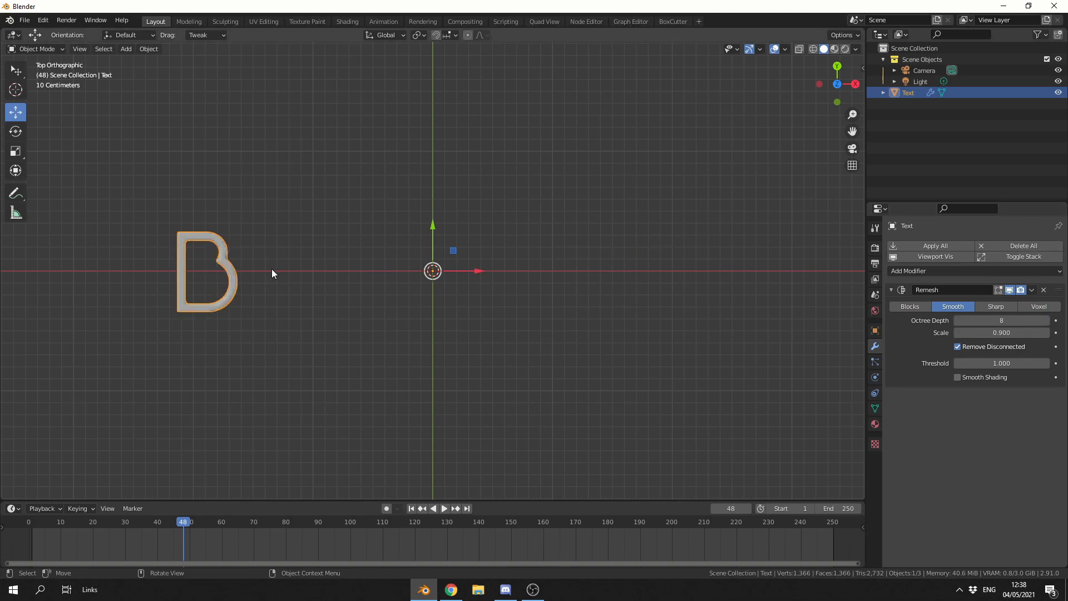
mouse_move(296, 250)
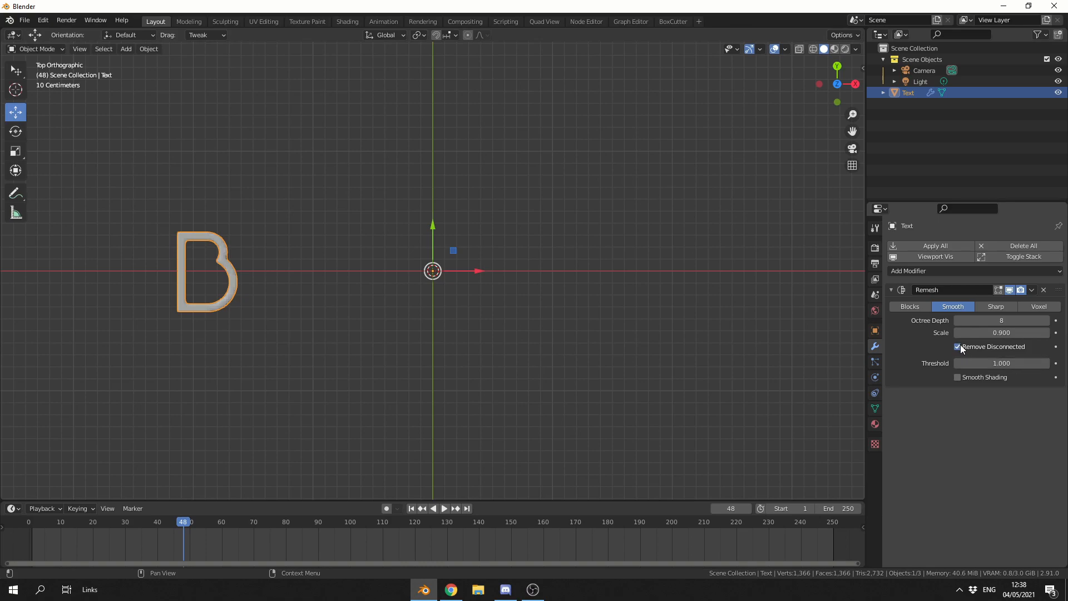
click(957, 347)
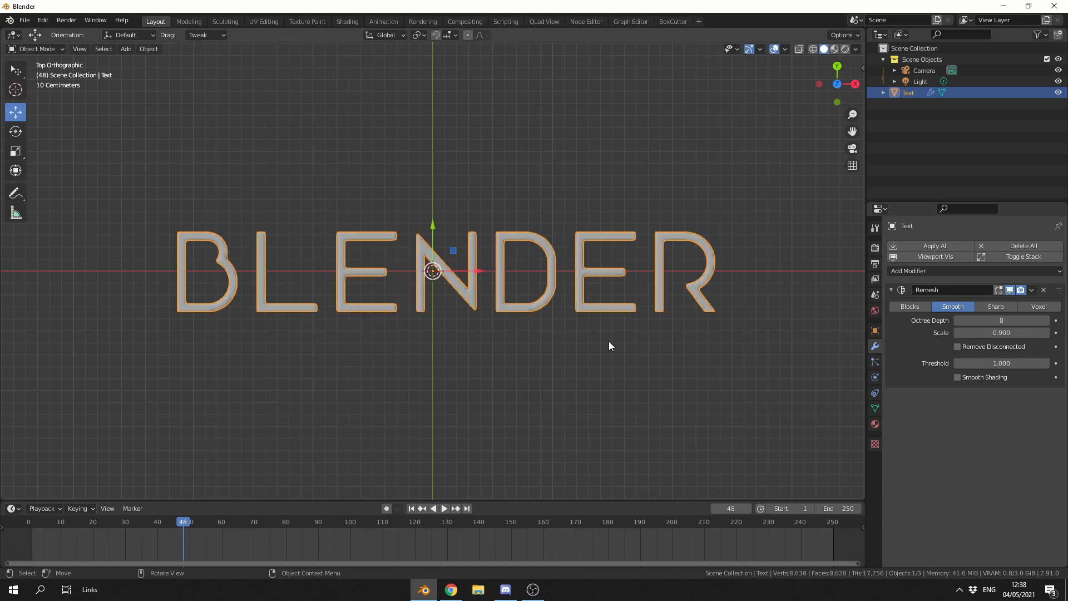
click(798, 49)
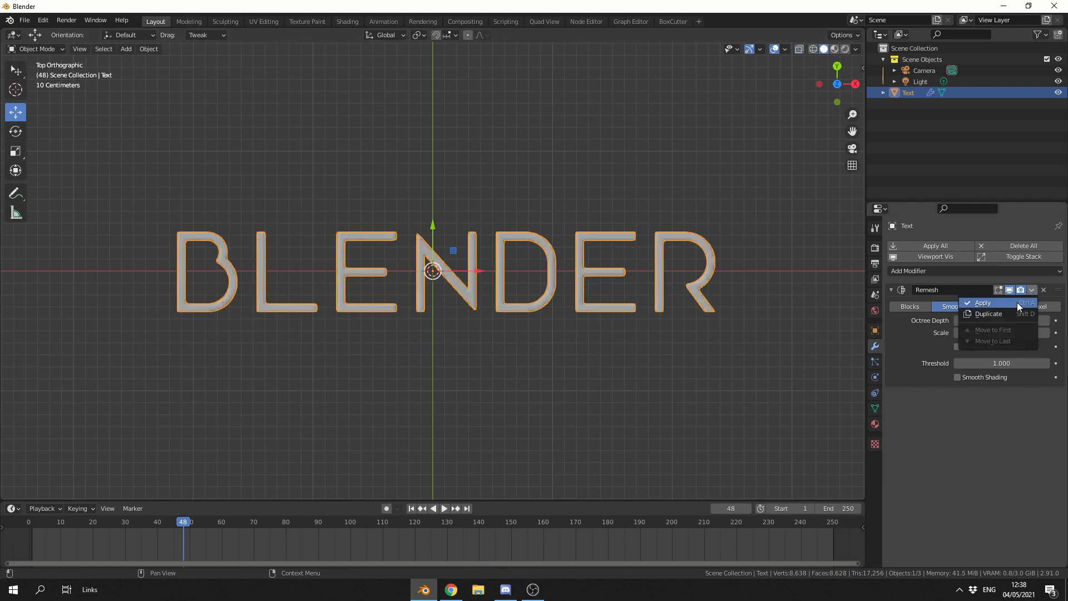
Apply the Remesh modifier permanently to the BLENDER mesh.
click(981, 303)
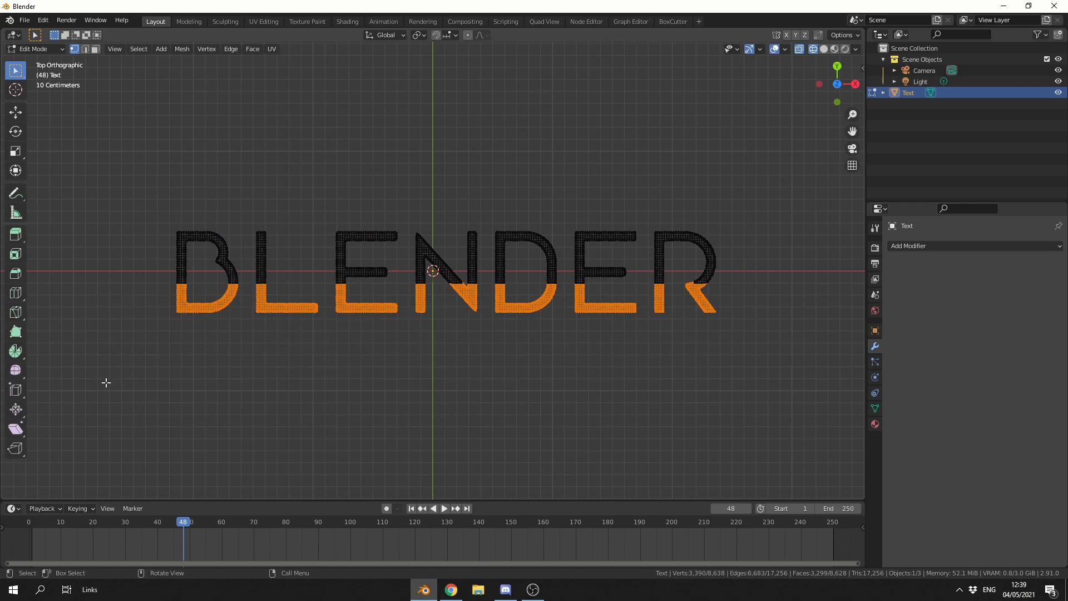
Move the selected lower vertices down along Y to make the lettering tall and narrow.
click(16, 113)
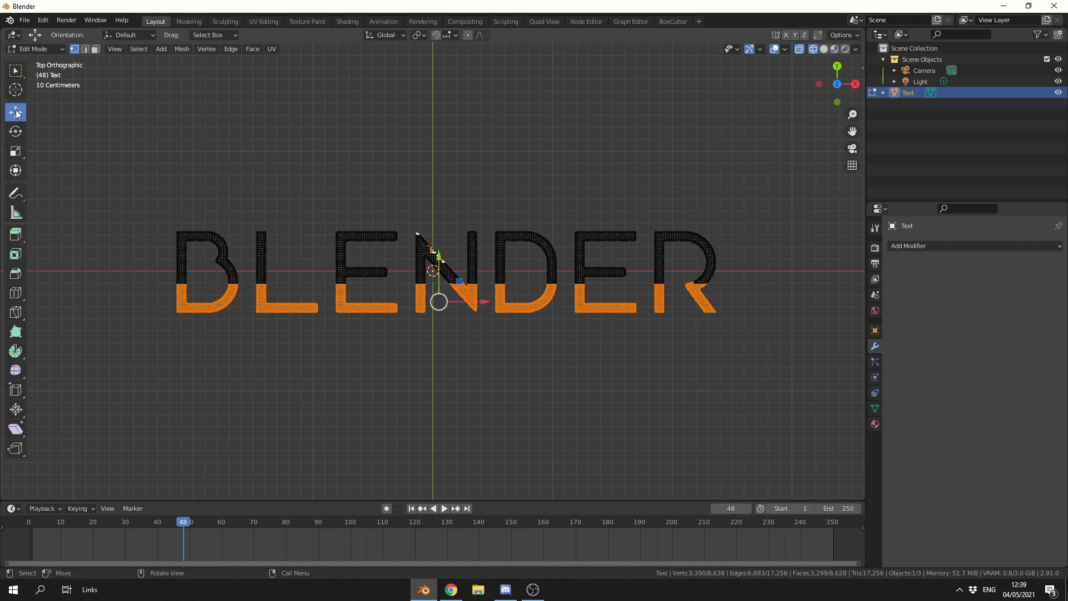
key(g)
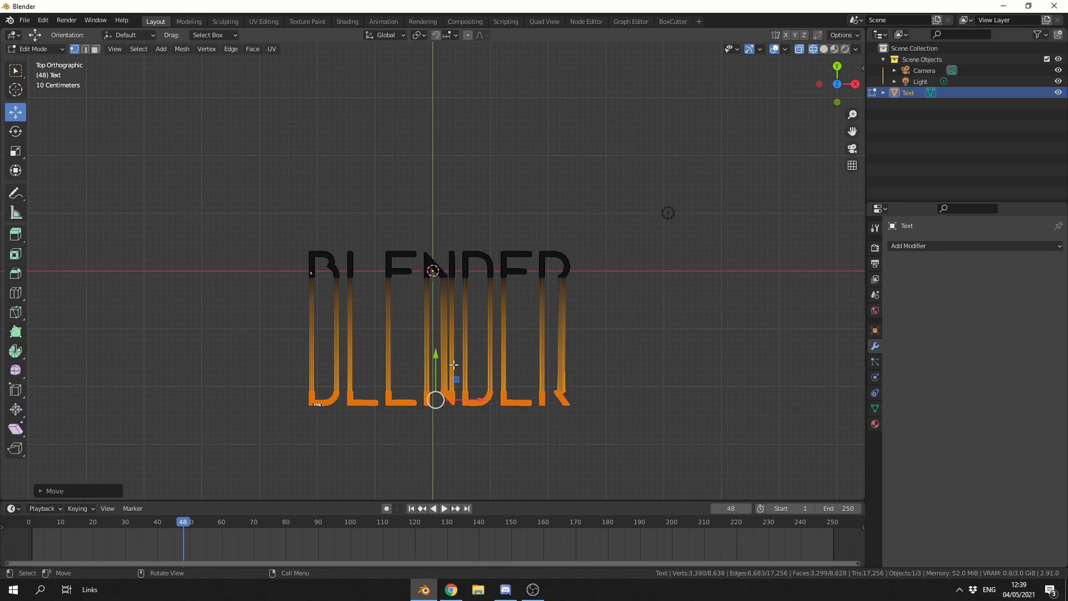
key(g)
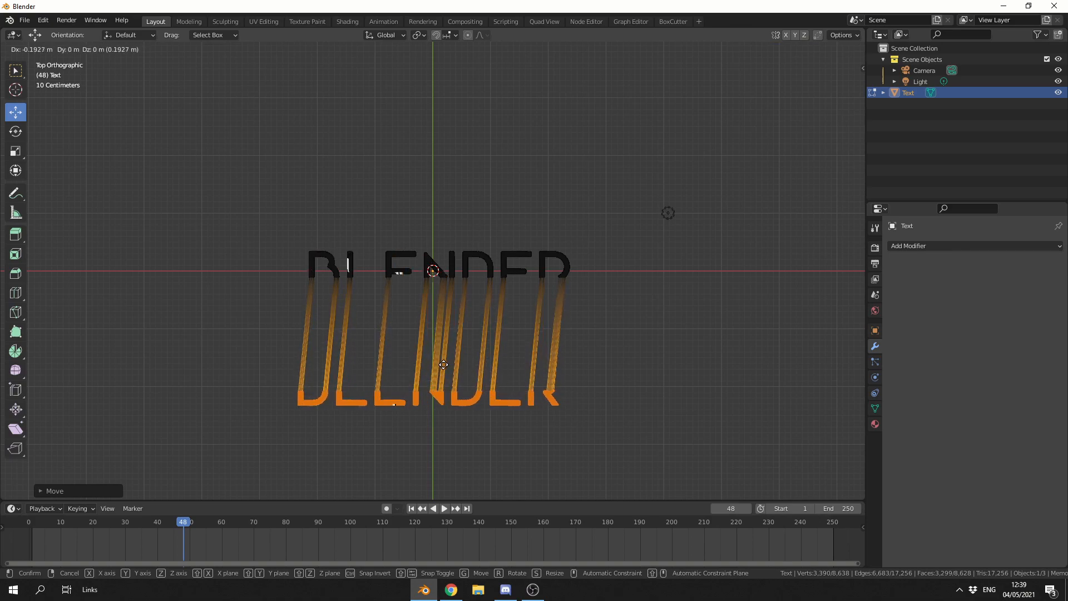
mouse_move(456, 361)
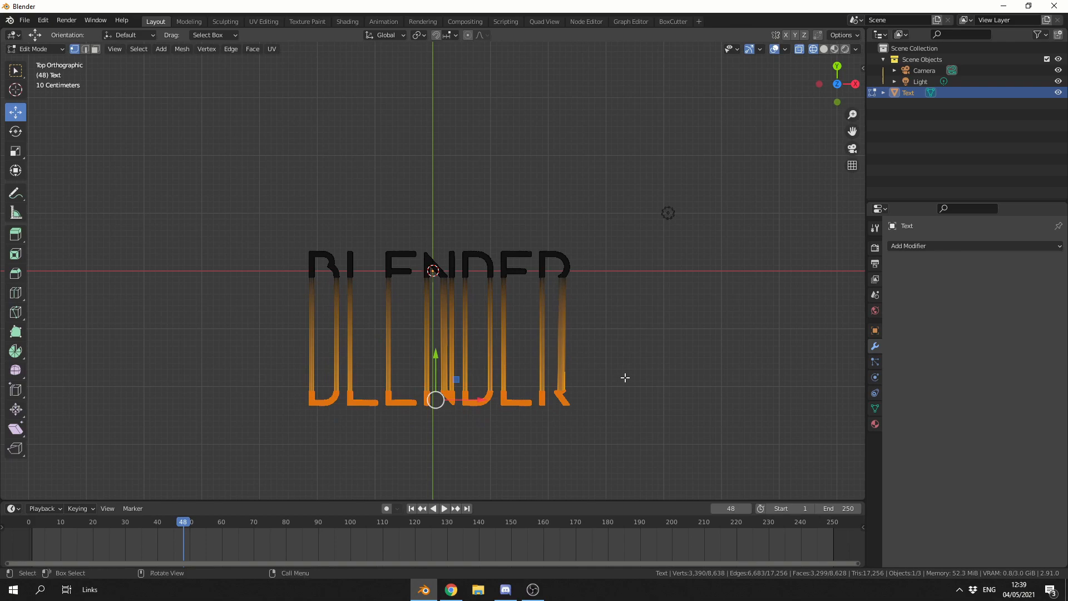
mouse_move(456, 345)
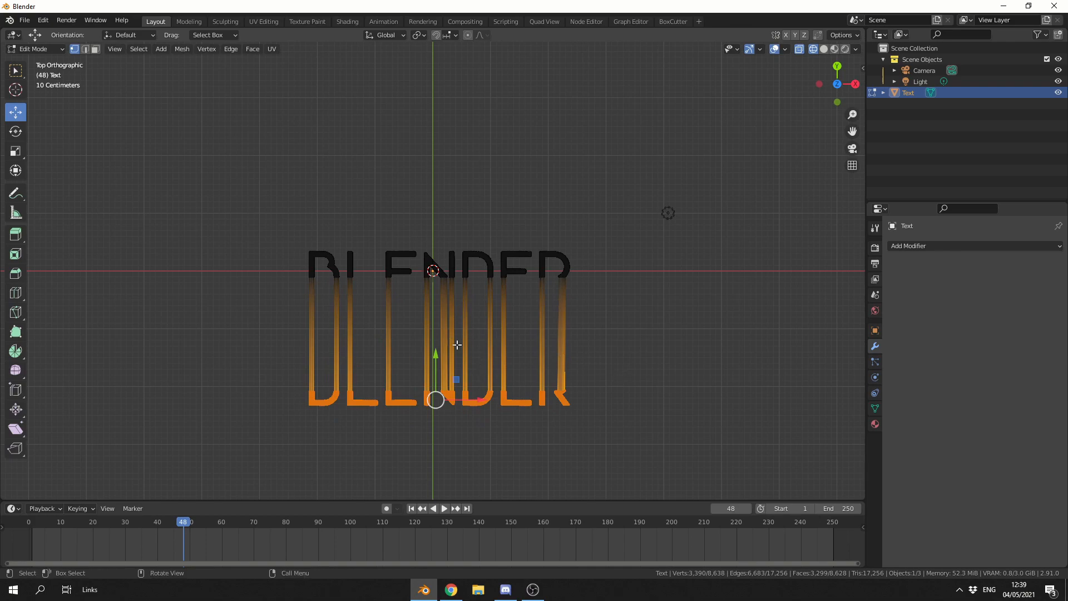
key(Tab)
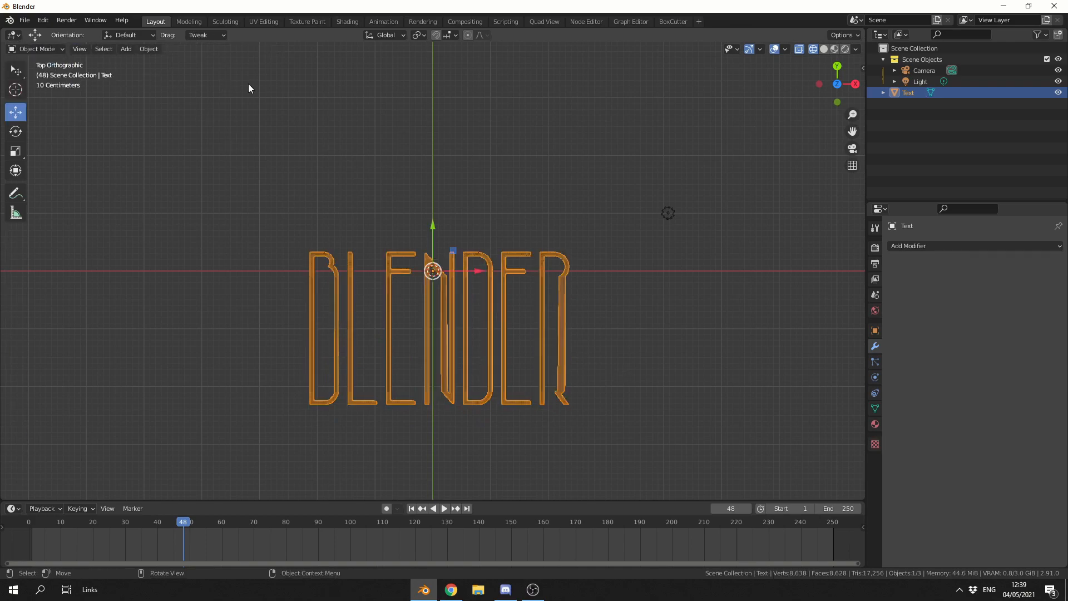
mouse_move(439, 253)
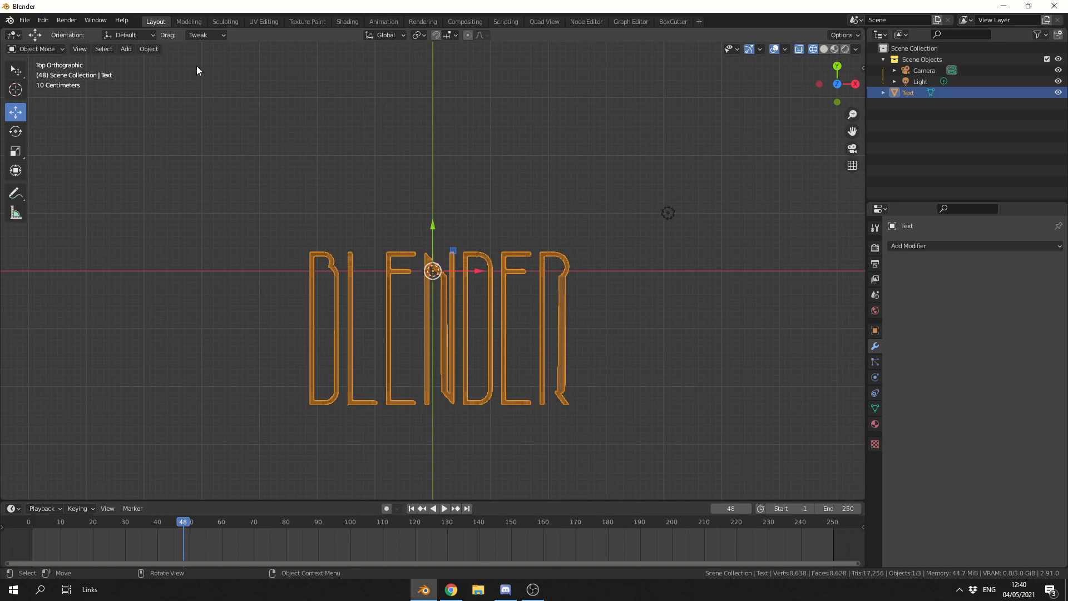
Add a scaled-up plane under the text and set the camera 15.416 m straight above.
click(126, 48)
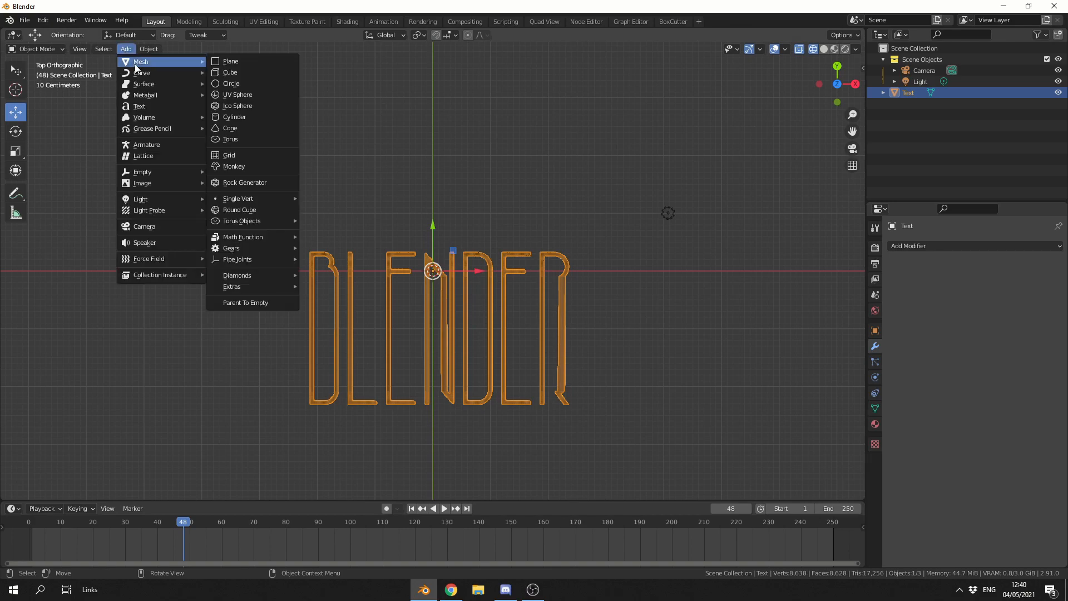
click(230, 60)
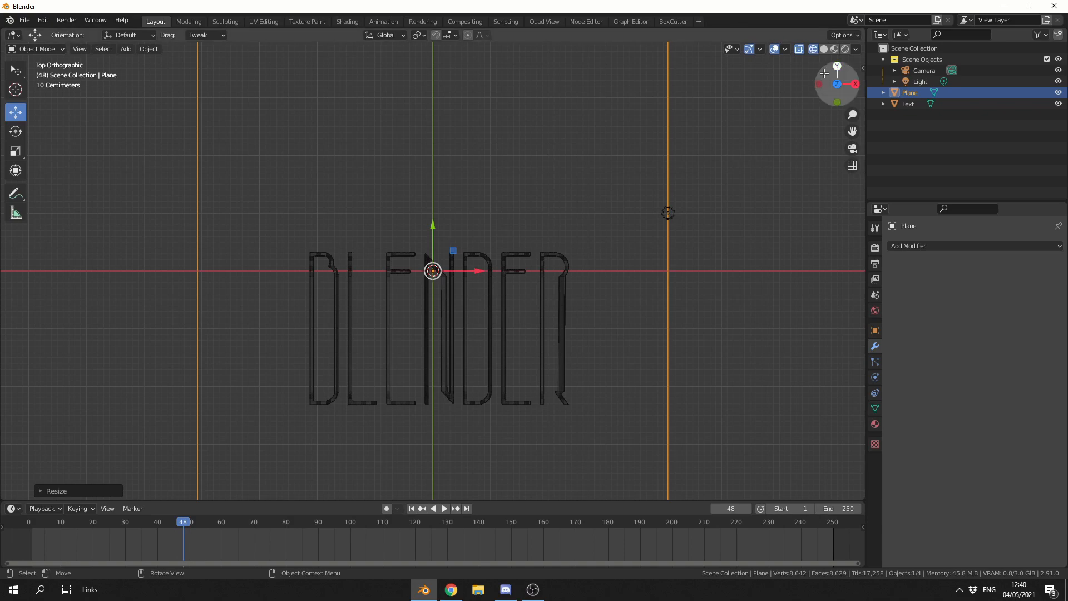
click(836, 100)
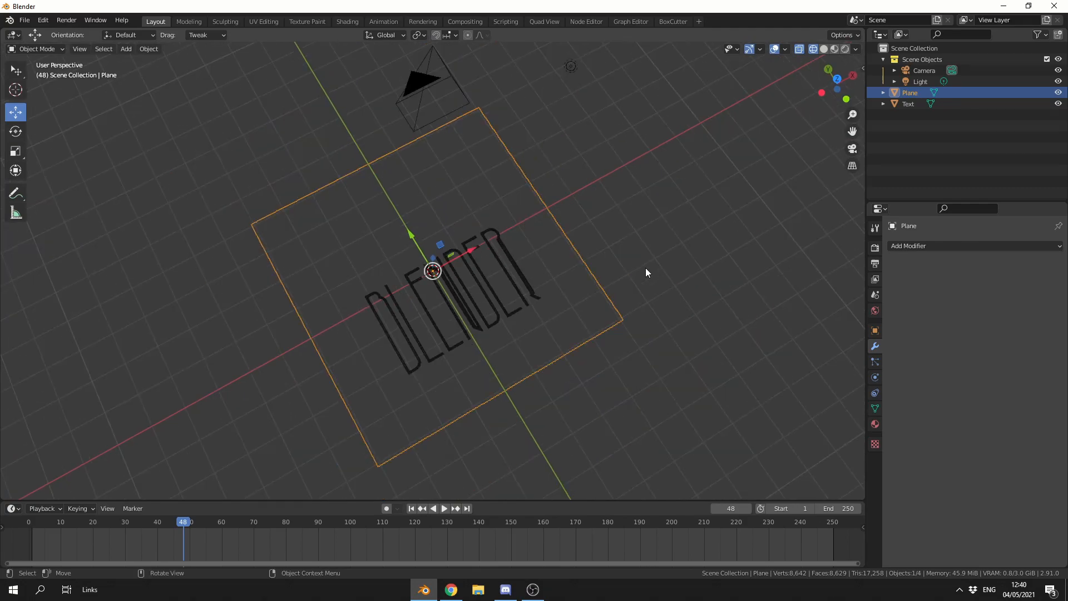
click(924, 70)
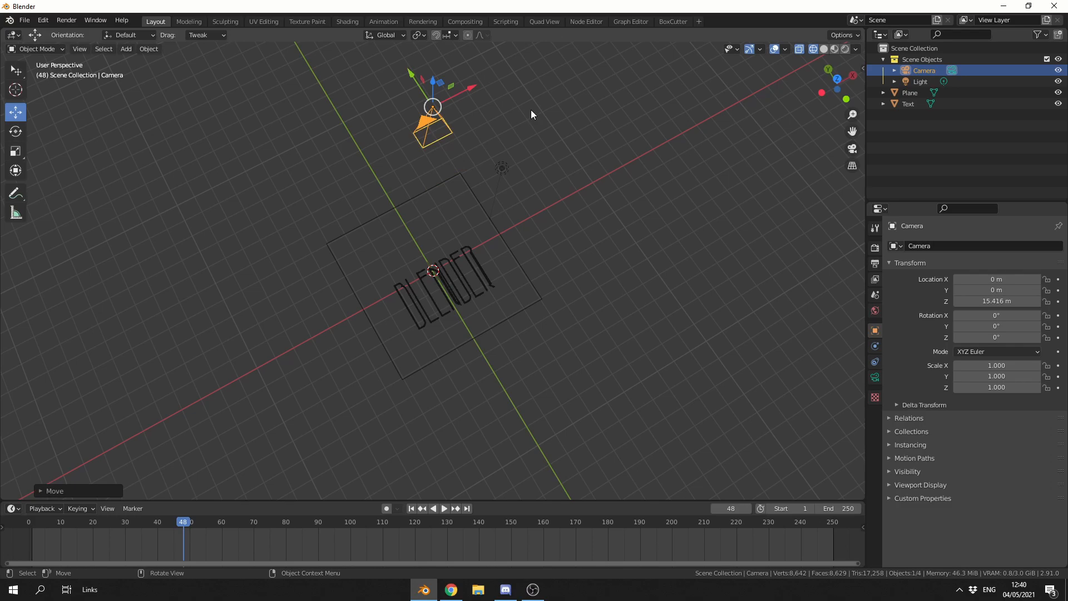
mouse_move(878, 231)
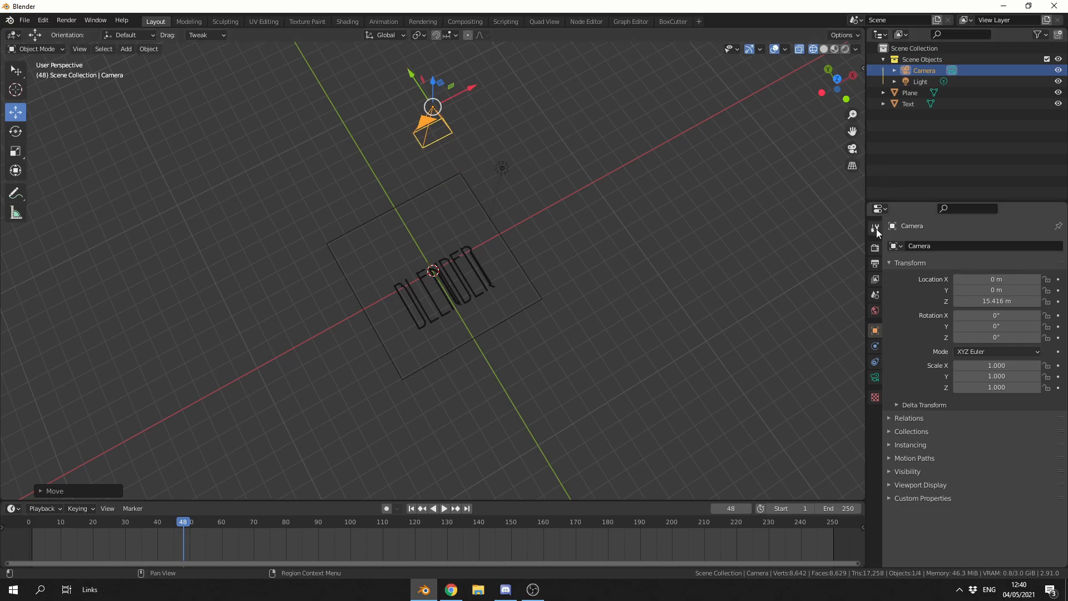
Set render resolution to 1080 by 1080 and reposition the camera to frame the text.
click(875, 264)
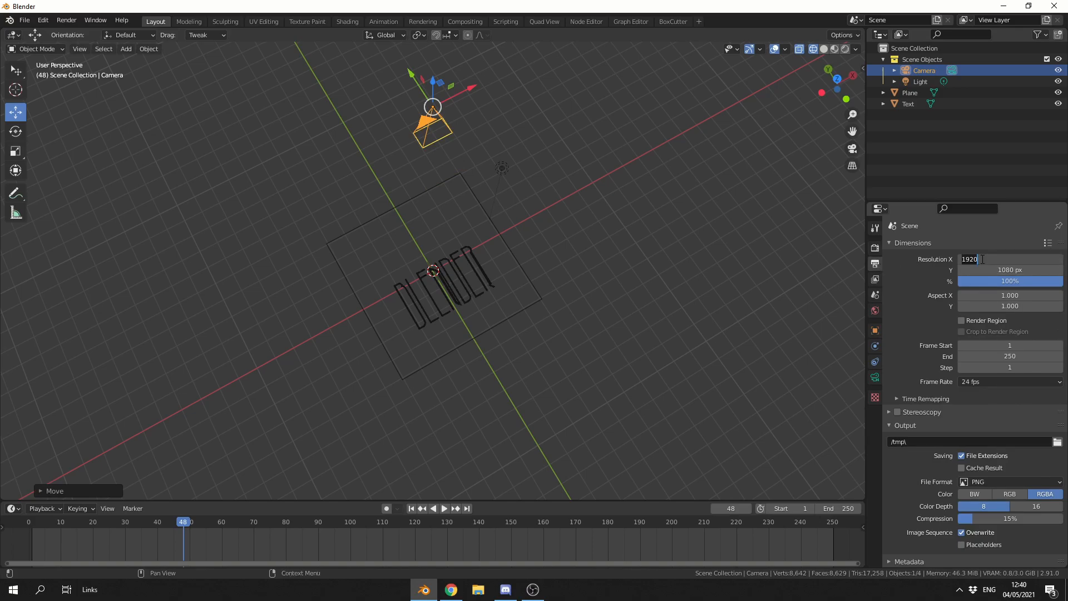
text(1080 px)
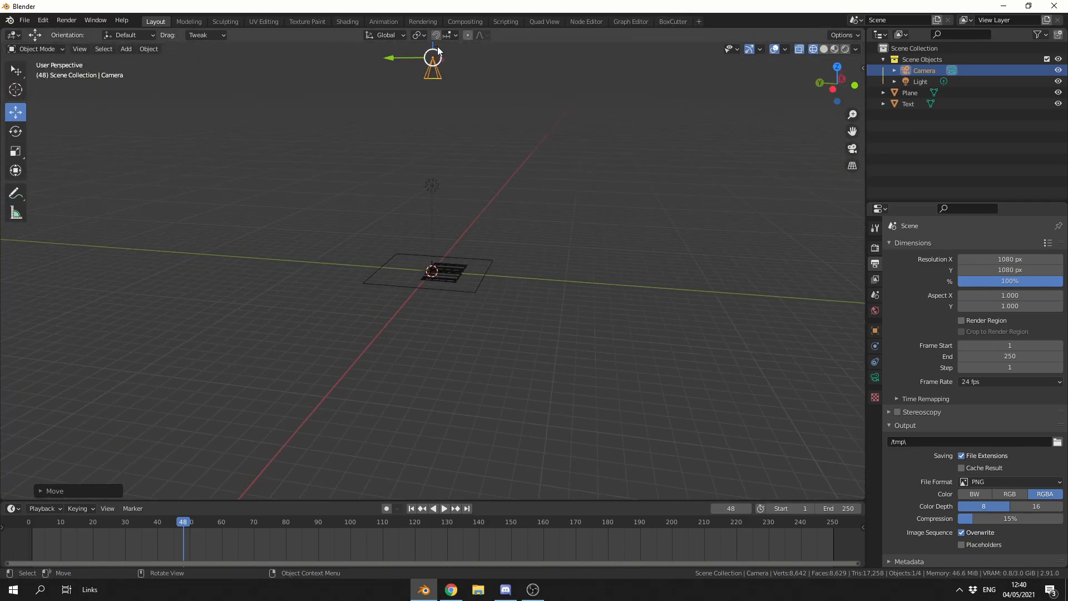
drag(433, 58, 433, 119)
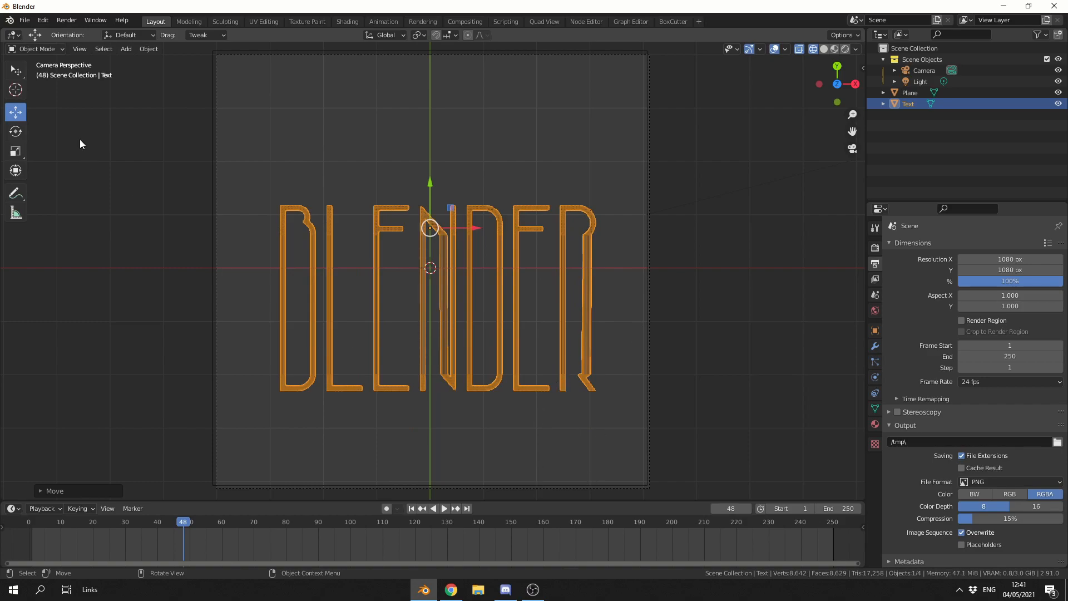
Stretch the letters' lower vertices to fill the frame, then select the plane.
key(Tab)
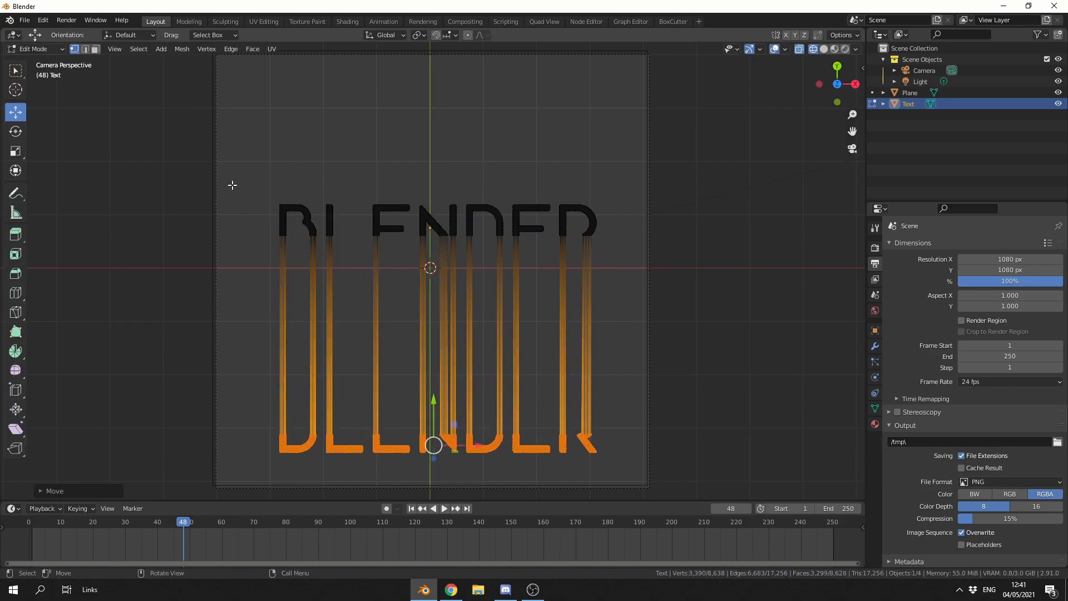
key(Tab)
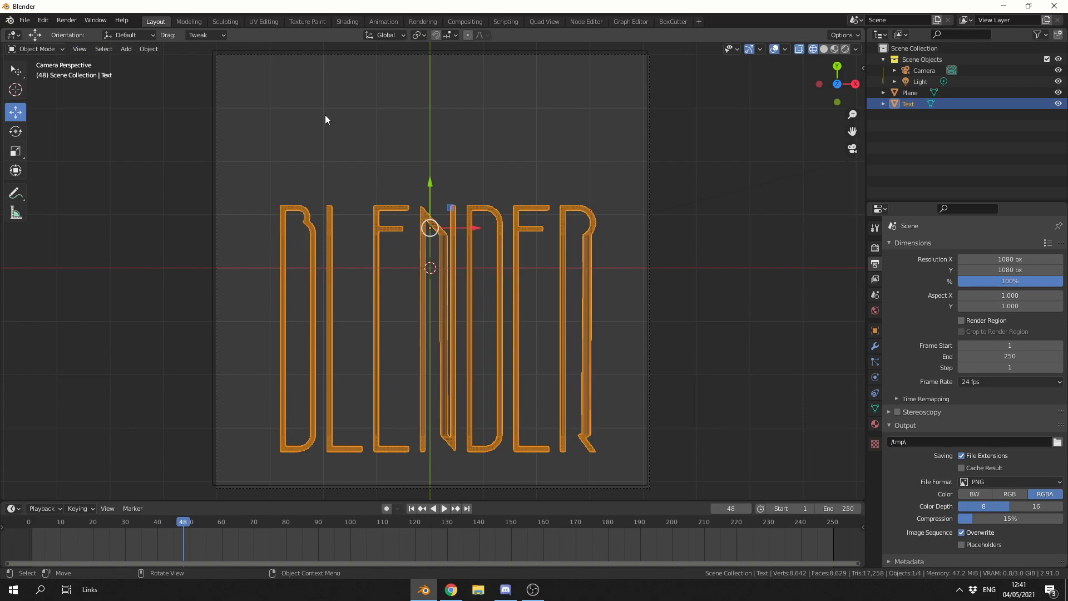
click(327, 135)
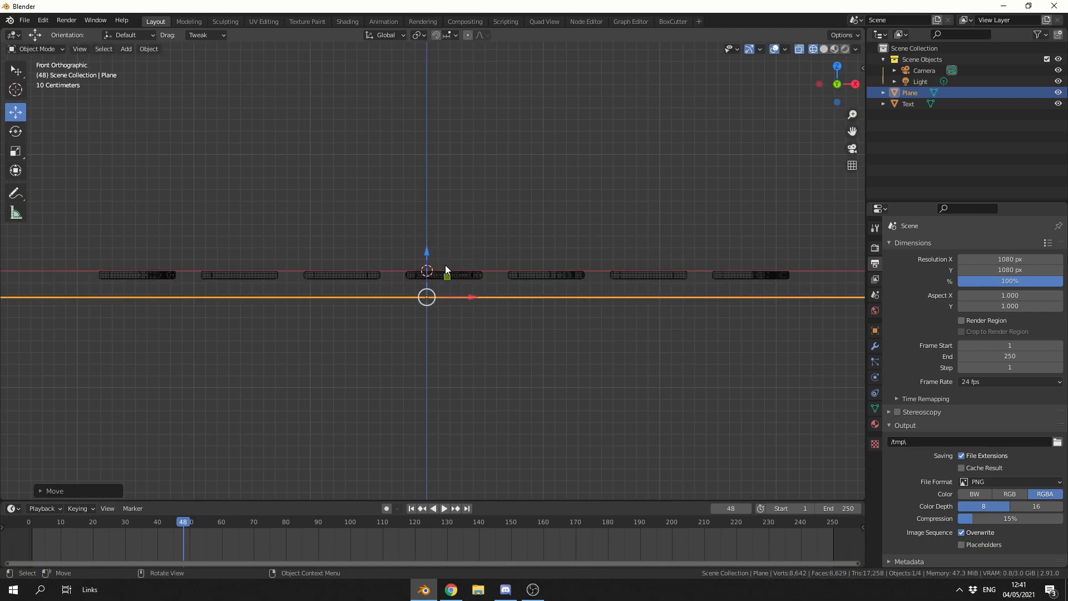
mouse_move(453, 276)
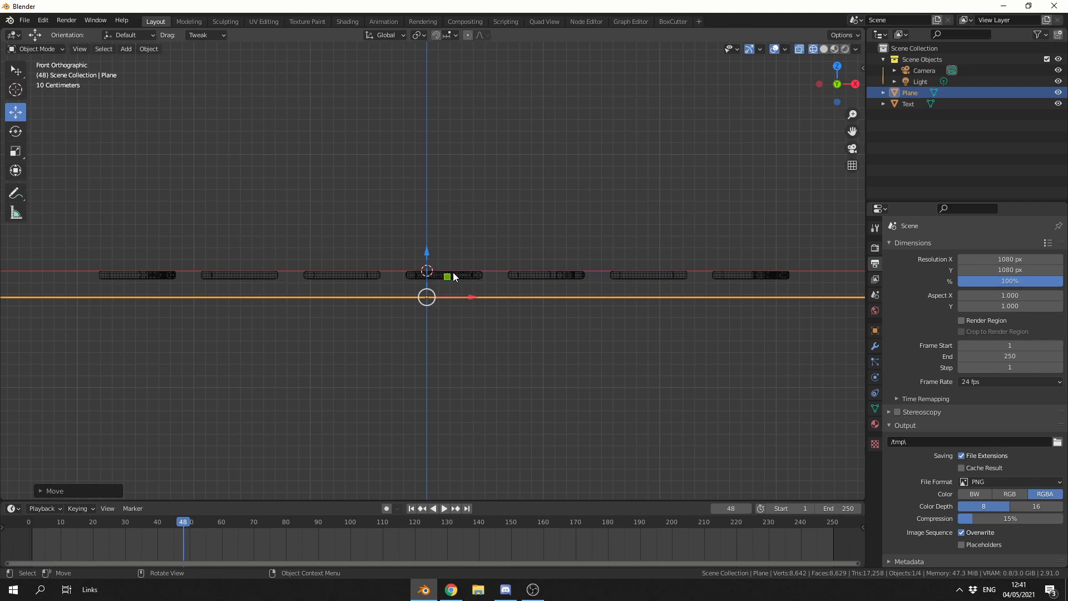
mouse_move(495, 156)
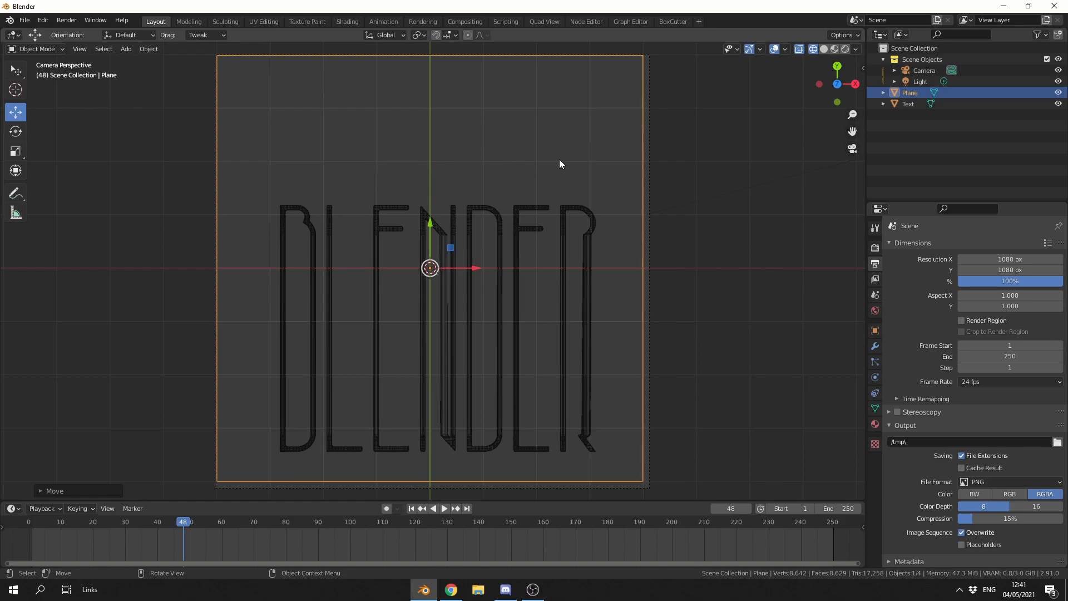
mouse_move(386, 135)
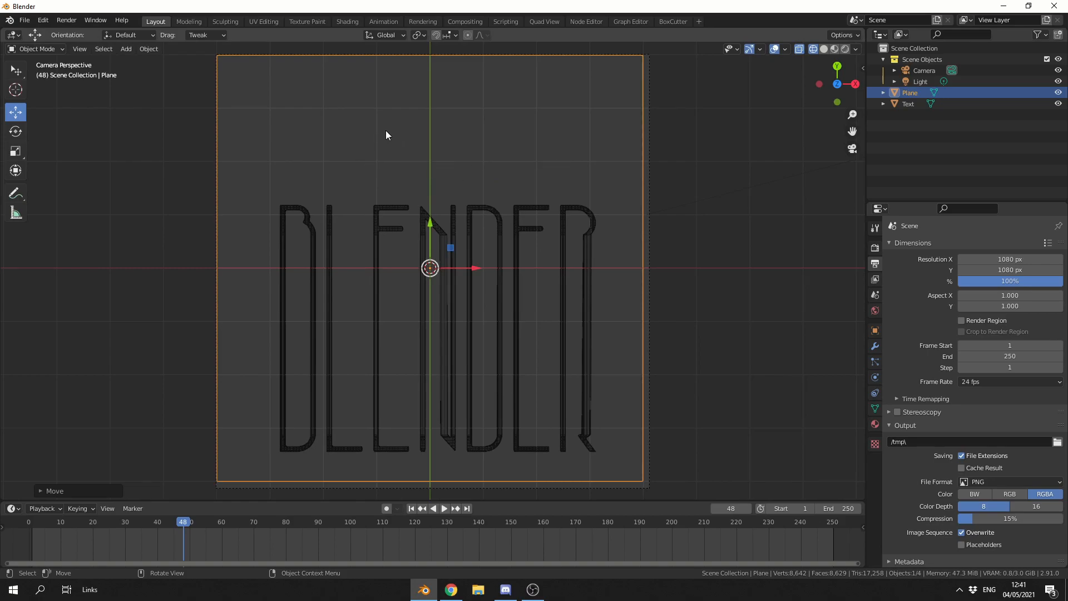
mouse_move(475, 142)
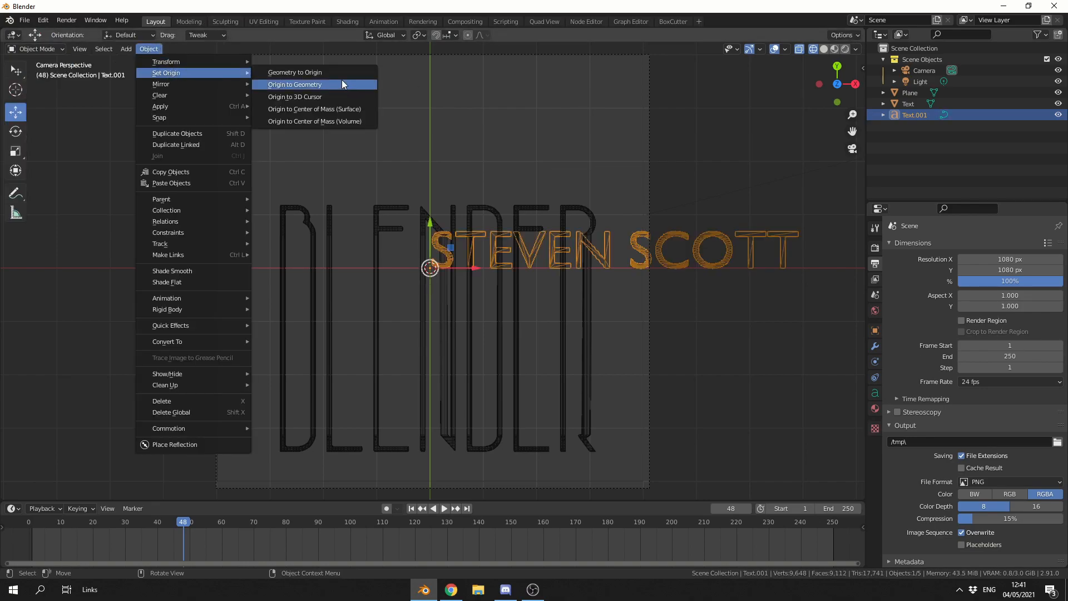
click(294, 83)
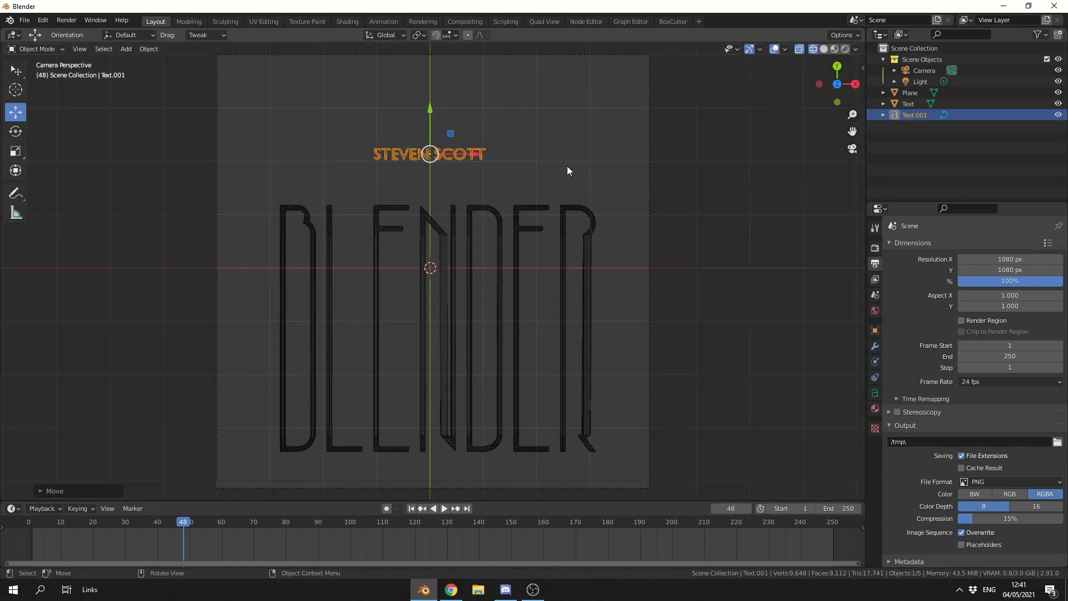
click(845, 48)
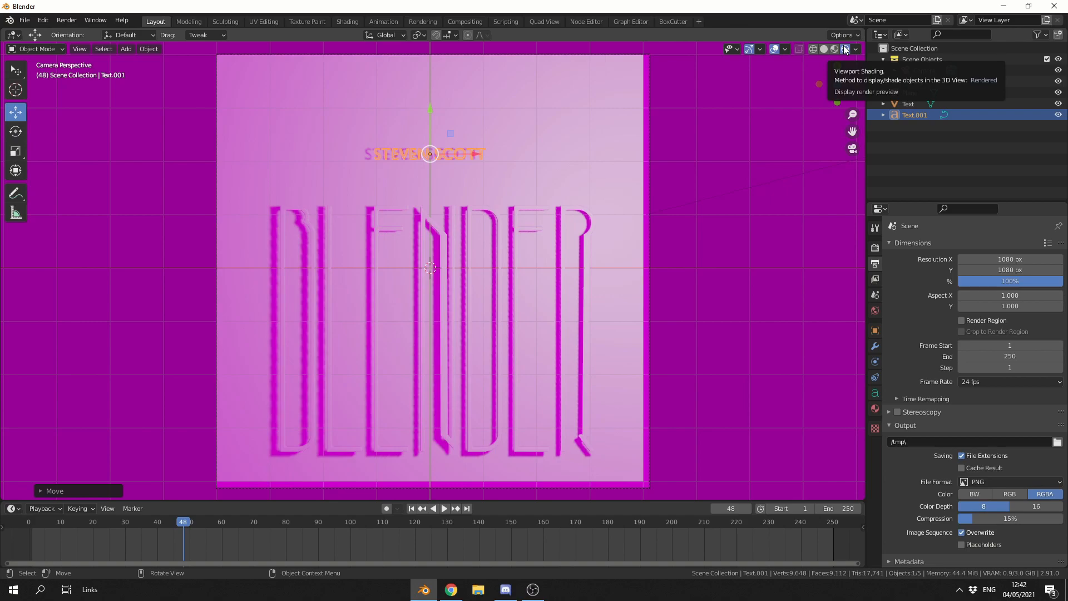
Relink the World's Image Texture to photo_studio_01_2k.hdr in Shading, then return to Layout.
click(347, 21)
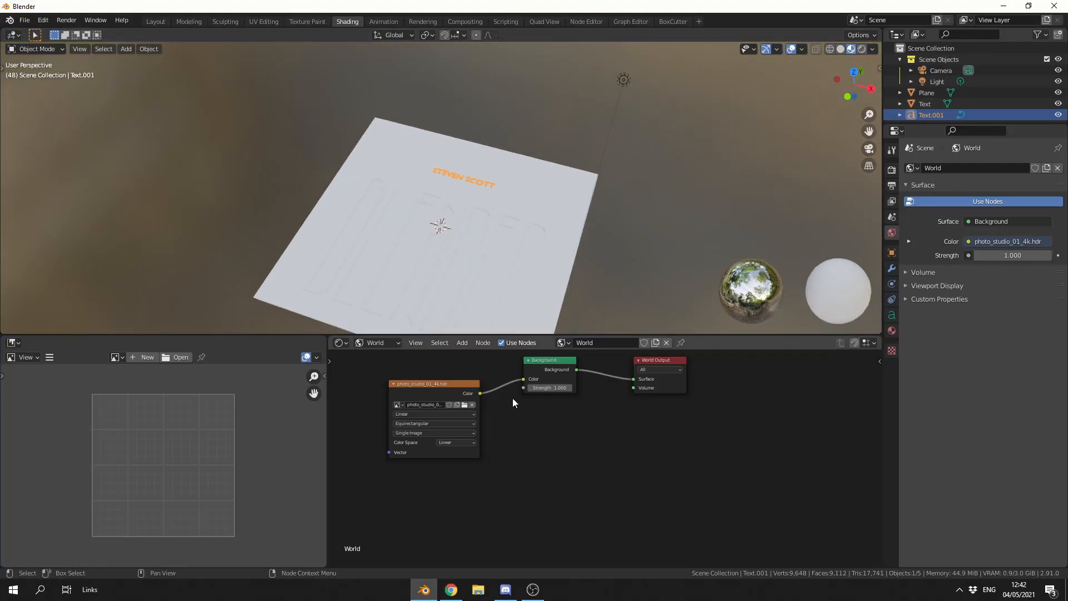
mouse_move(433, 423)
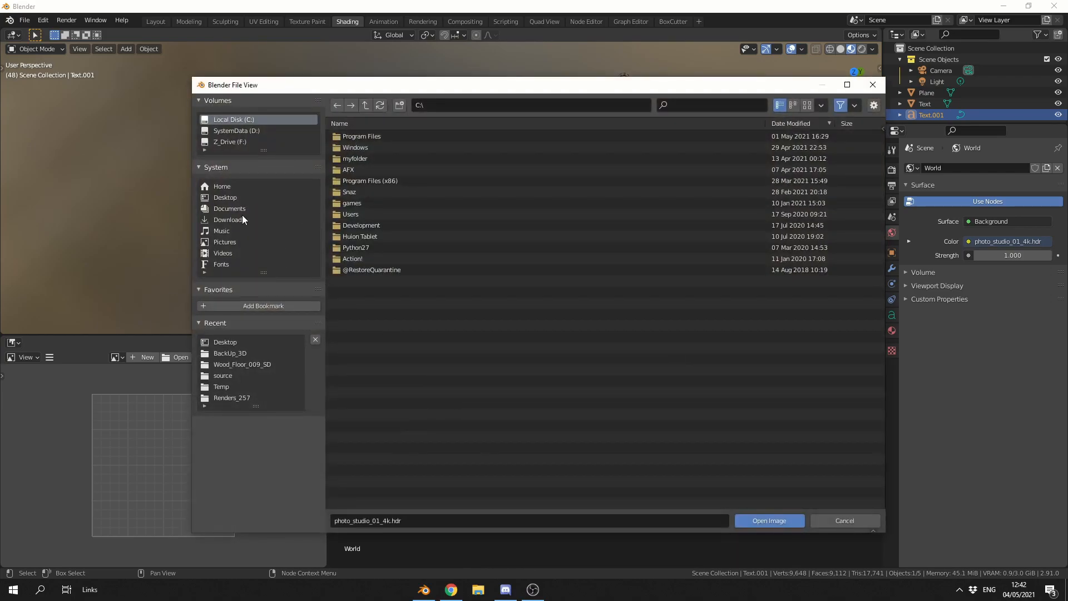
click(225, 197)
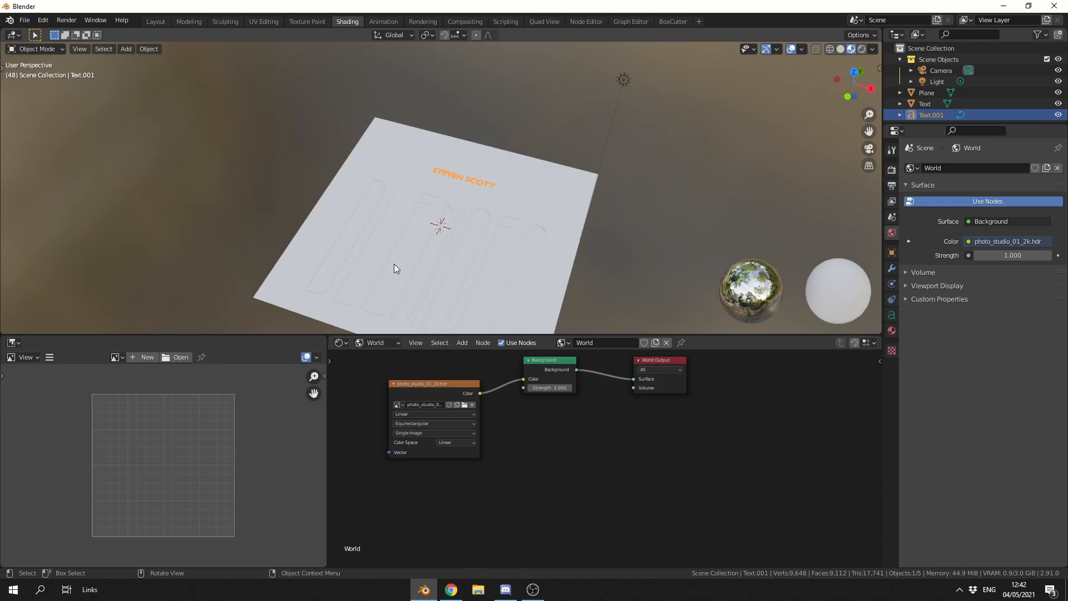
mouse_move(558, 112)
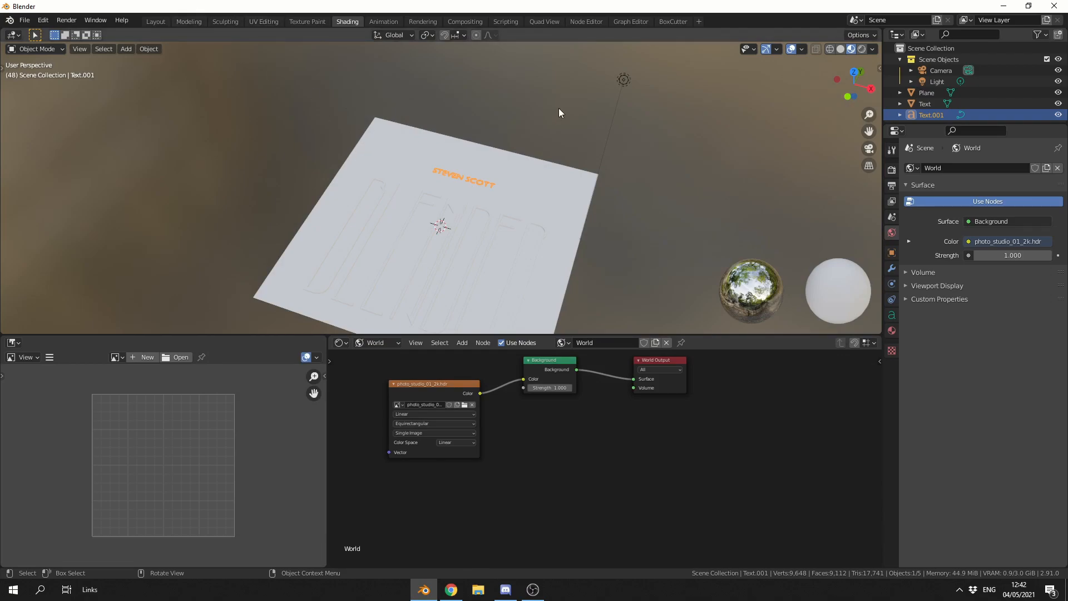
click(155, 21)
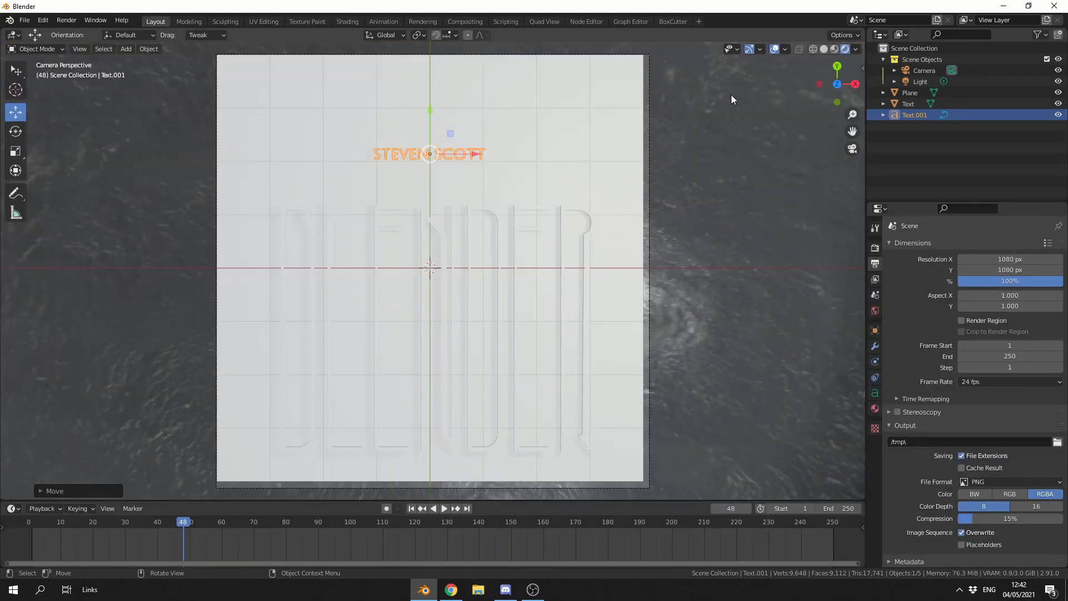
mouse_move(552, 280)
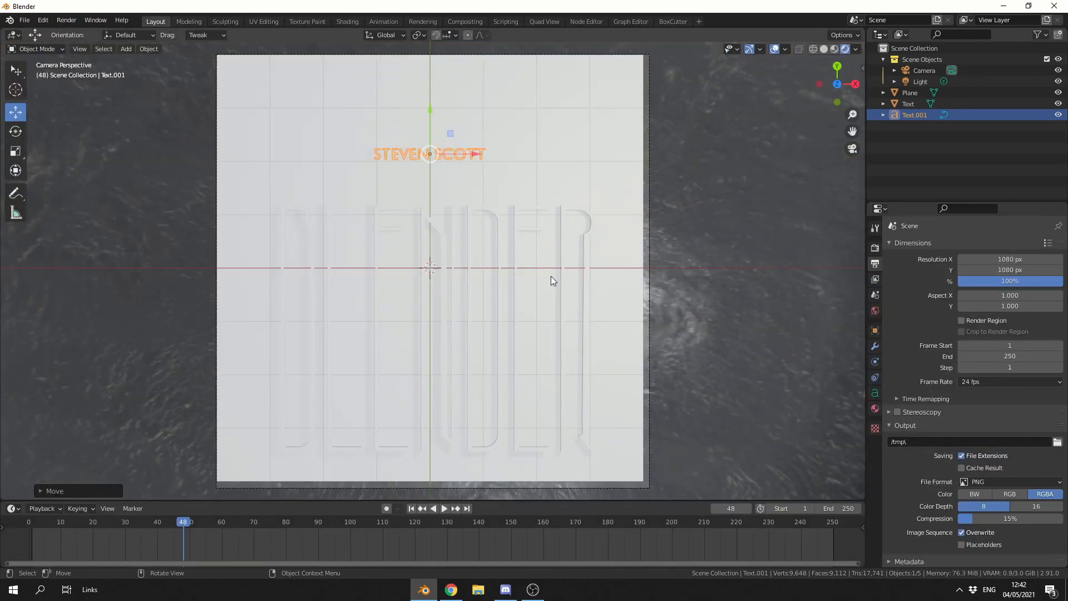
Scale the plane slightly past the camera frame and give it a black base colour.
click(921, 81)
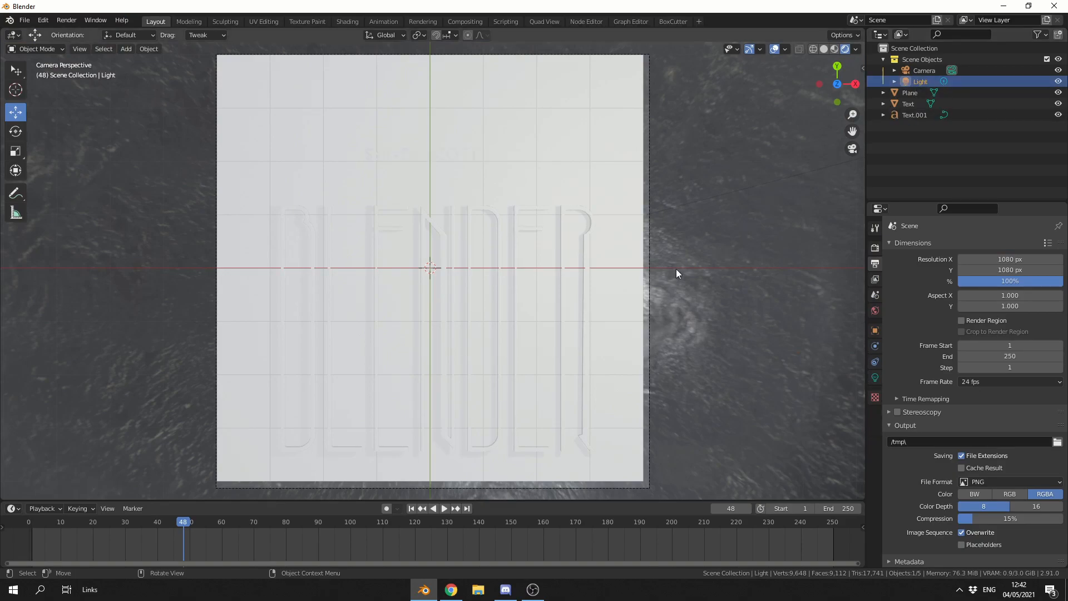
mouse_move(416, 336)
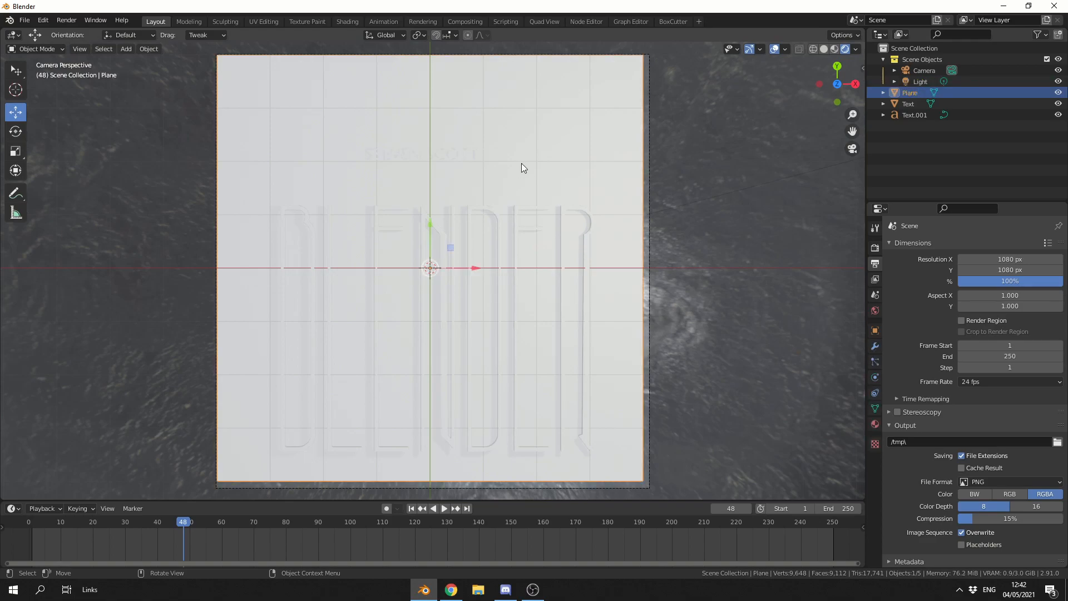
key(s)
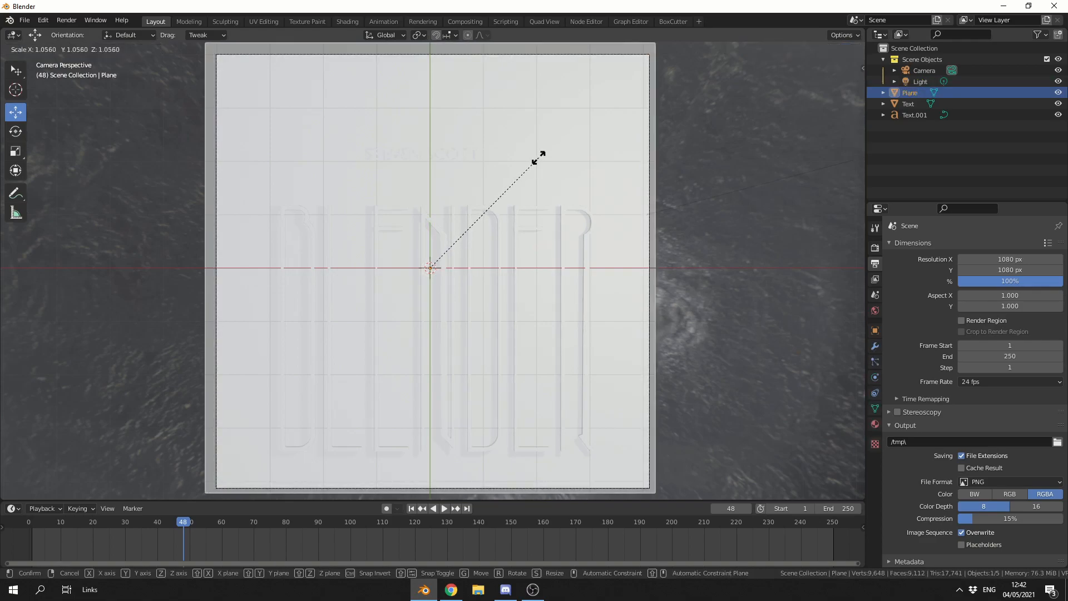
click(430, 265)
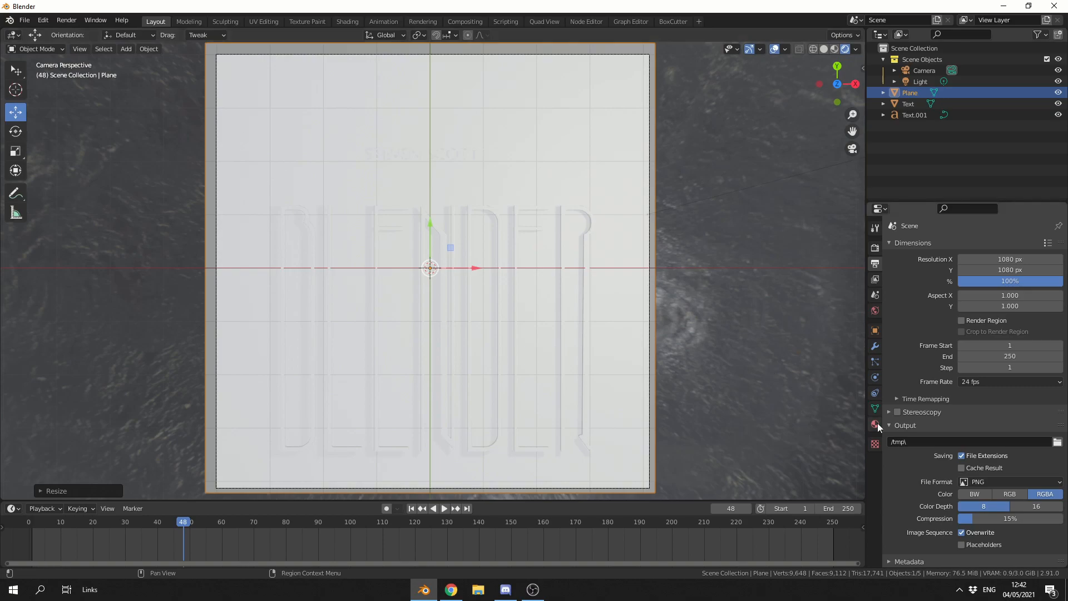
click(874, 424)
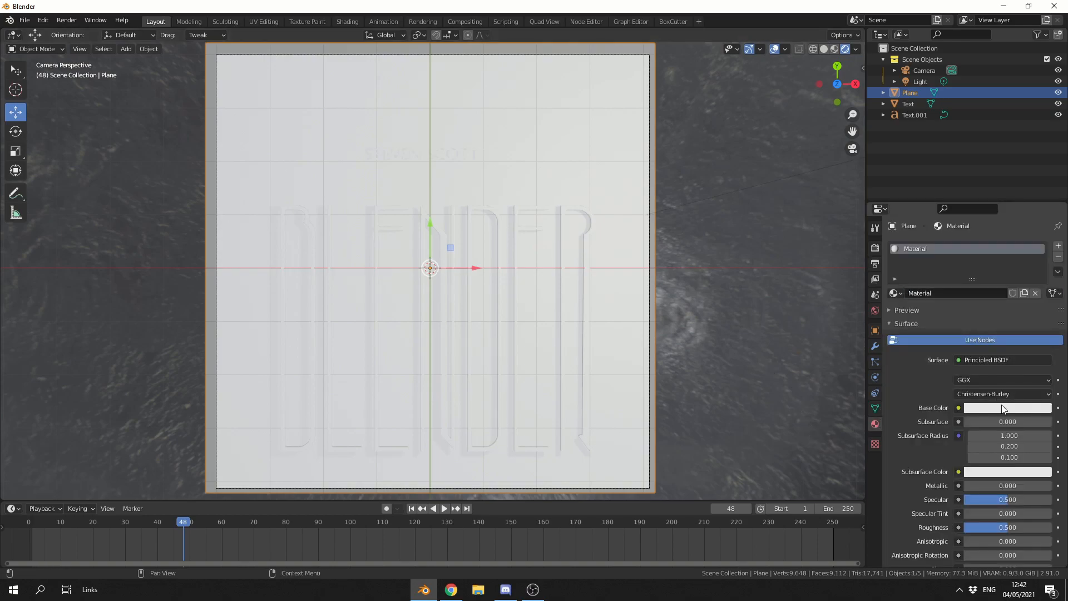
click(1008, 407)
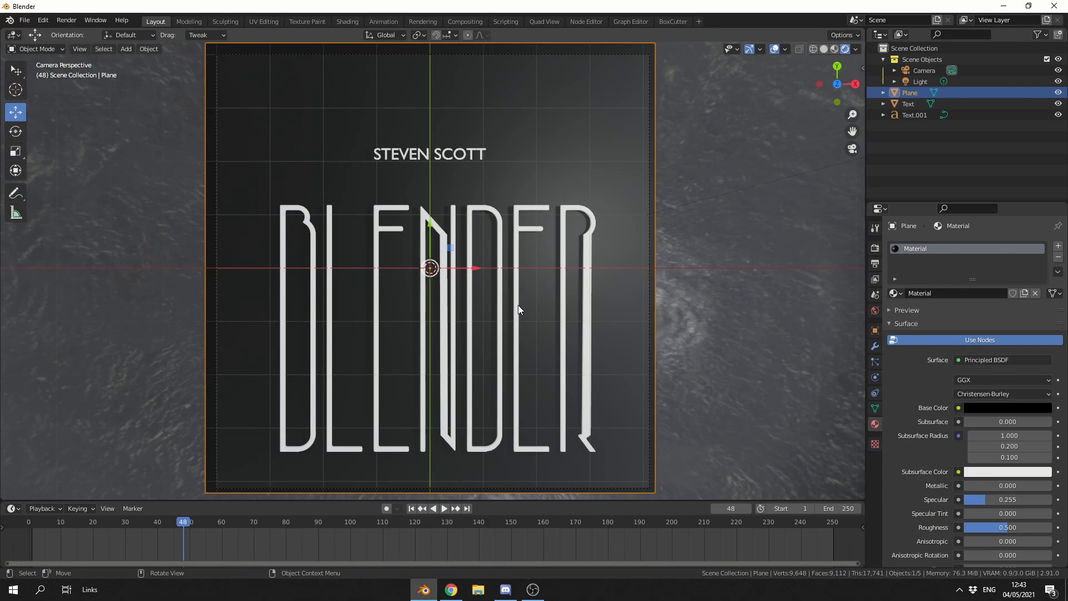
mouse_move(534, 292)
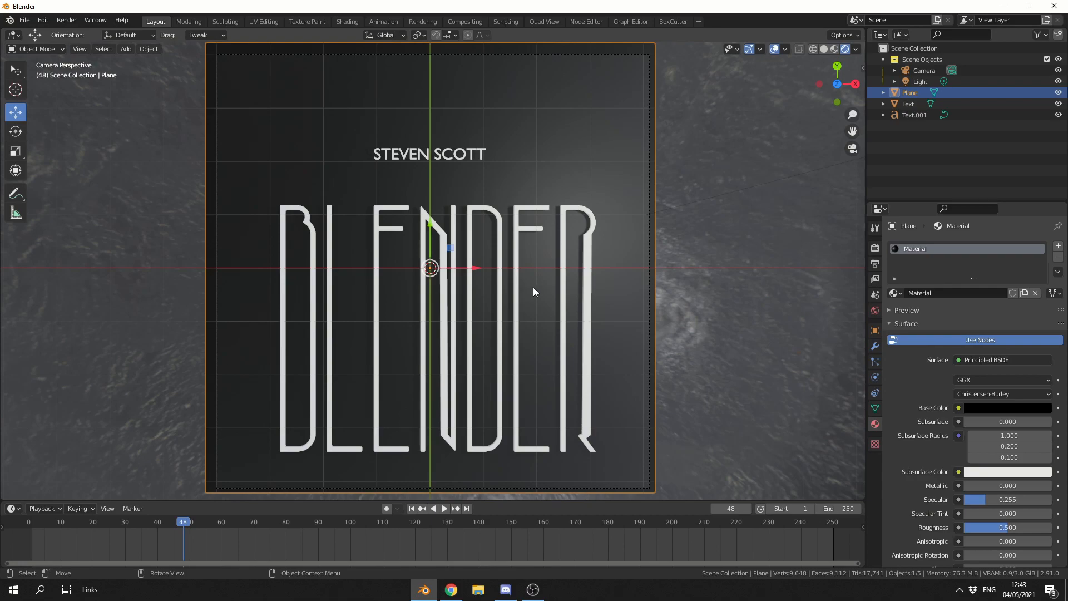
mouse_move(439, 374)
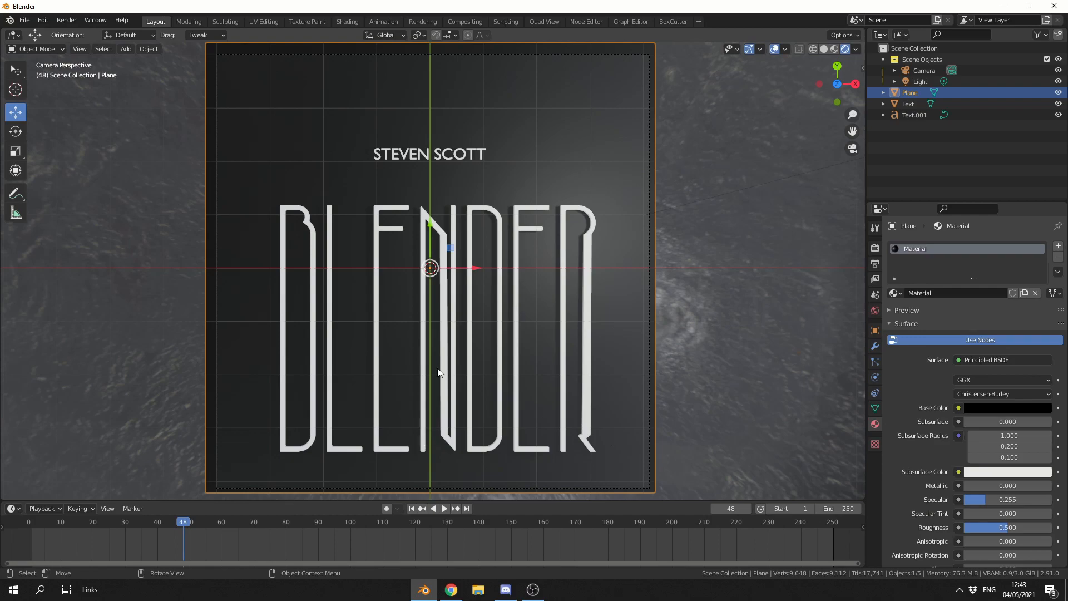
click(908, 104)
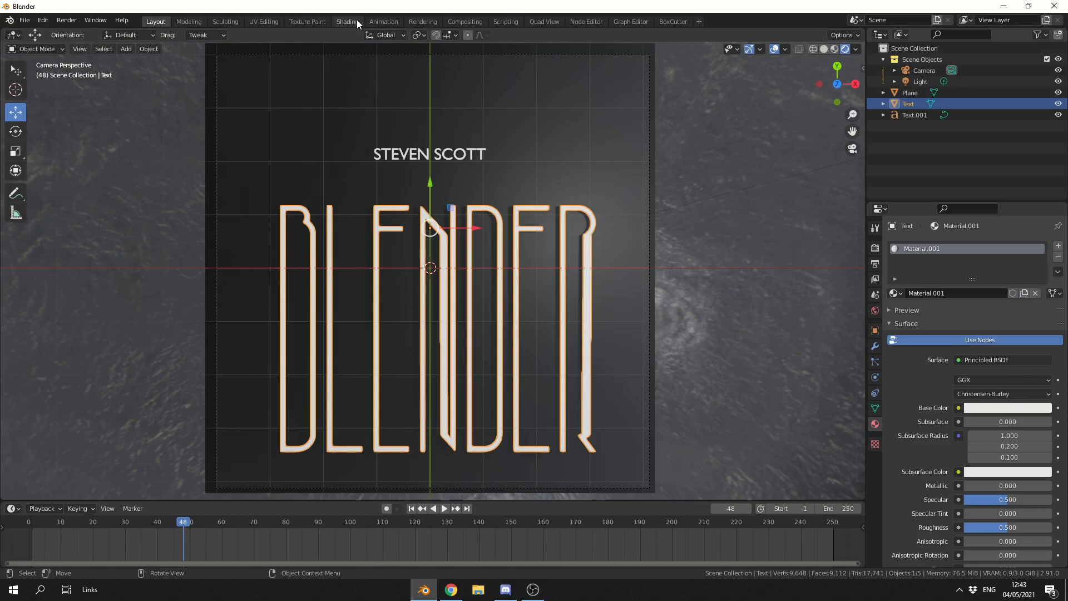
Show the BLENDER text's material nodes in one large joined editor in Shading.
click(347, 21)
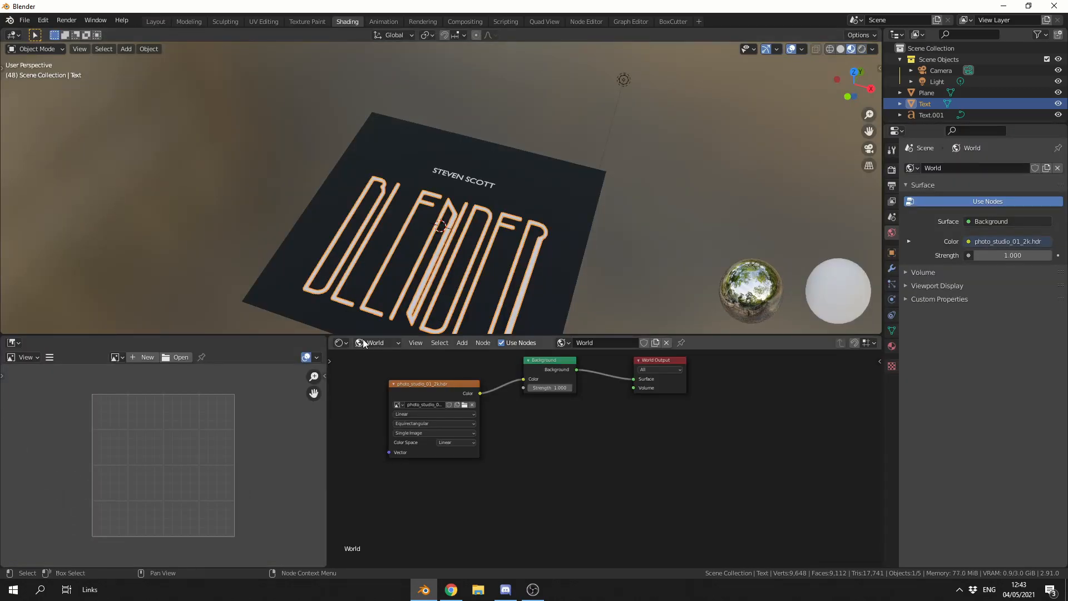
click(375, 343)
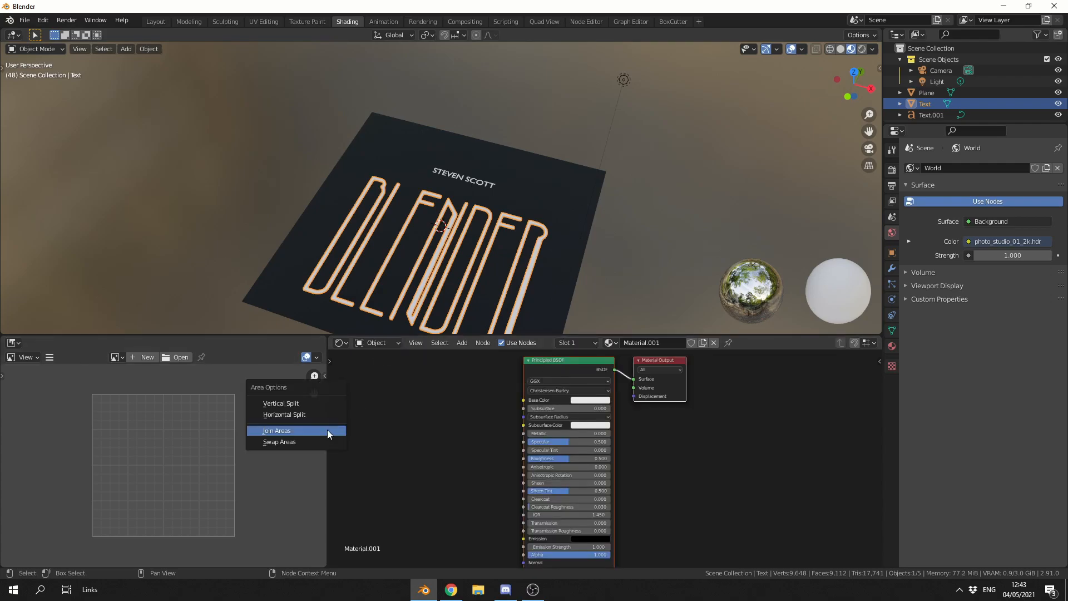
click(277, 430)
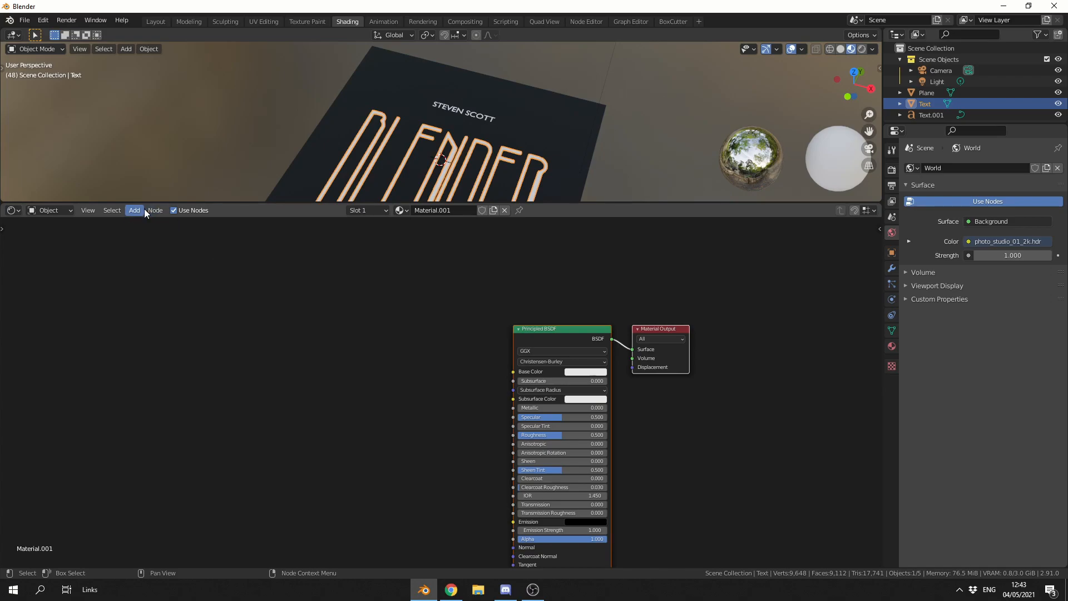
Add a ColorRamp node feeding the text material's Base Color.
click(135, 211)
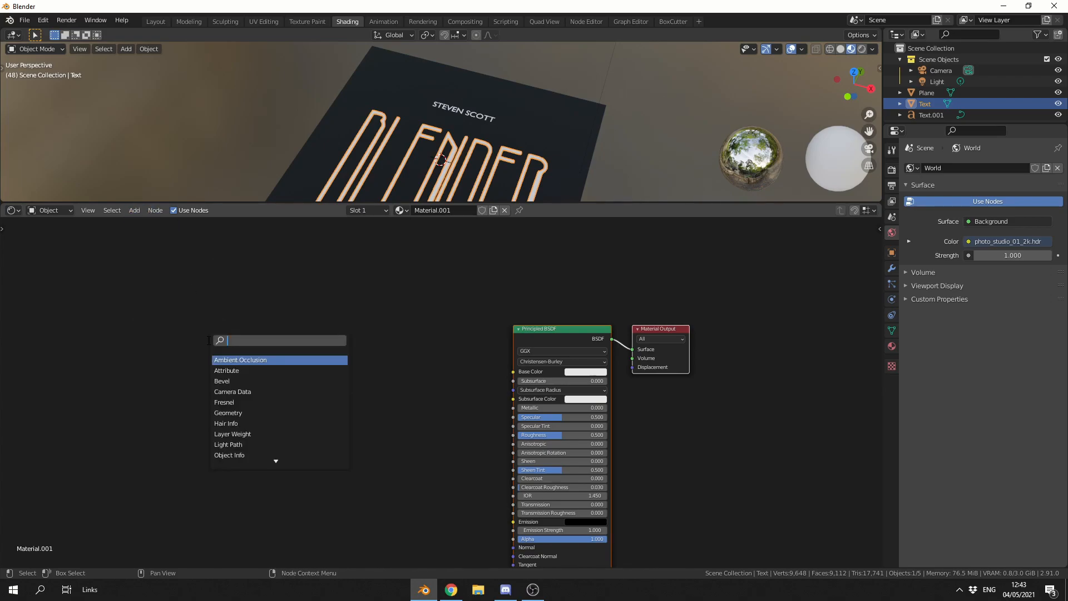
text(colo)
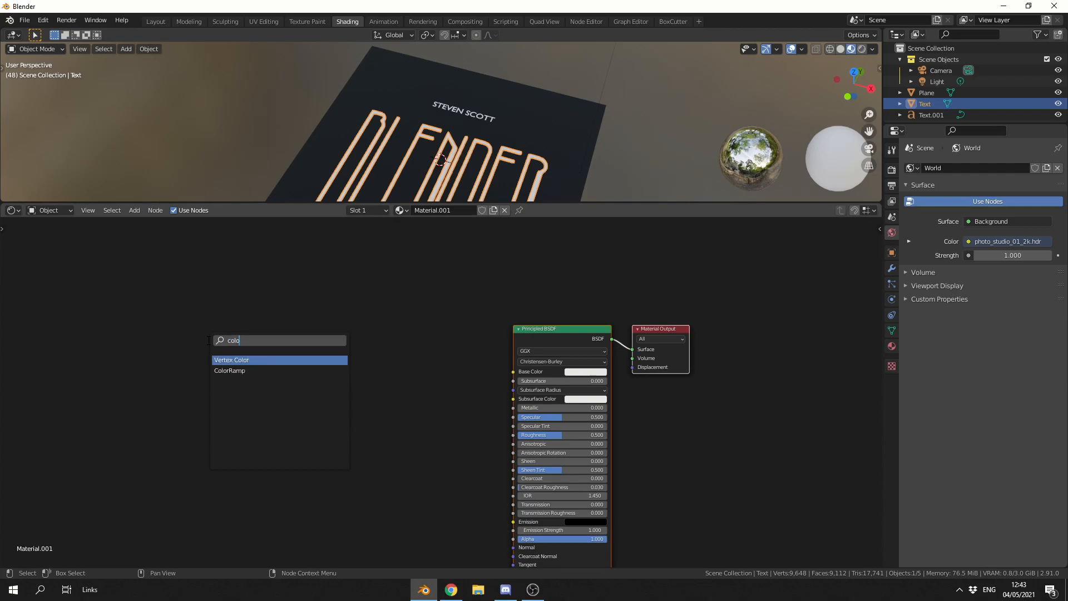
click(229, 370)
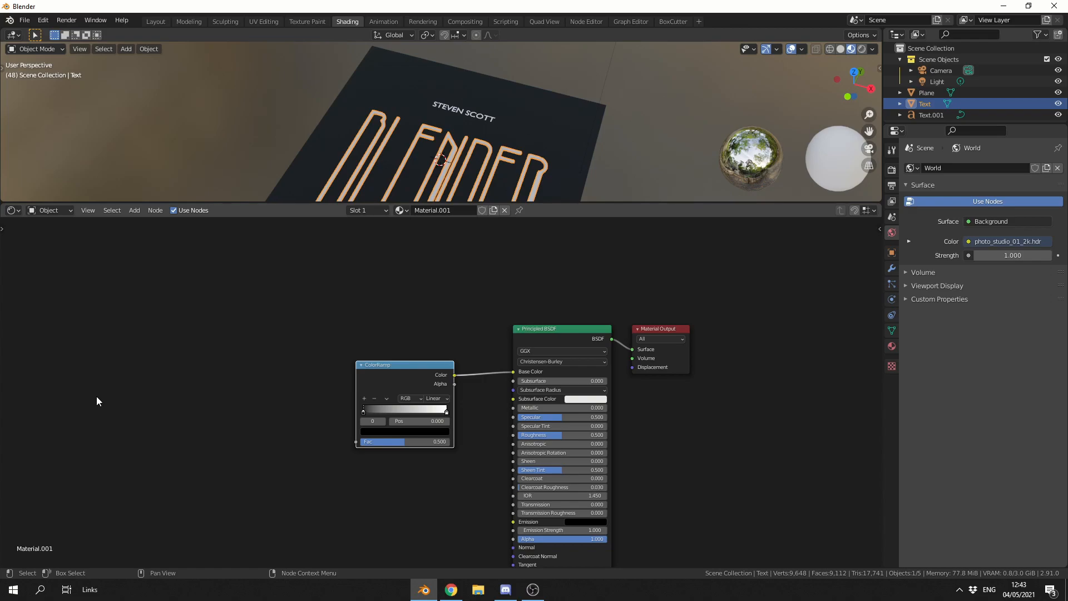
mouse_move(148, 222)
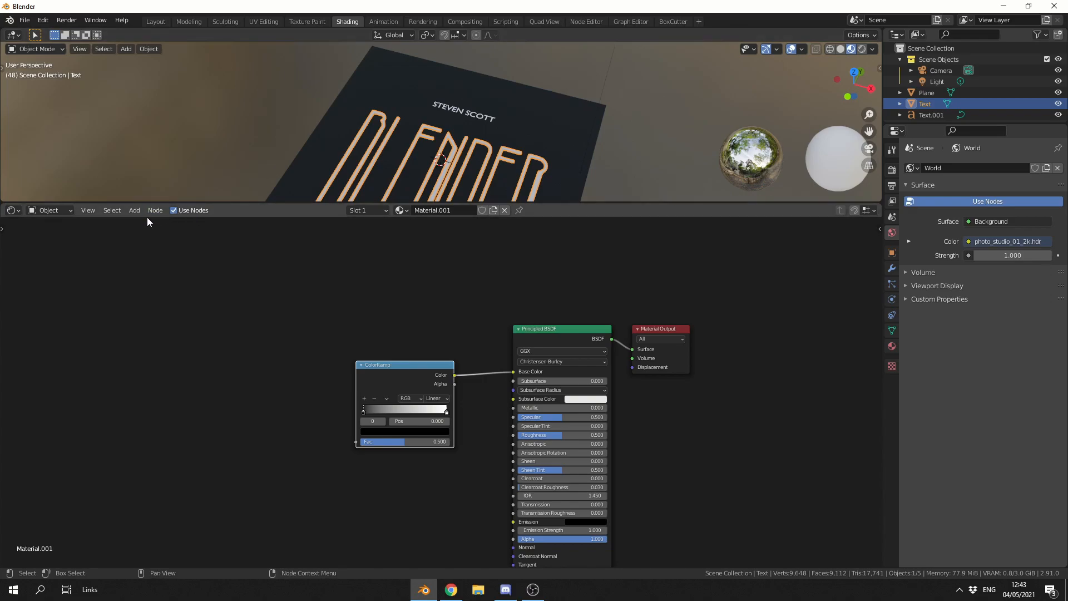
Add Mapping and Separate XYZ nodes so generated coordinates drive the text's gradient.
click(135, 210)
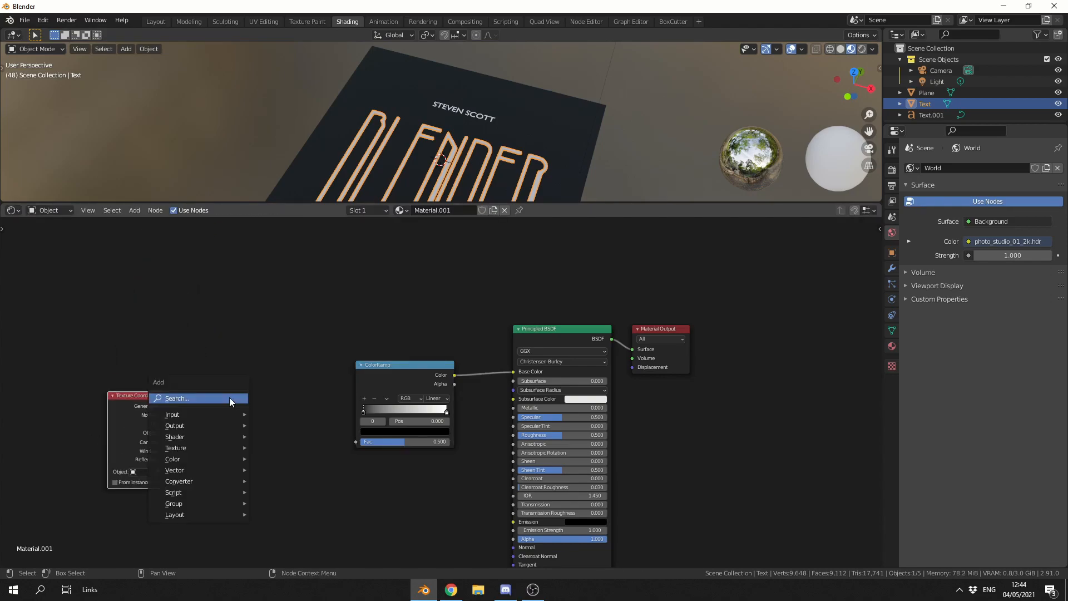
text(mapp)
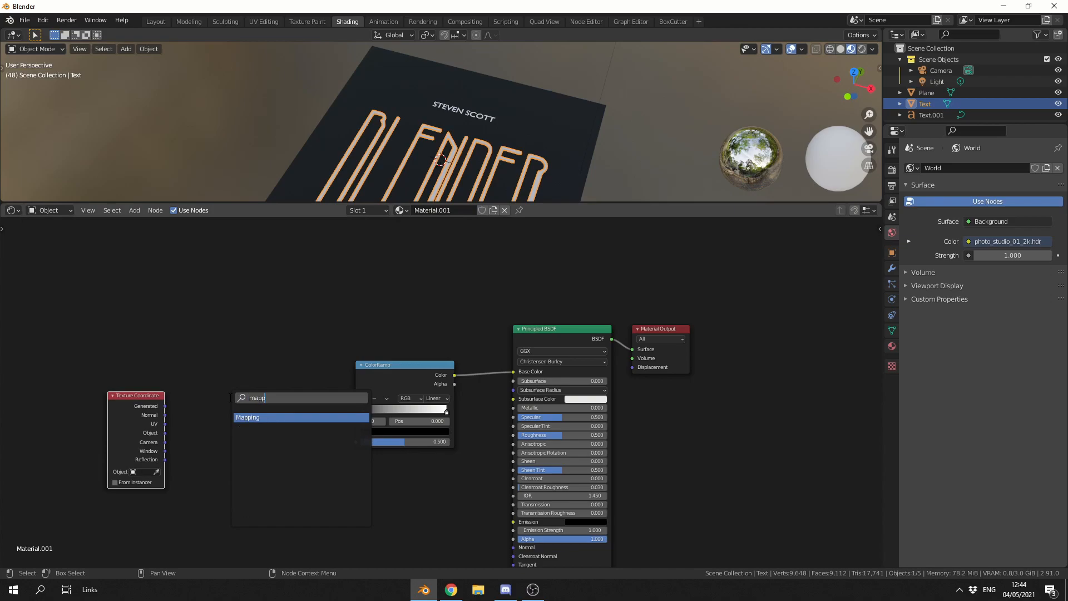
click(248, 417)
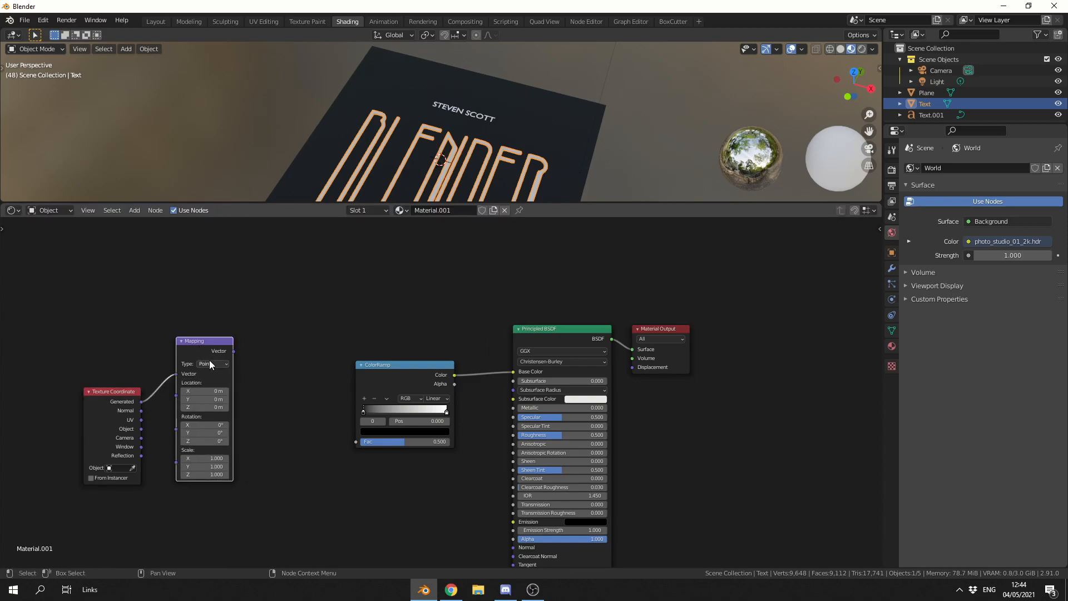
mouse_move(279, 365)
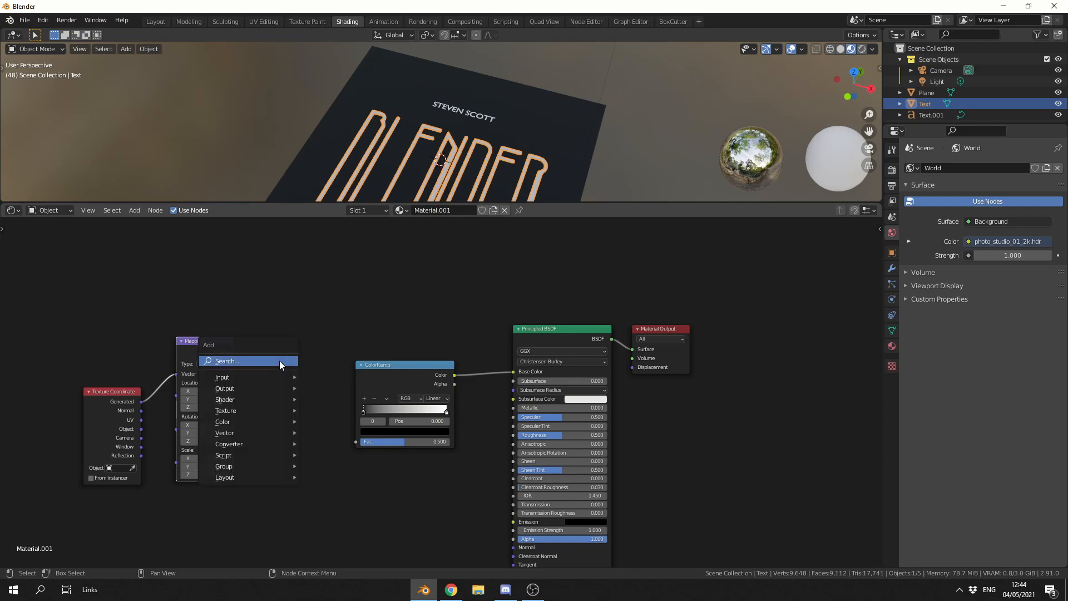
text(s)
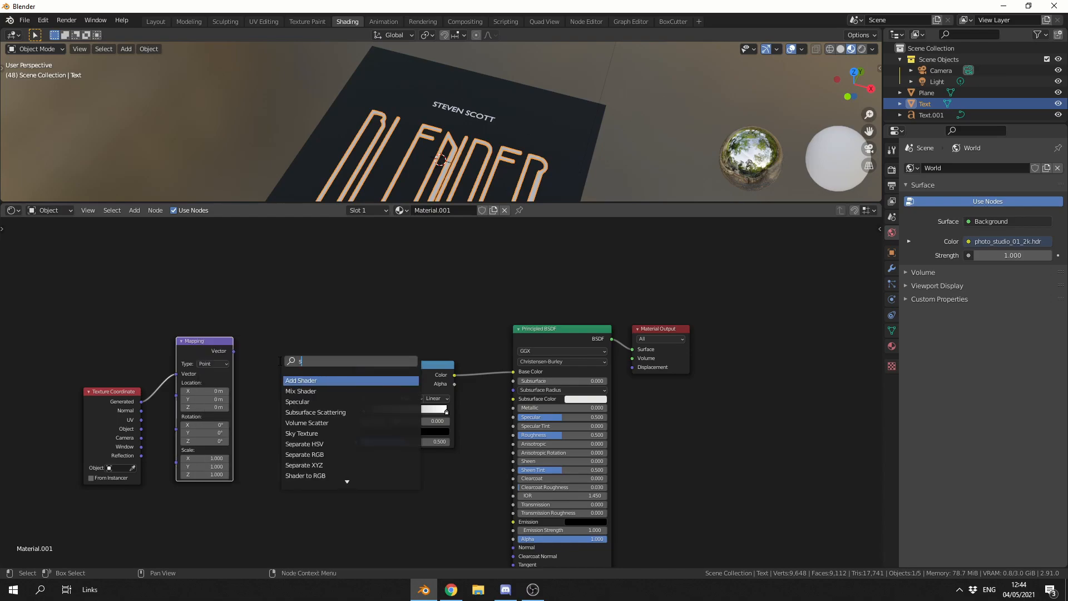
click(304, 465)
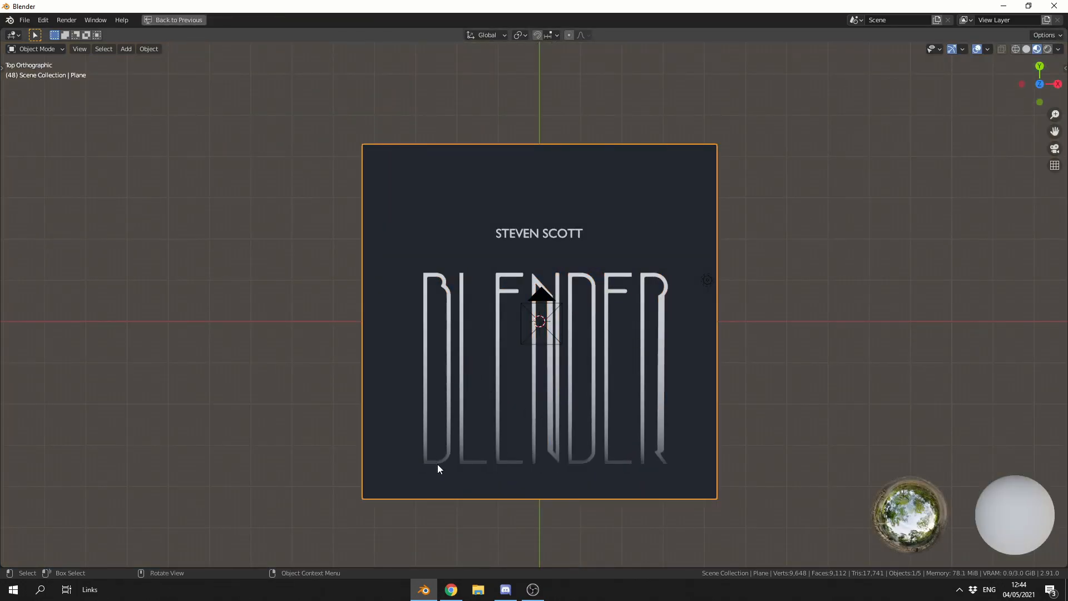
mouse_move(259, 56)
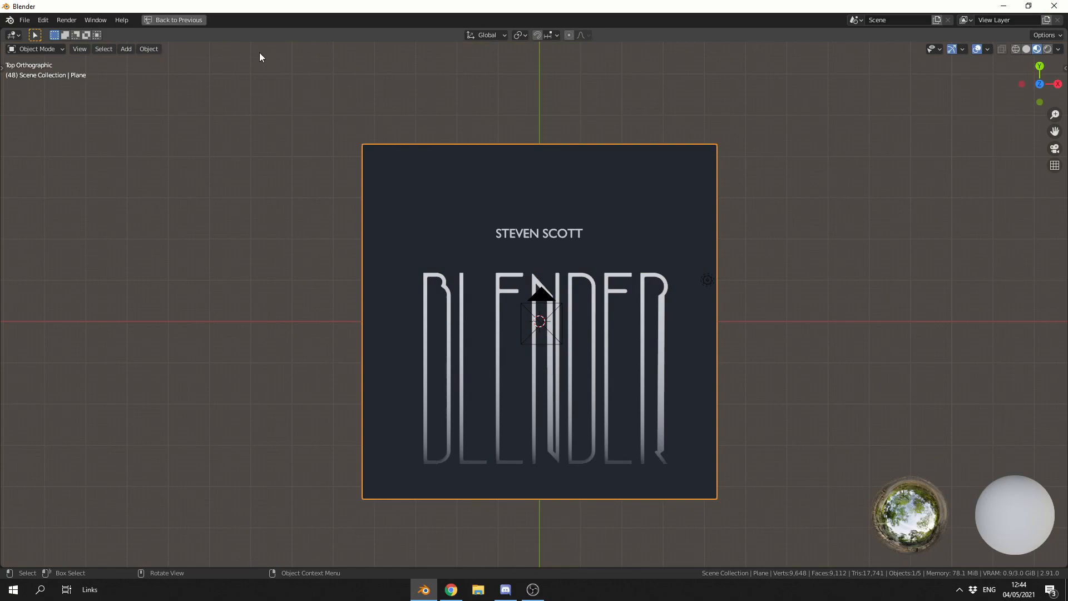
Select the plane, then the BLENDER text to show Material.001's node tree.
click(347, 21)
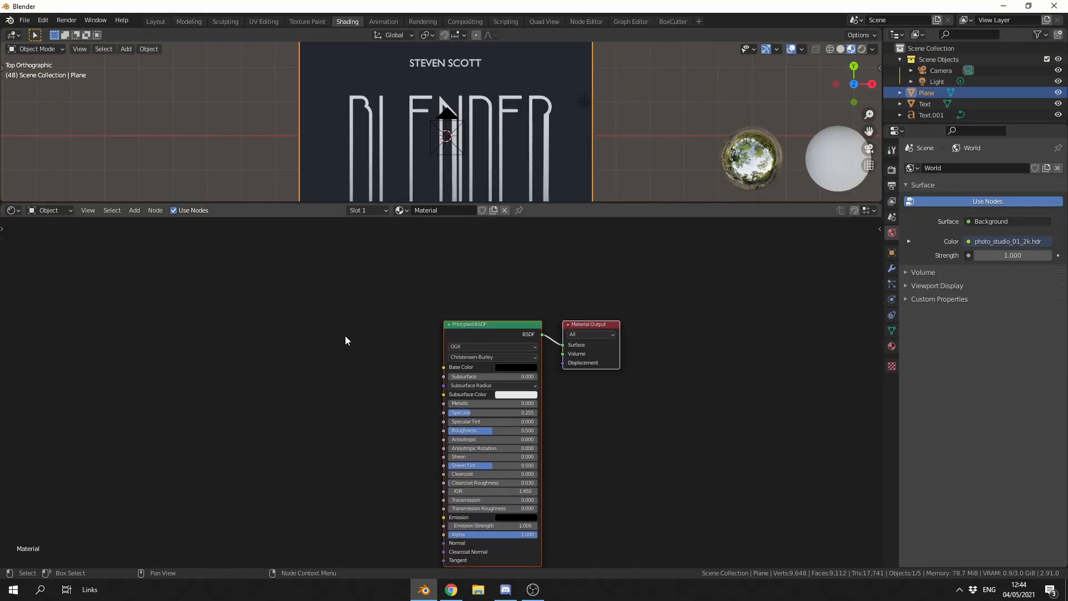
click(925, 104)
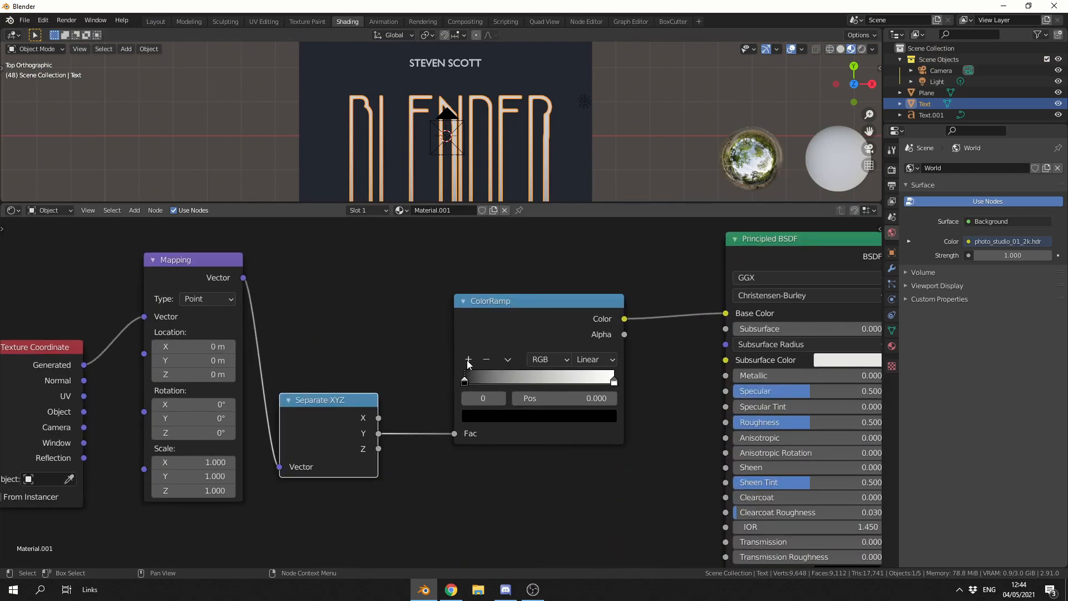
Add colour stops to the ColorRamp and distribute them evenly.
click(469, 360)
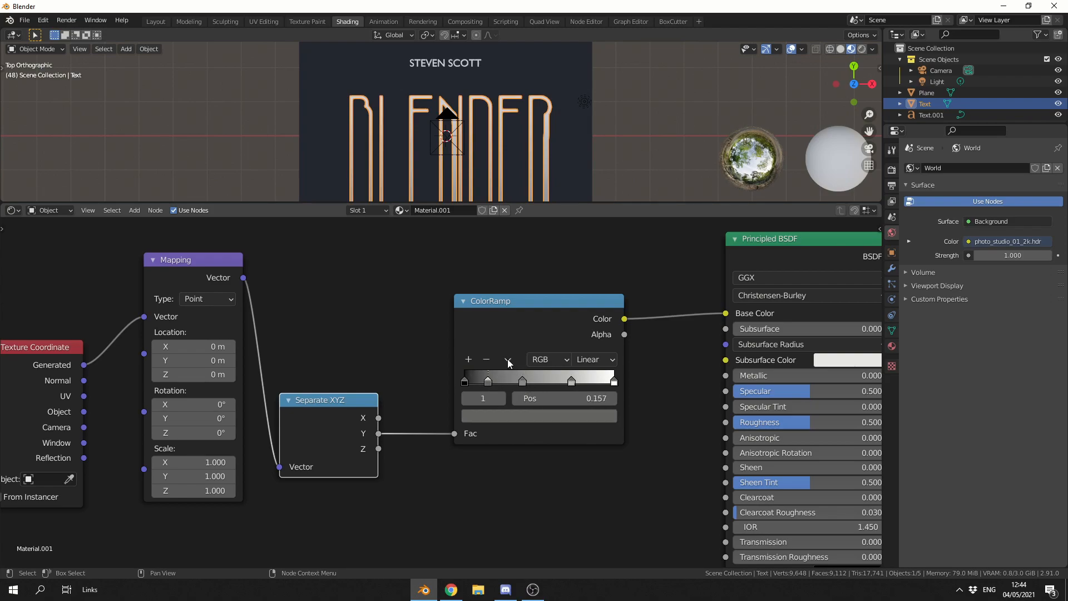
click(507, 359)
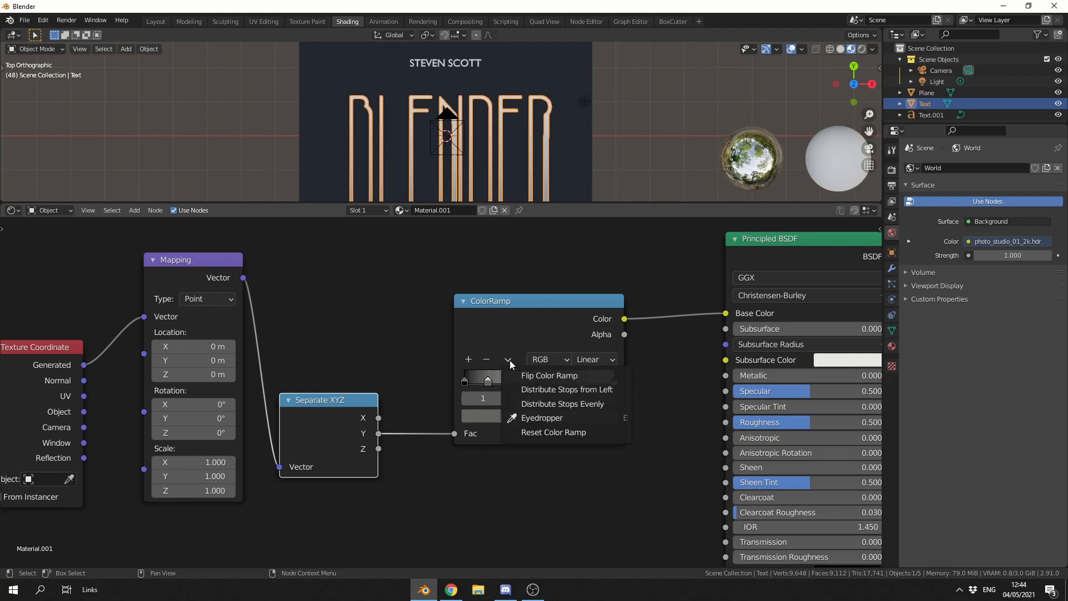
click(560, 403)
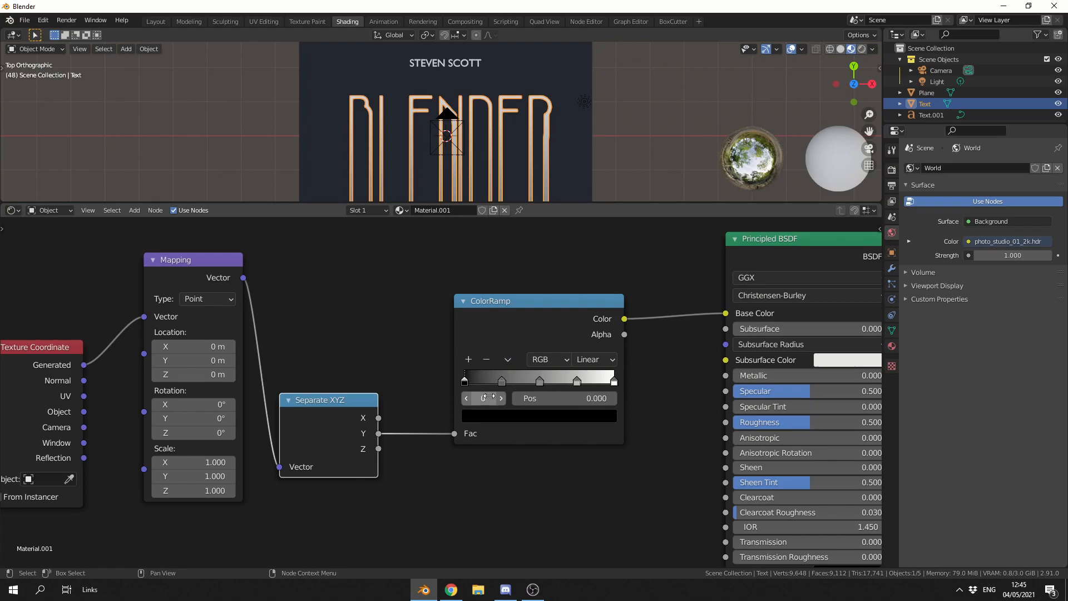
Colour the five stops magenta, pink, orange, blue and green.
click(539, 411)
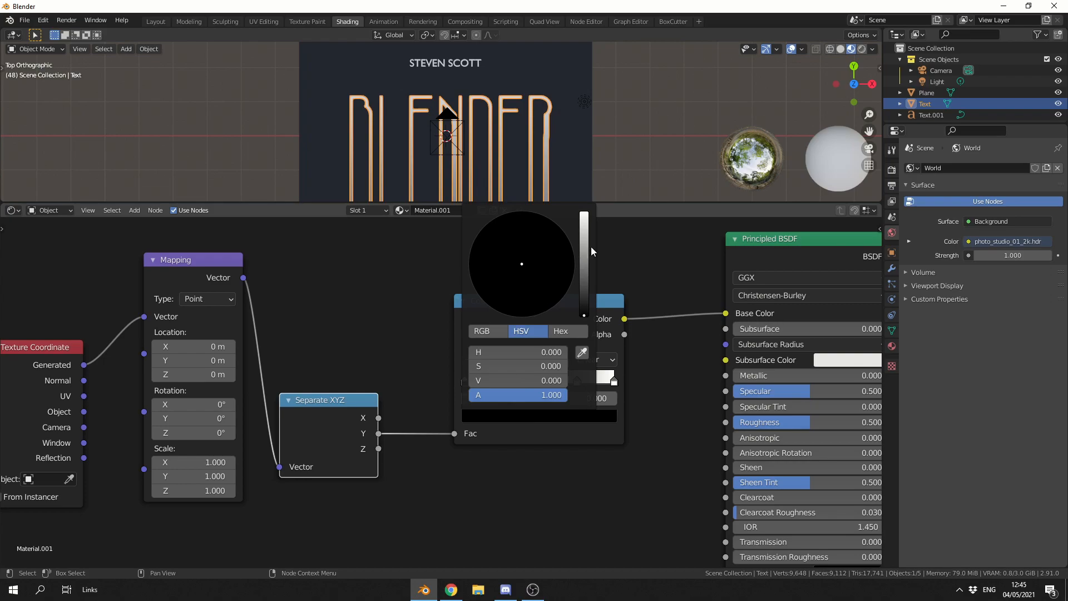
click(684, 461)
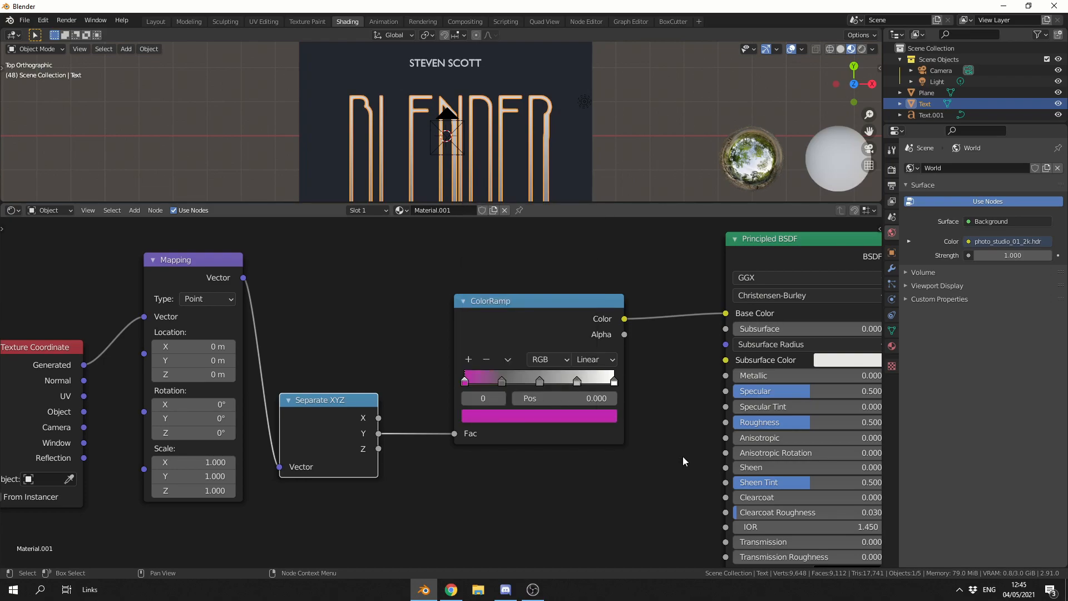
click(502, 379)
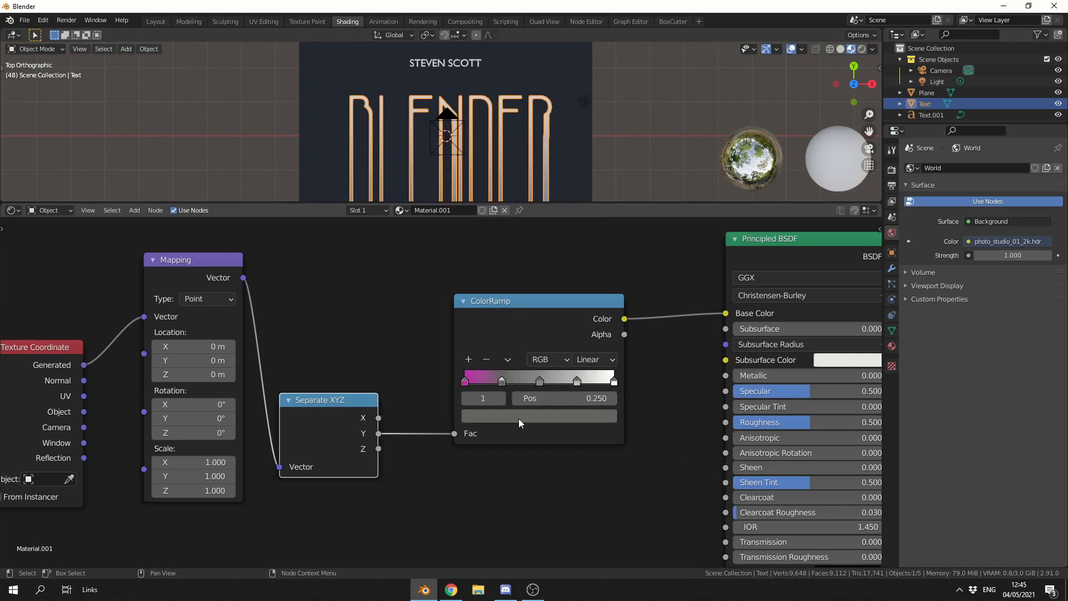
click(538, 415)
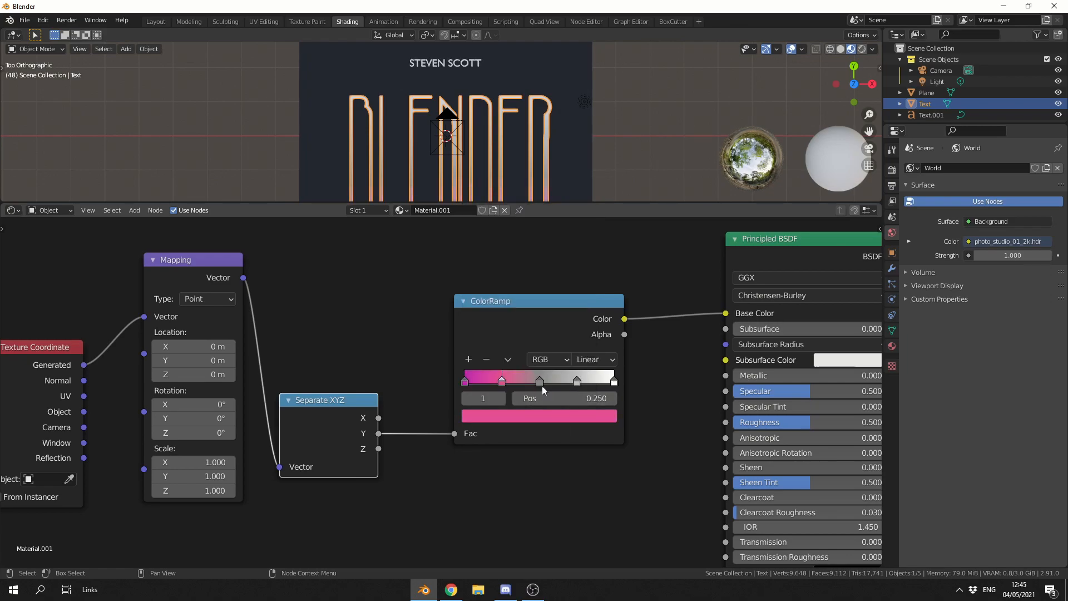
click(538, 415)
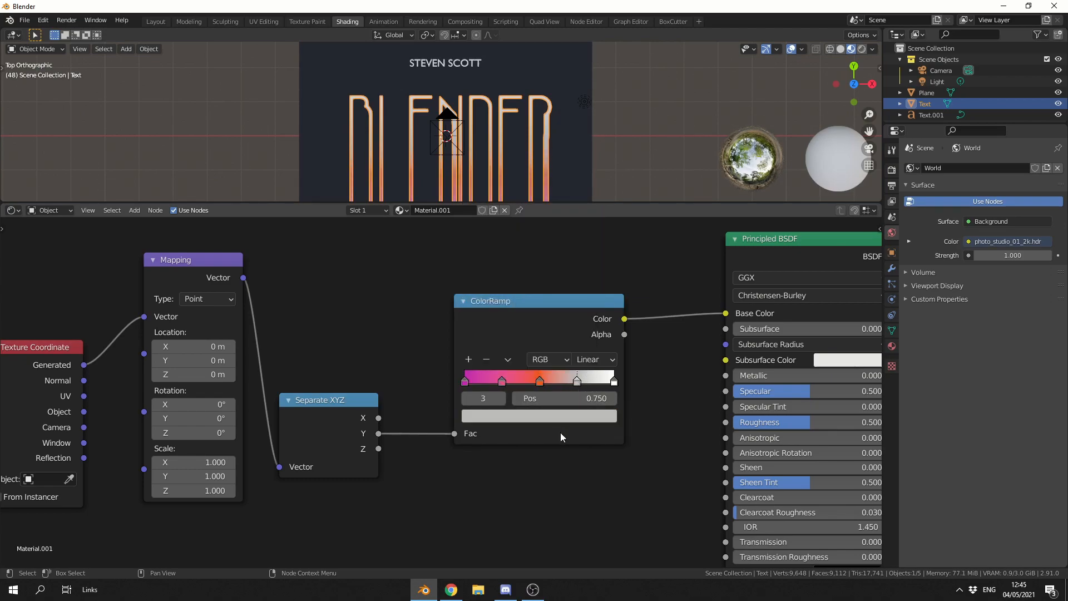
click(539, 416)
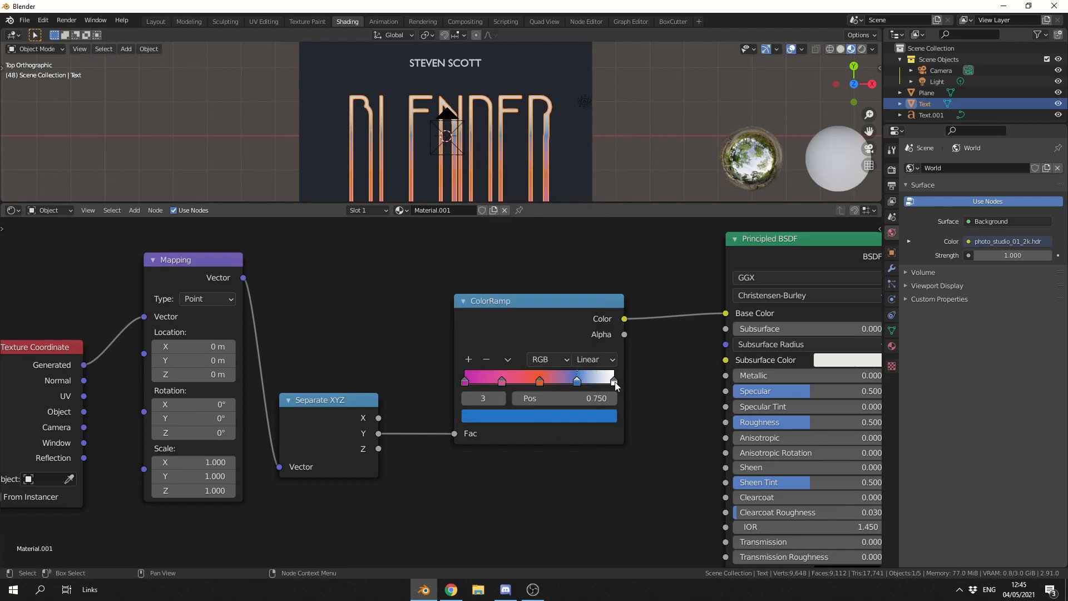
click(539, 415)
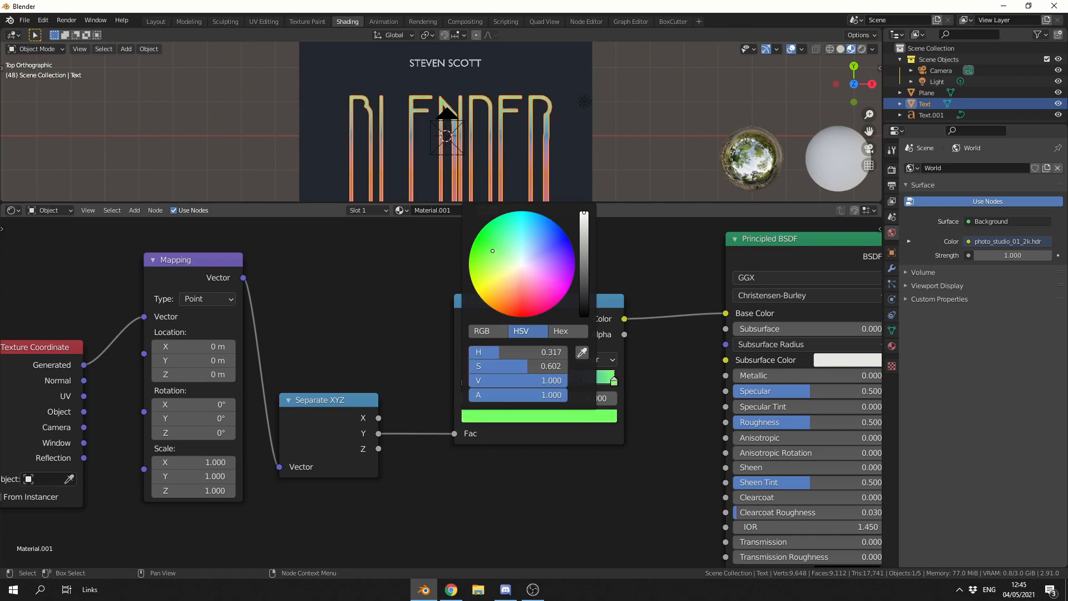
click(927, 92)
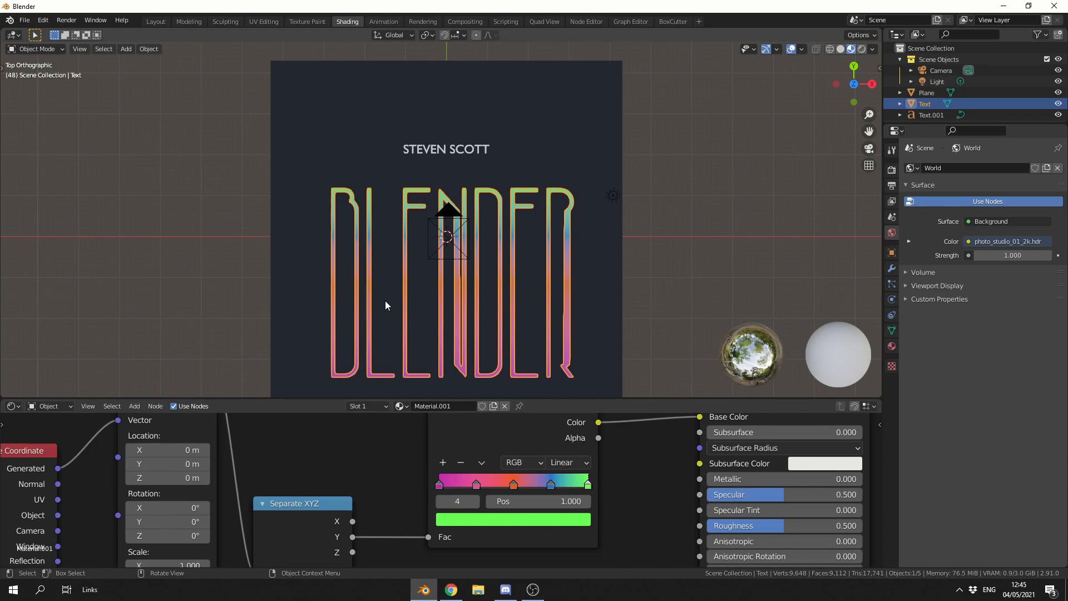
mouse_move(478, 459)
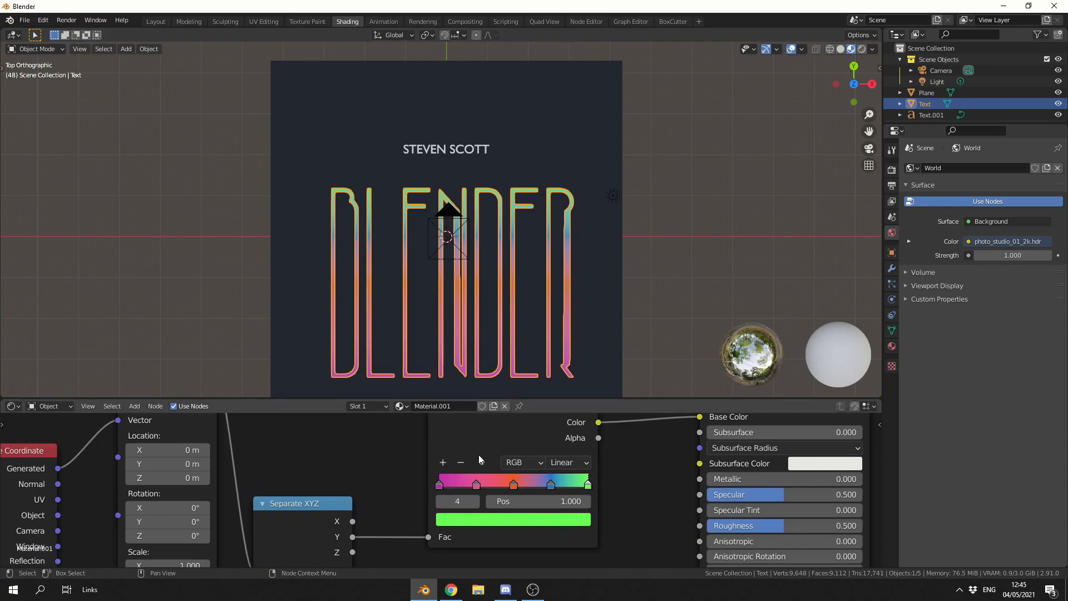
Flip the ColorRamp and set its interpolation to Constant, then Ease.
click(481, 462)
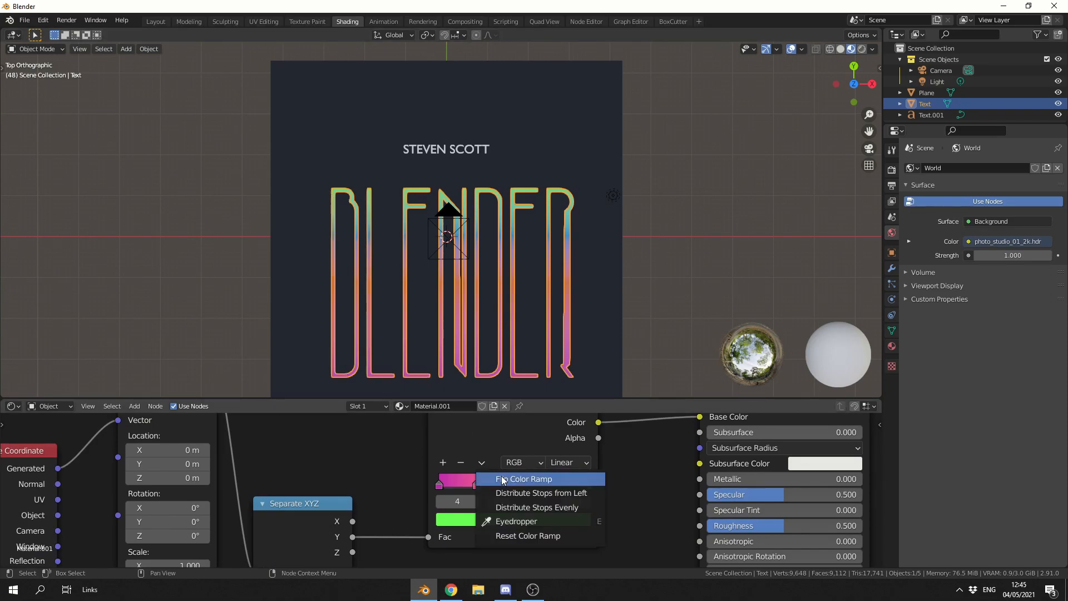
click(524, 478)
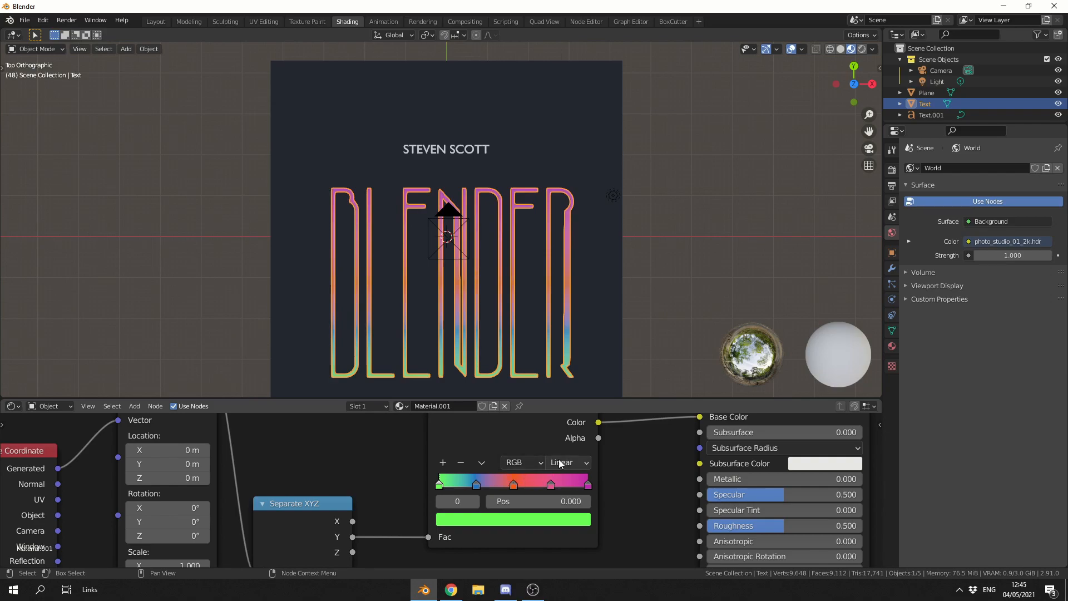
click(565, 463)
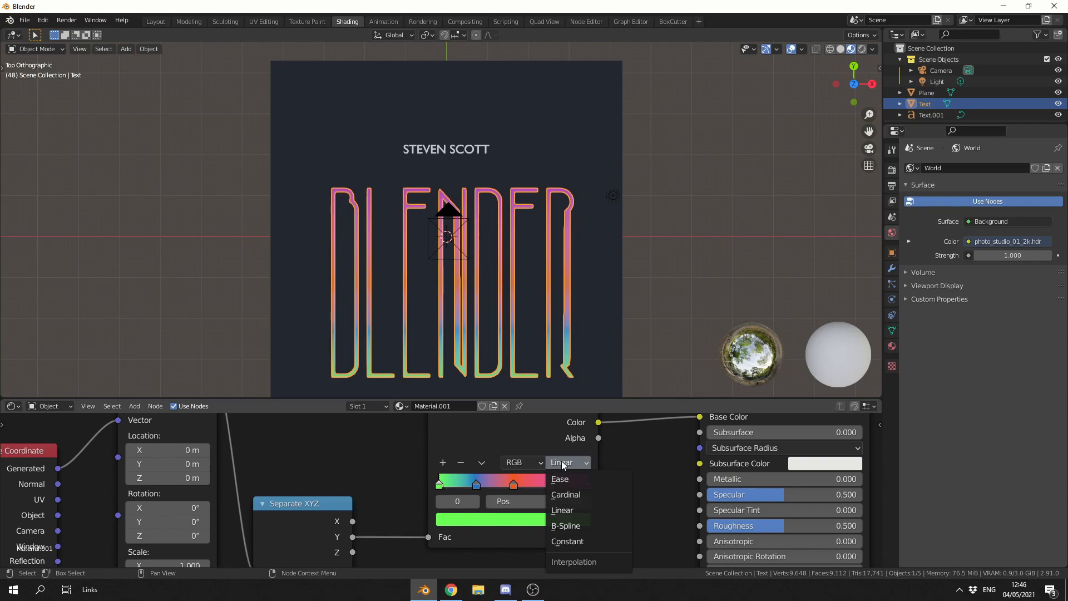
click(566, 541)
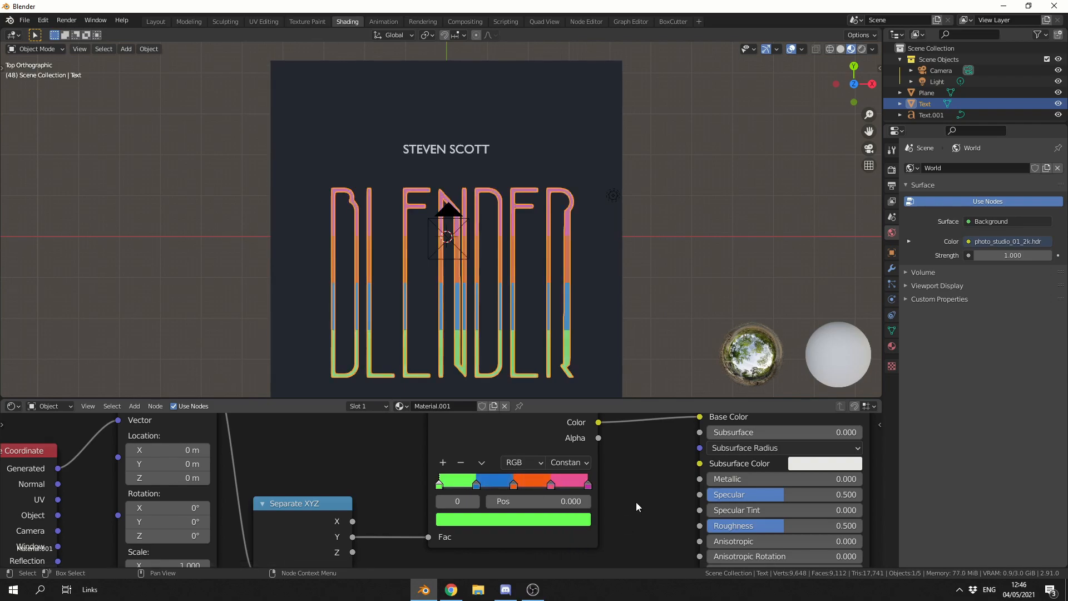
click(567, 462)
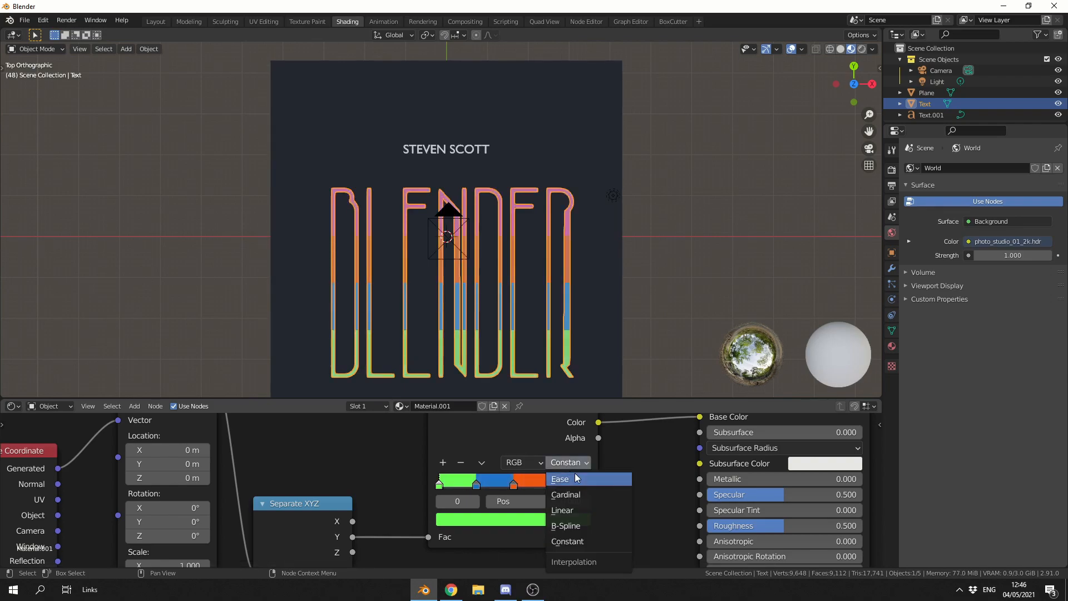
click(560, 478)
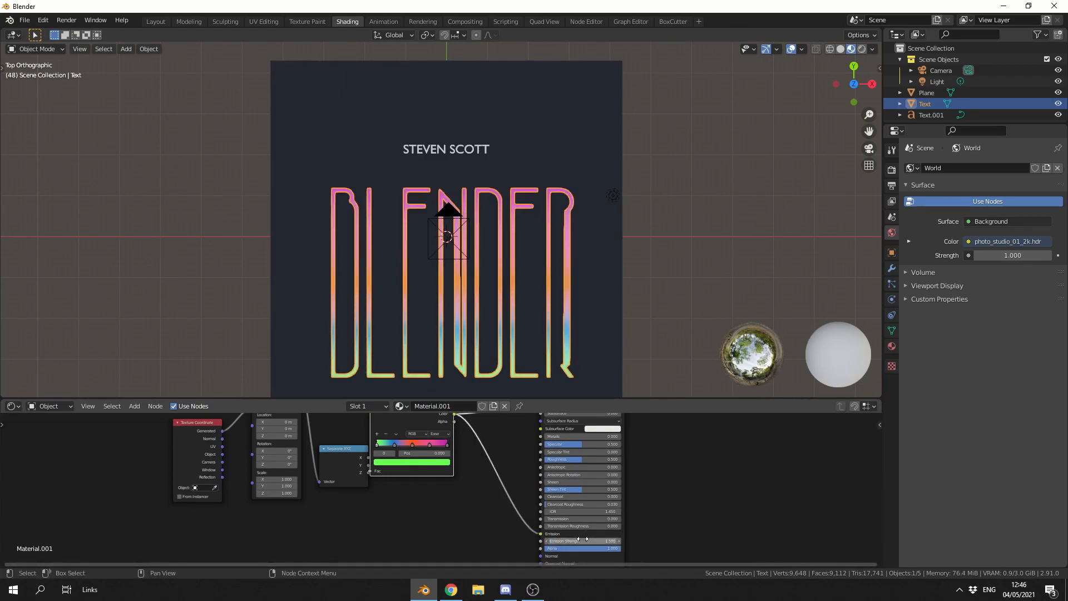
Enable Bloom in the Eevee render settings and reselect the BLENDER text.
click(154, 21)
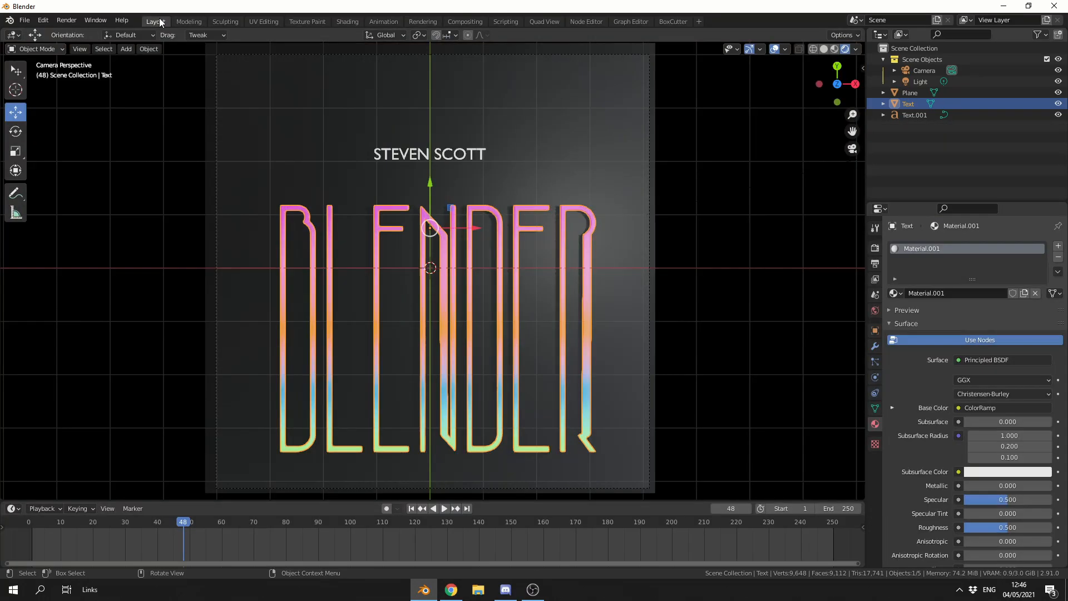
click(874, 247)
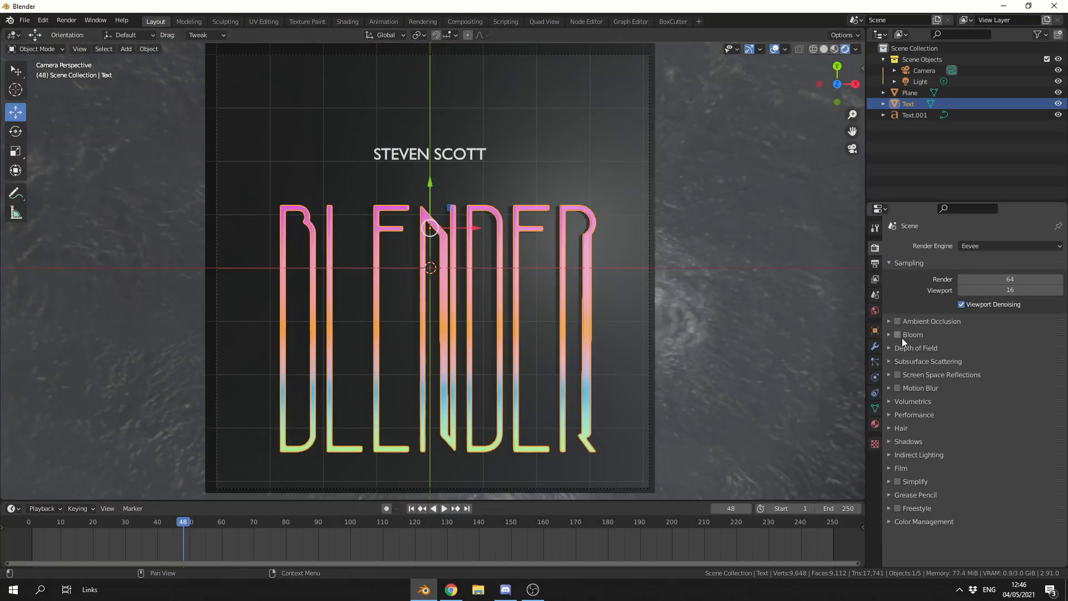
click(898, 335)
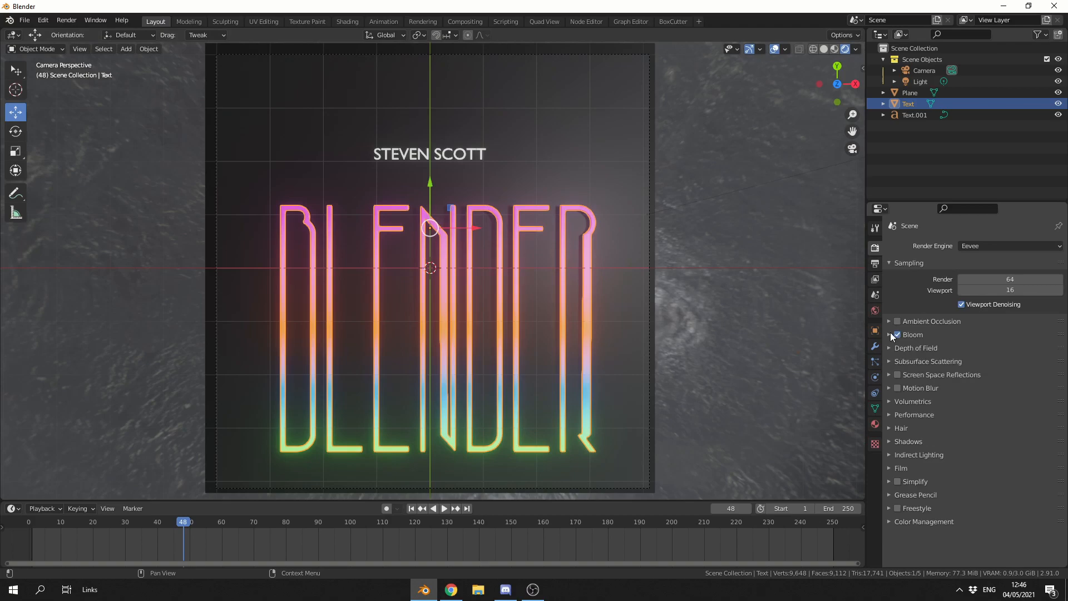
click(898, 335)
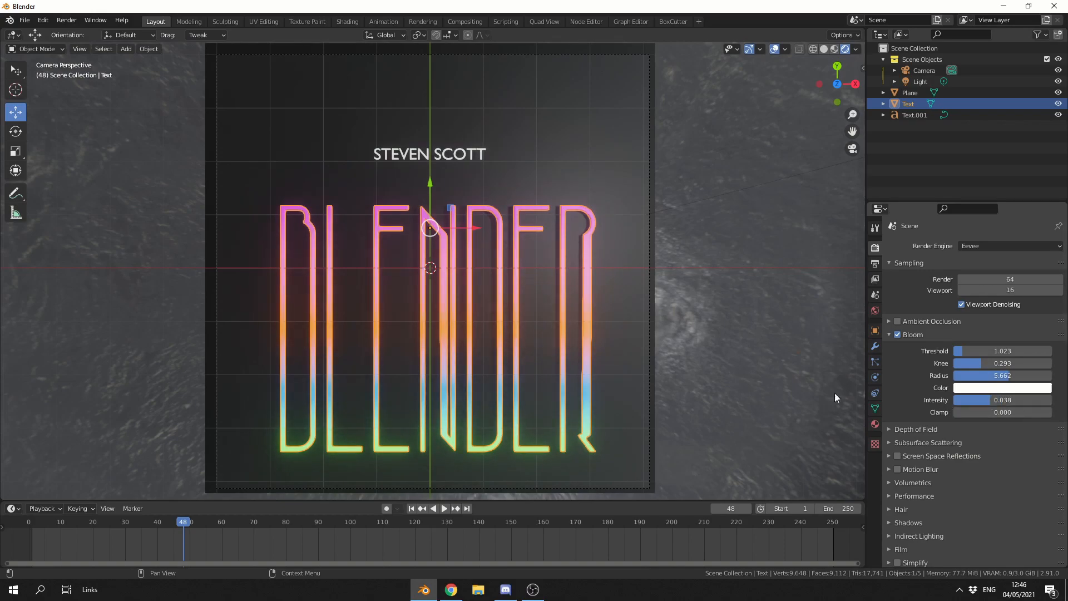
click(909, 93)
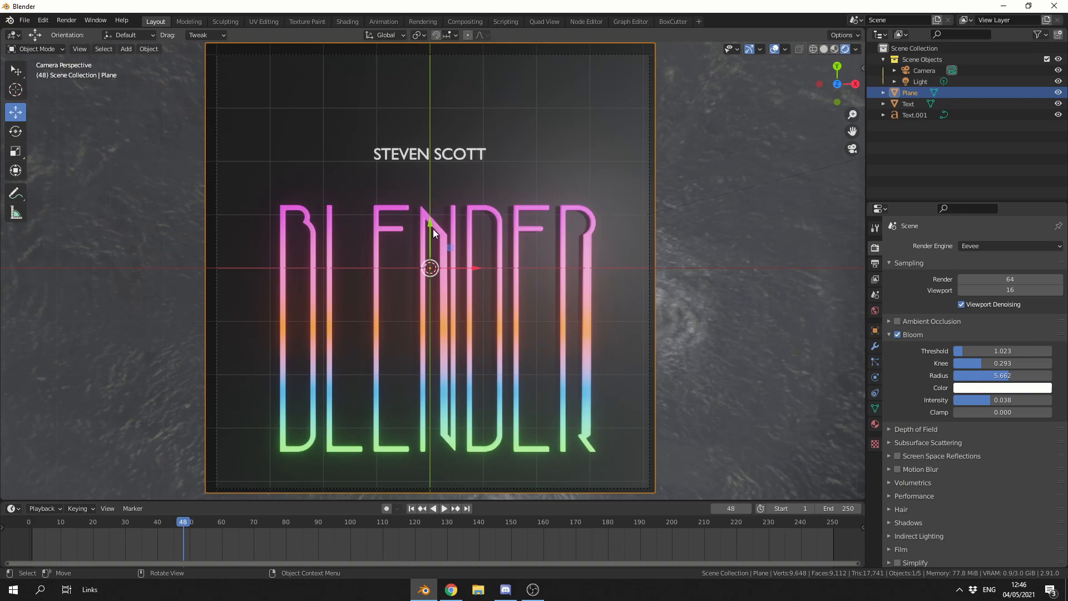
click(908, 104)
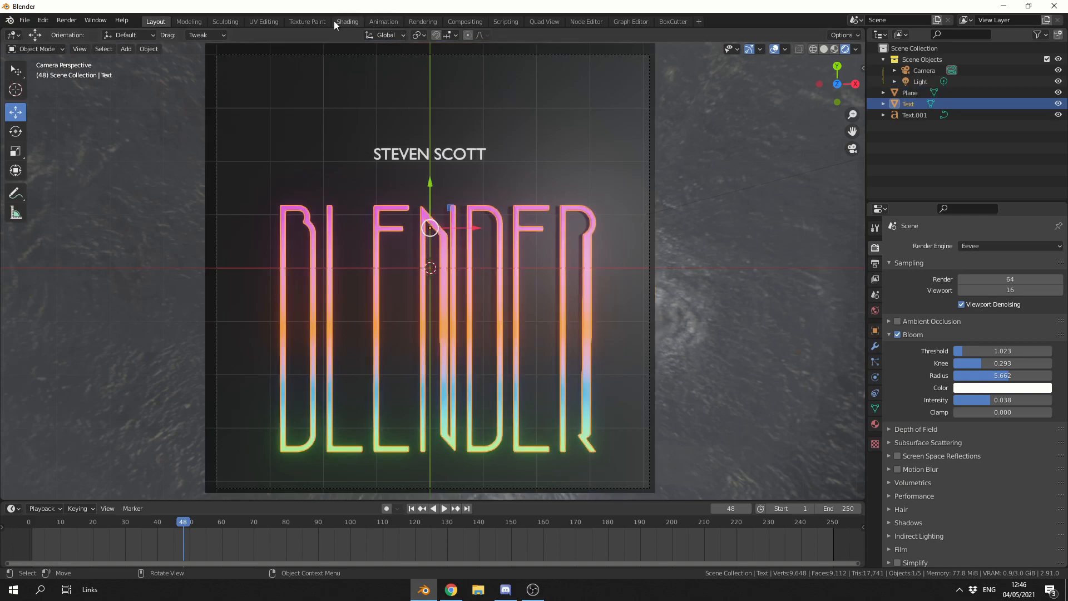
Set the text's Principled BSDF Emission Strength to 10 and return to Layout.
click(347, 21)
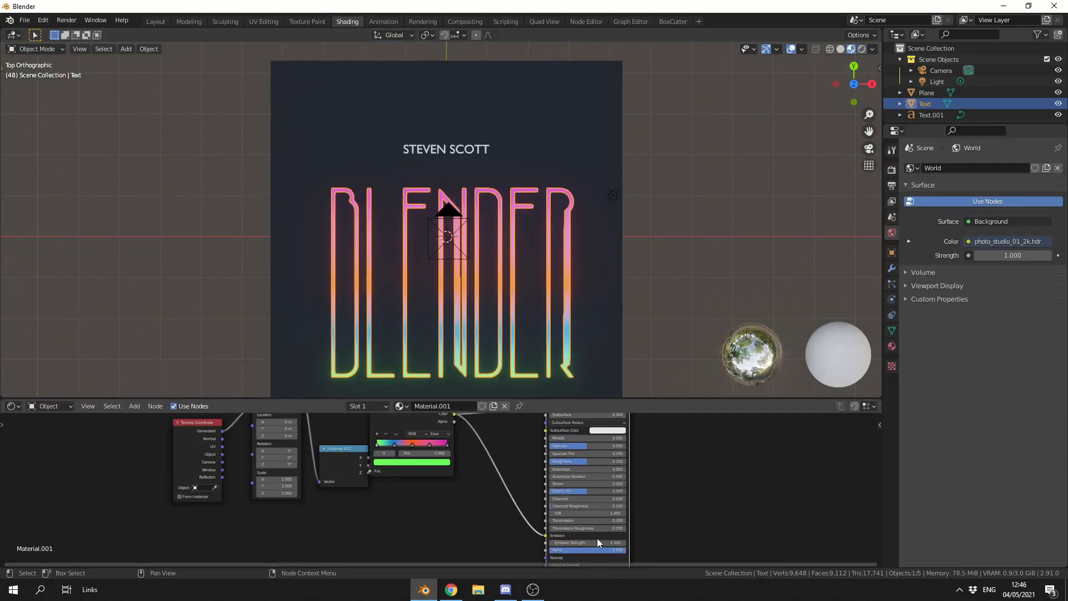
click(588, 542)
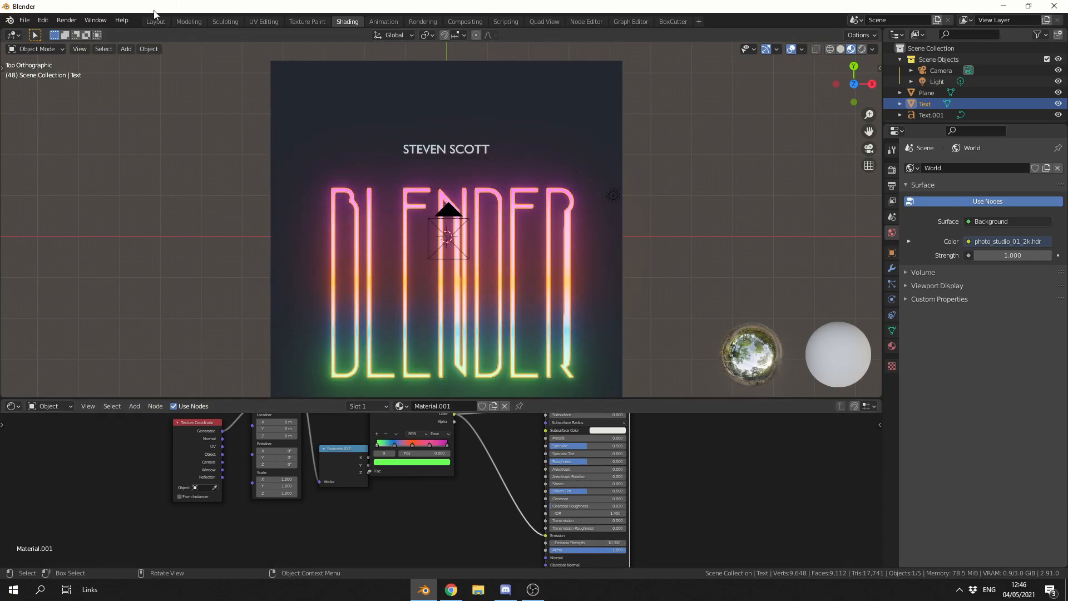
click(155, 21)
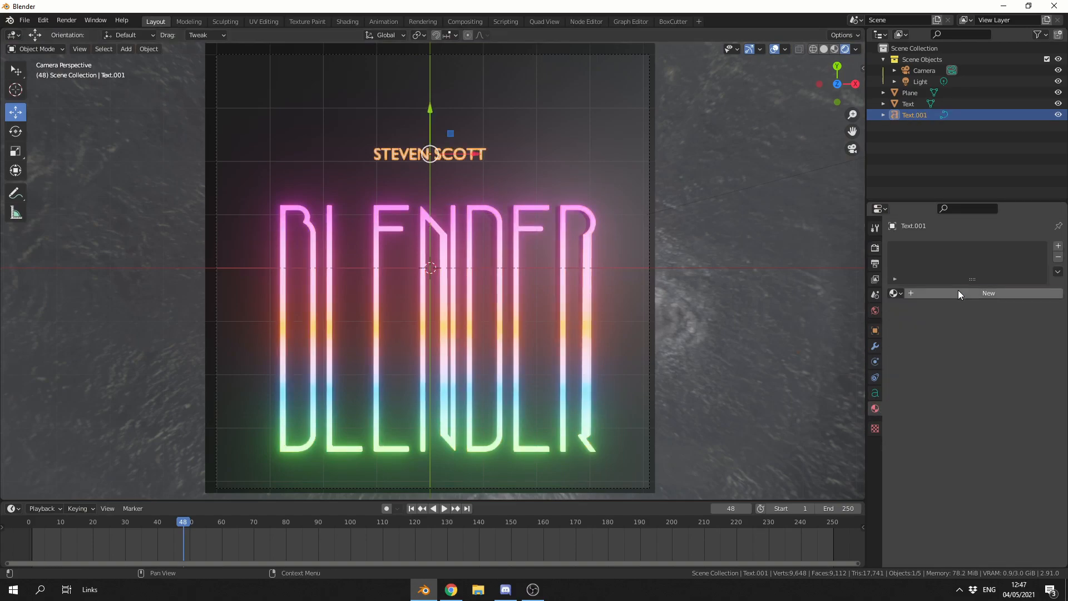
Create a new default Principled BSDF material for the STEVEN SCOTT subtitle.
click(988, 293)
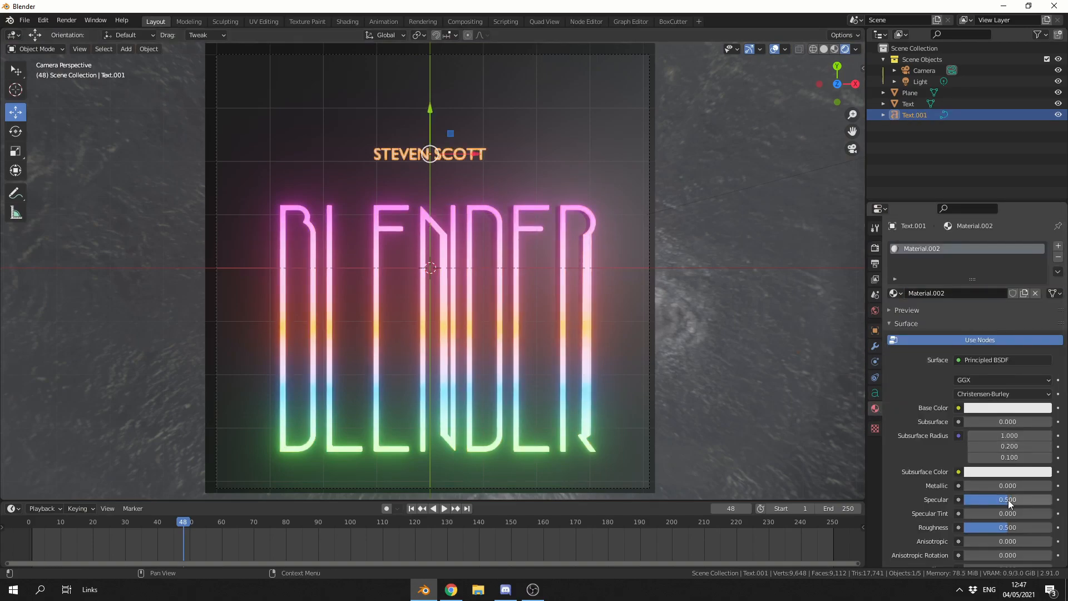